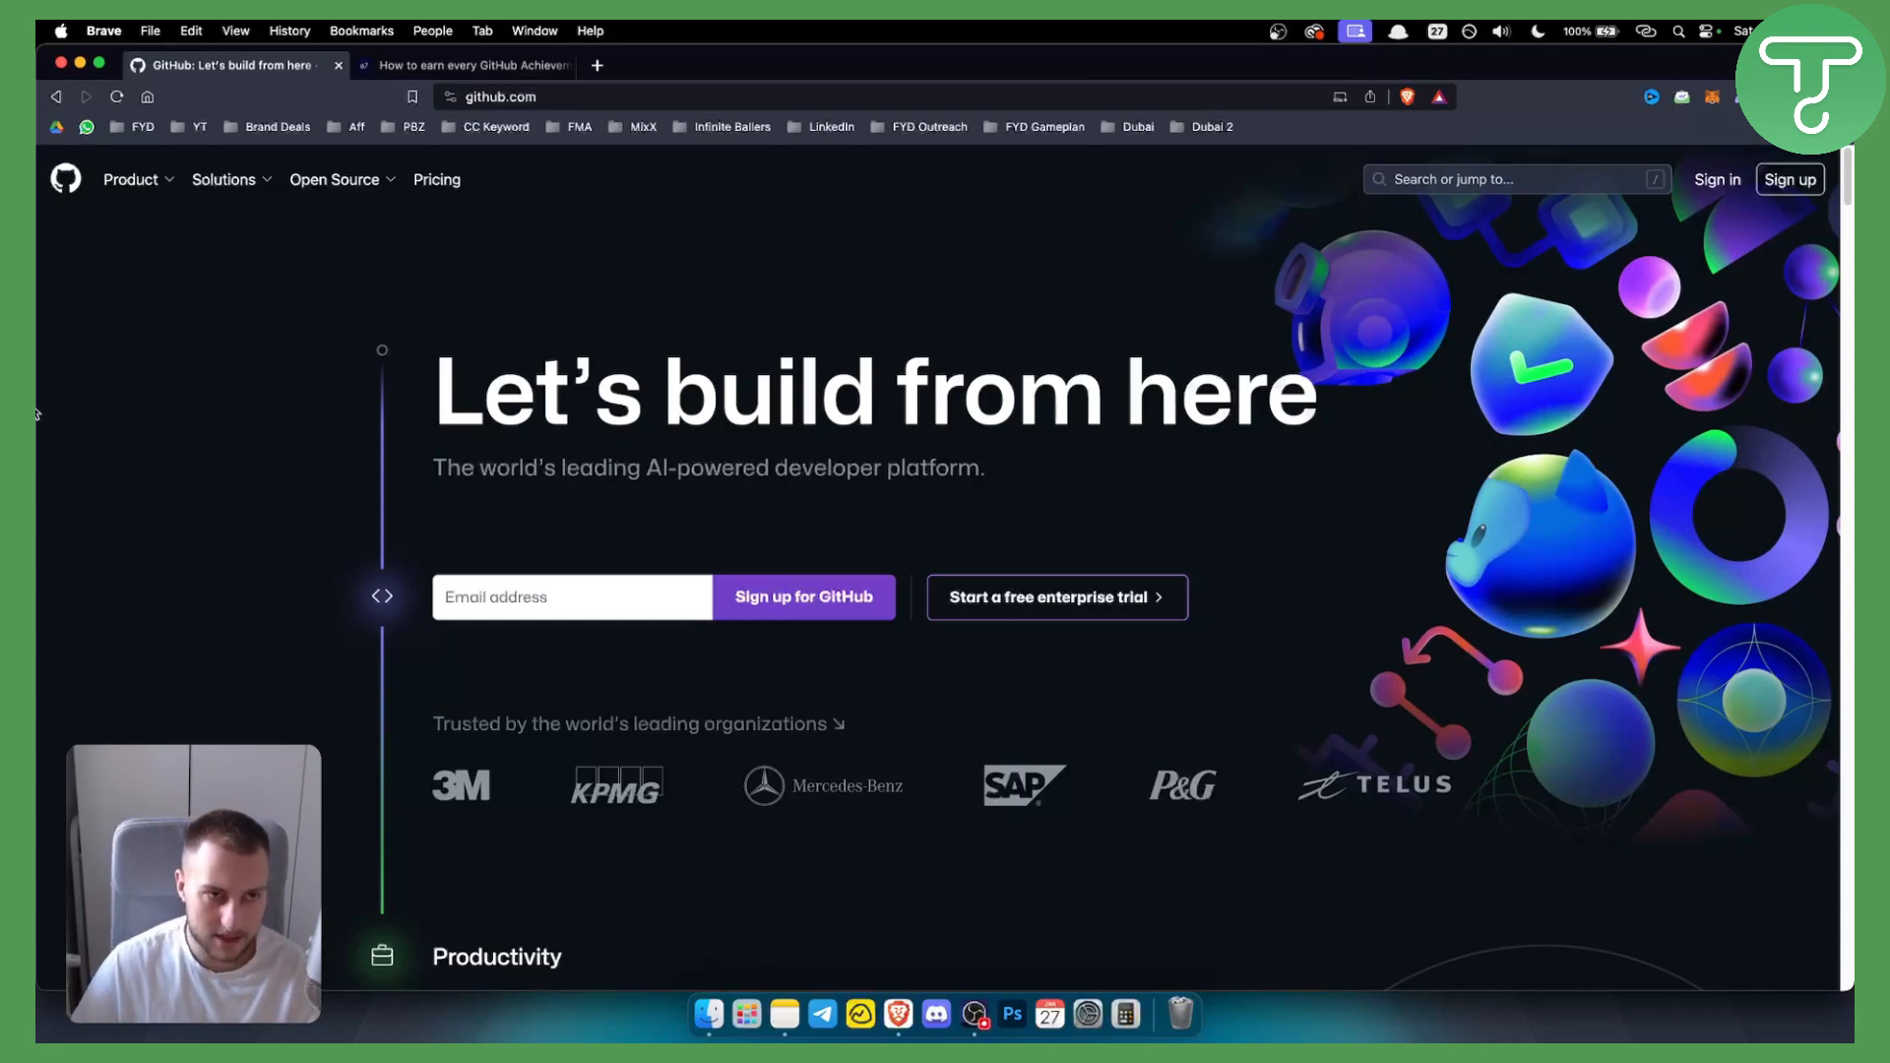
# - Switch to the 7.dev achievements article and highlight the Pair Extraordinaire heading and its multiple-authors requirement
pyautogui.click(465, 64)
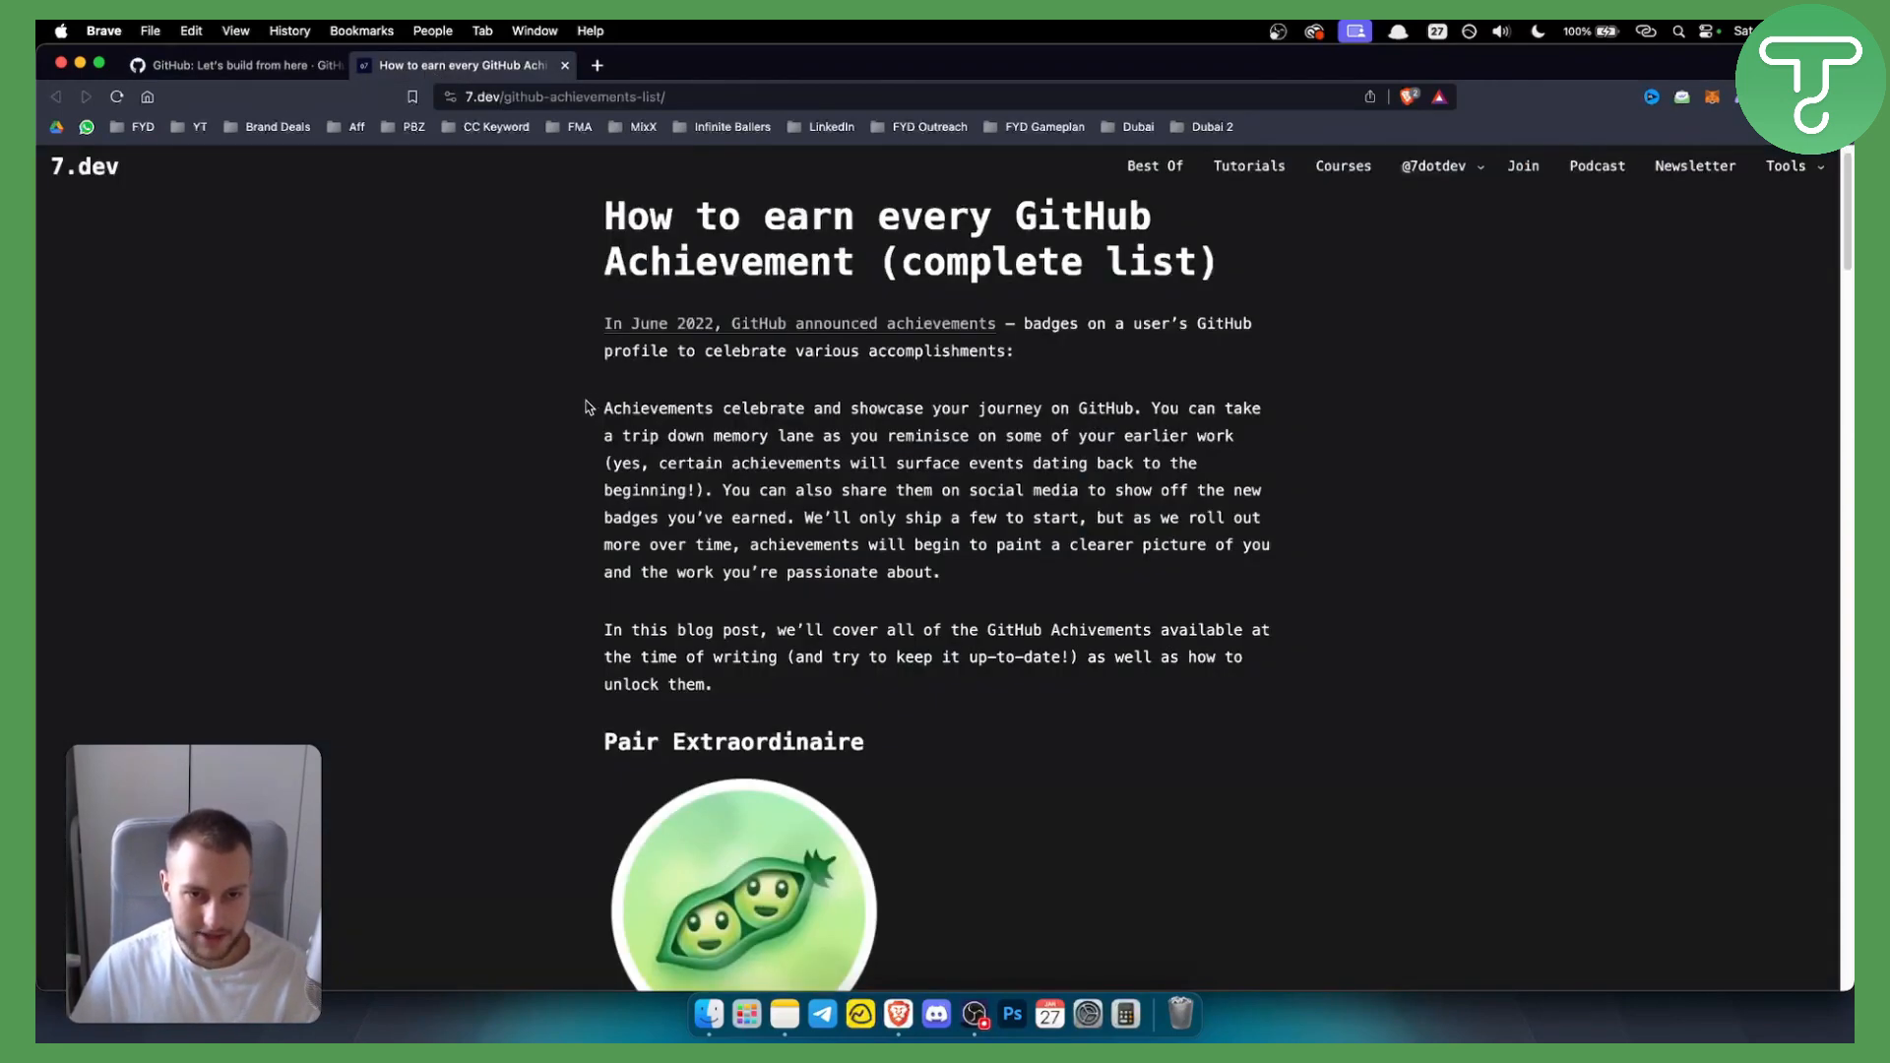
pyautogui.moveTo(586, 893)
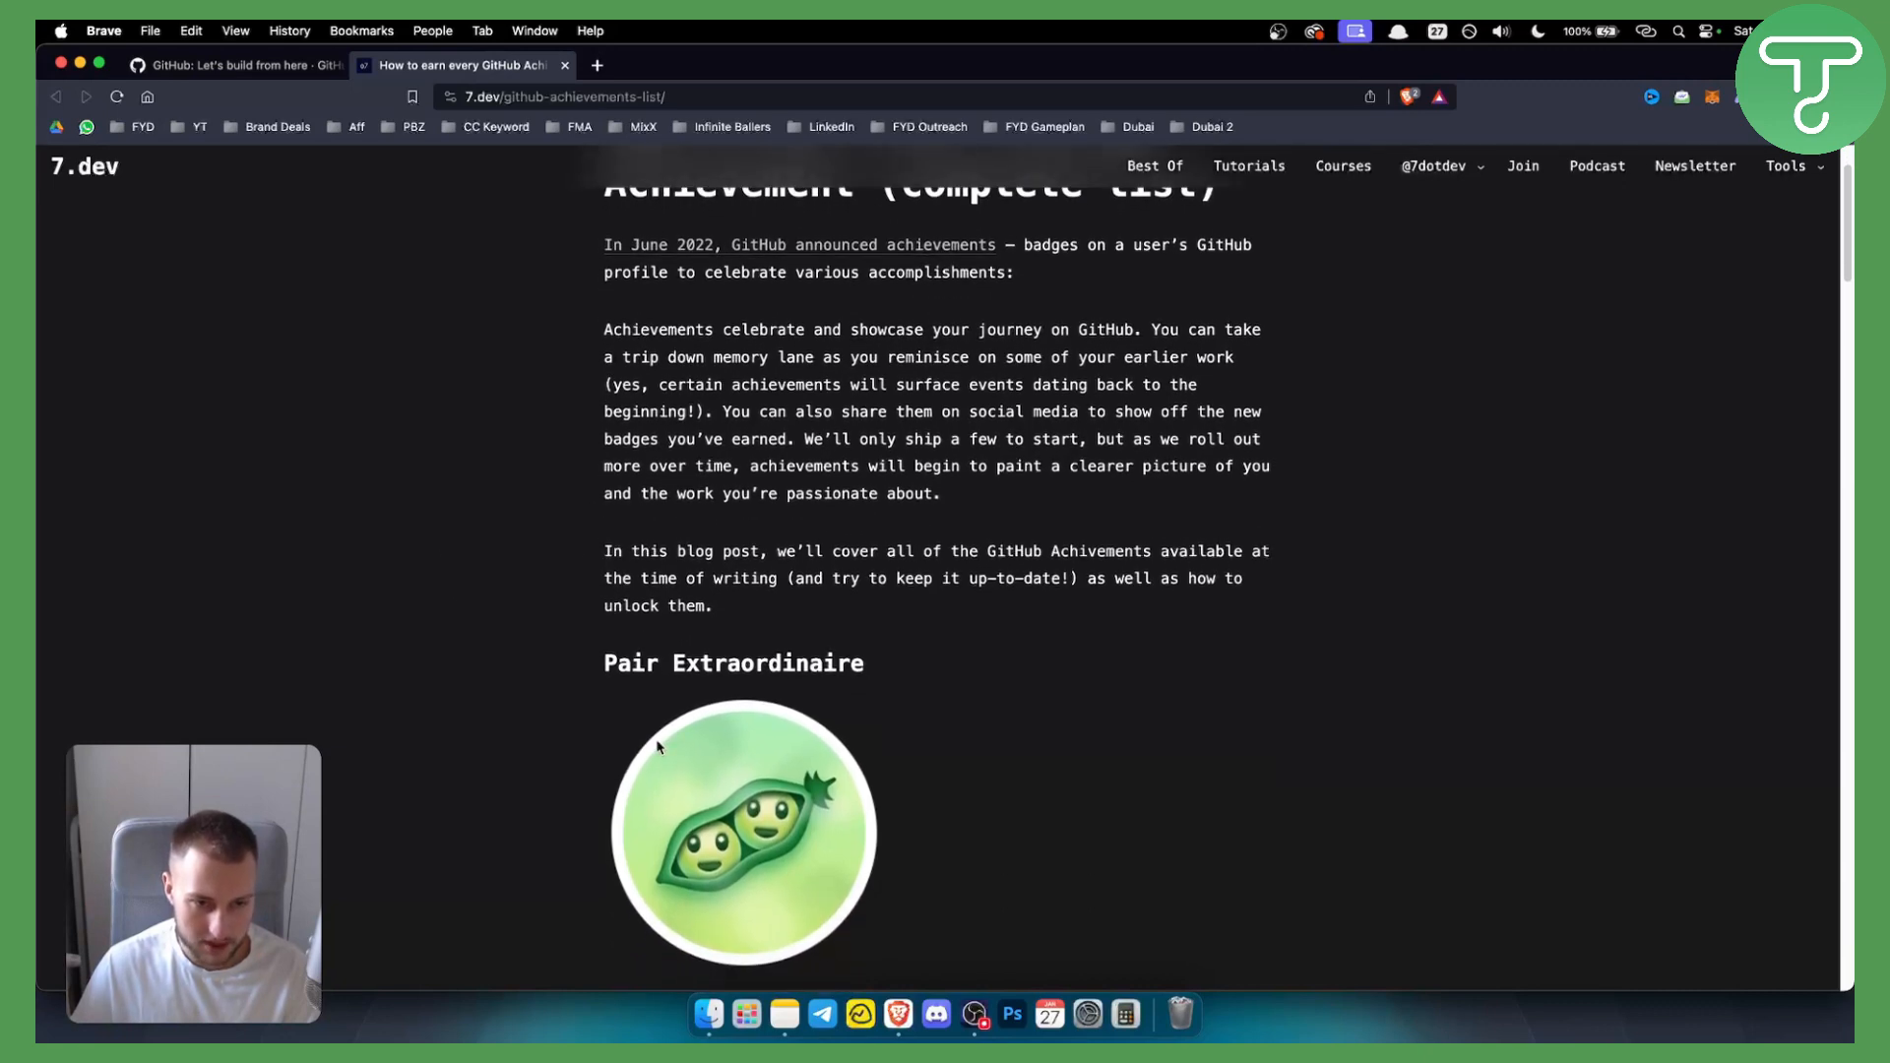
pyautogui.scroll(-3)
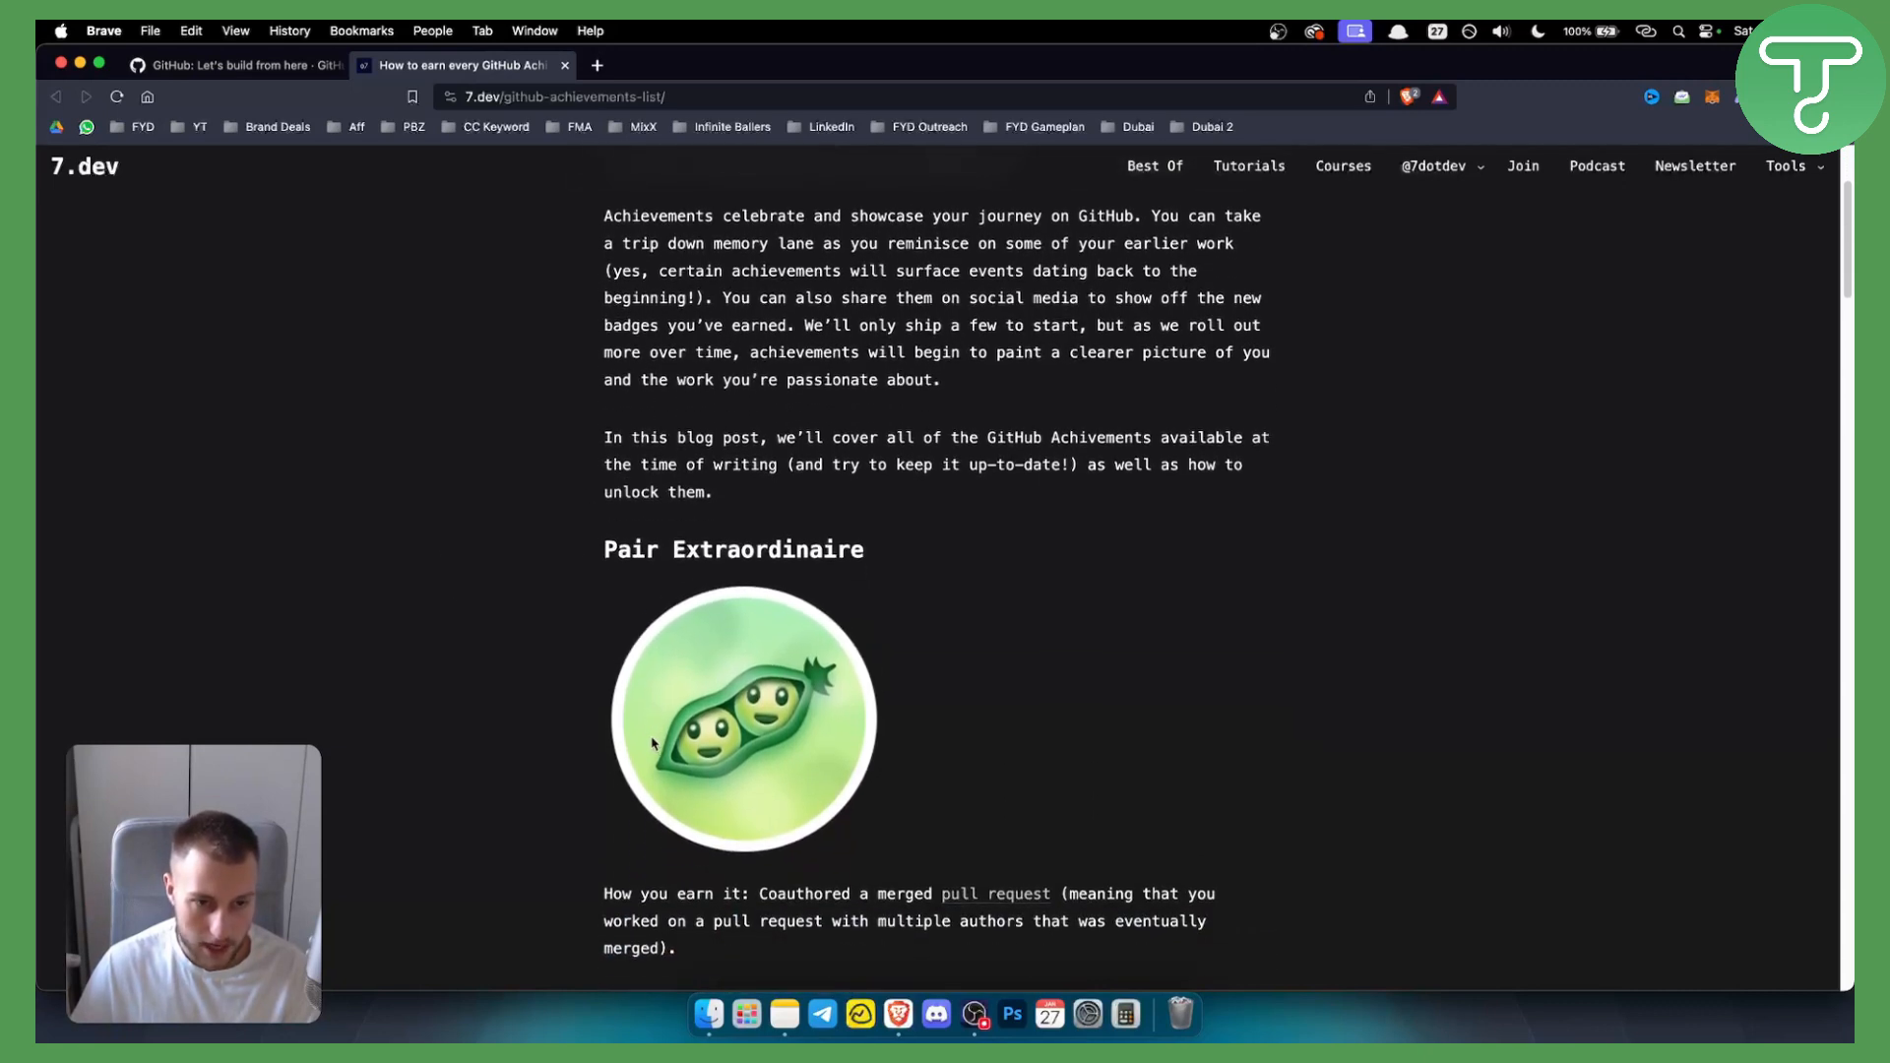
pyautogui.scroll(-3)
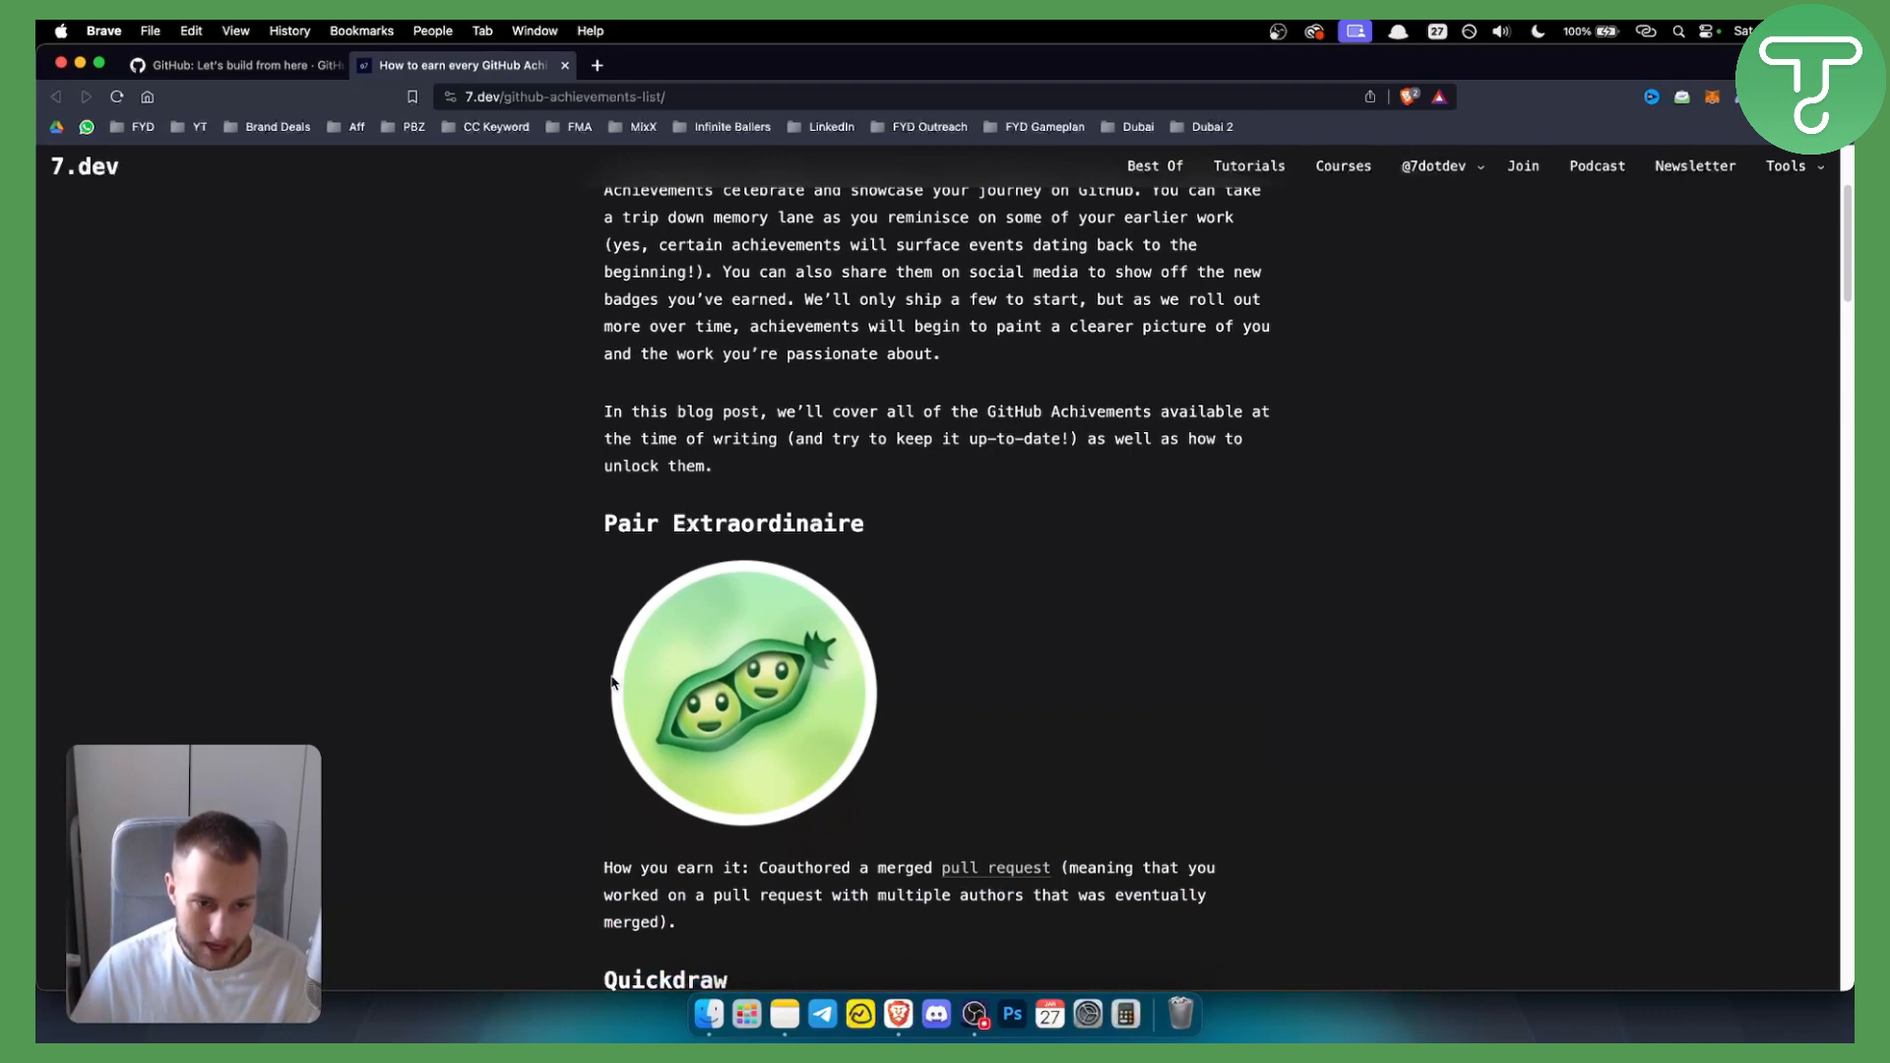
pyautogui.scroll(-3)
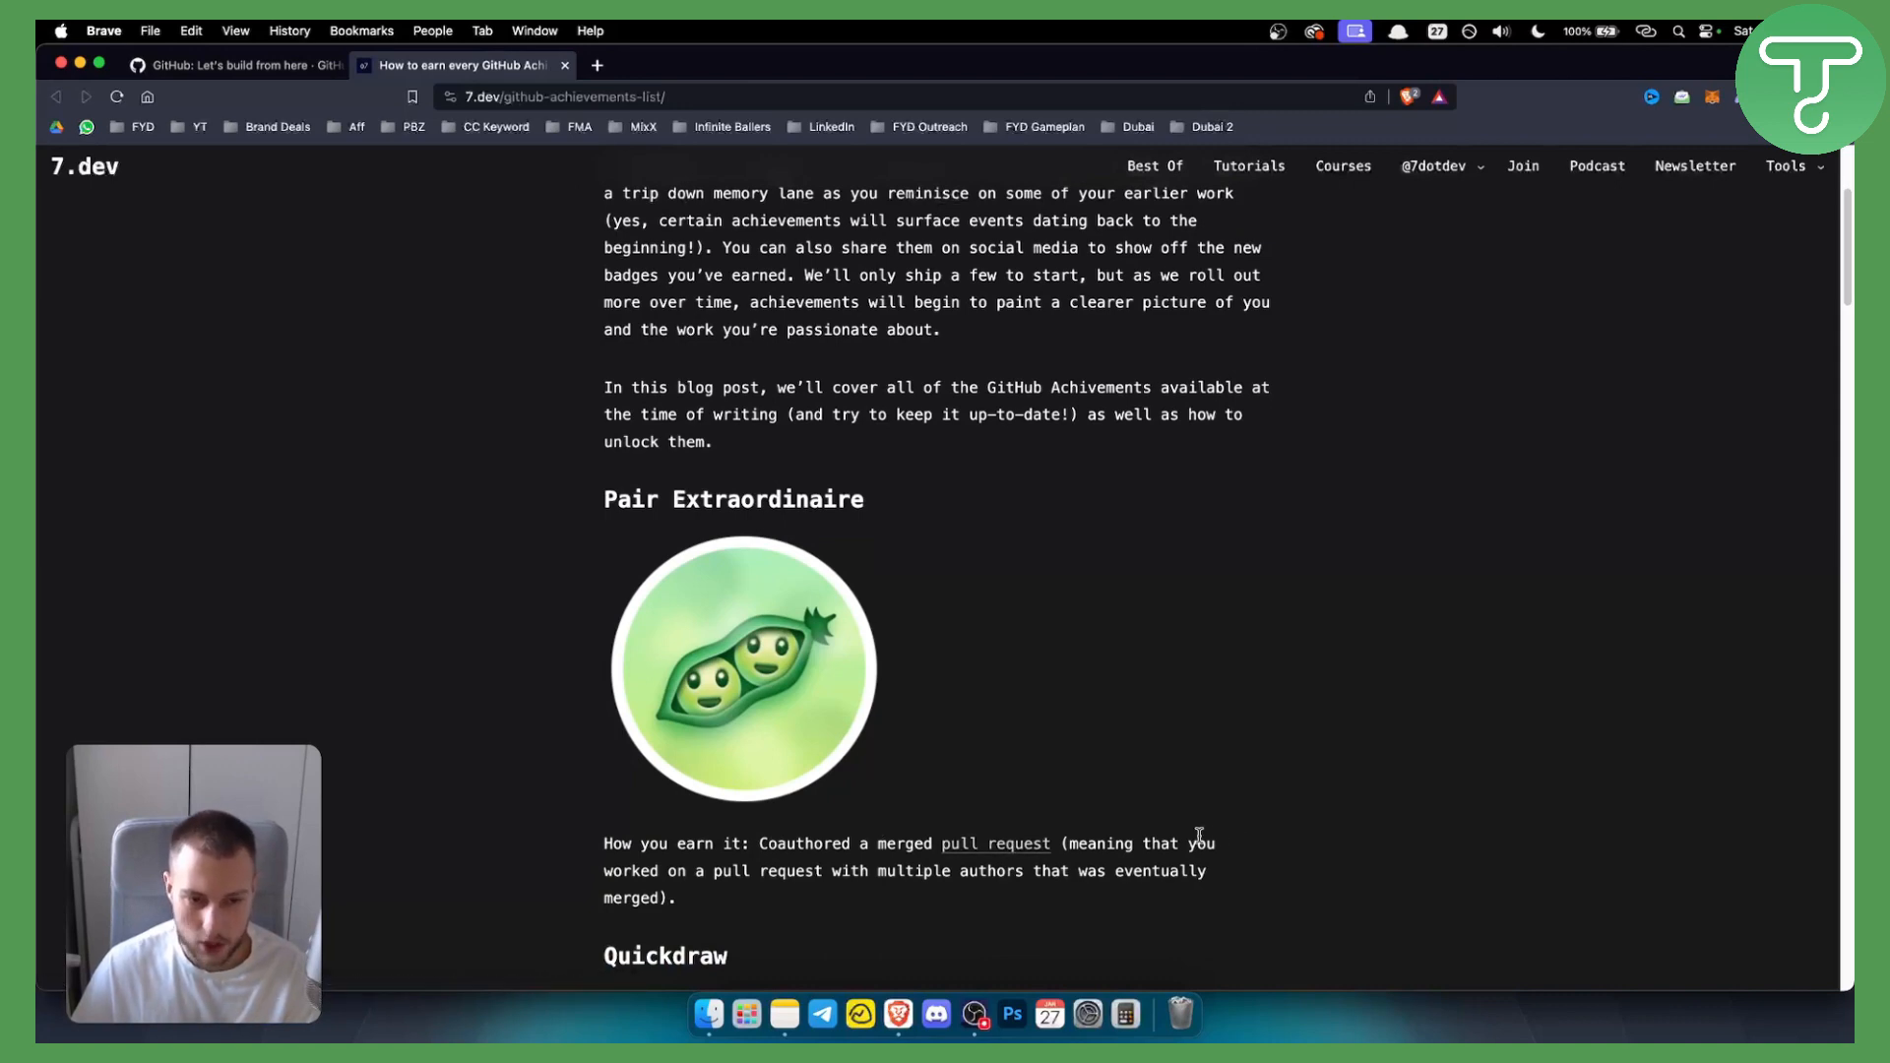
pyautogui.moveTo(768, 870); pyautogui.dragTo(1104, 870)
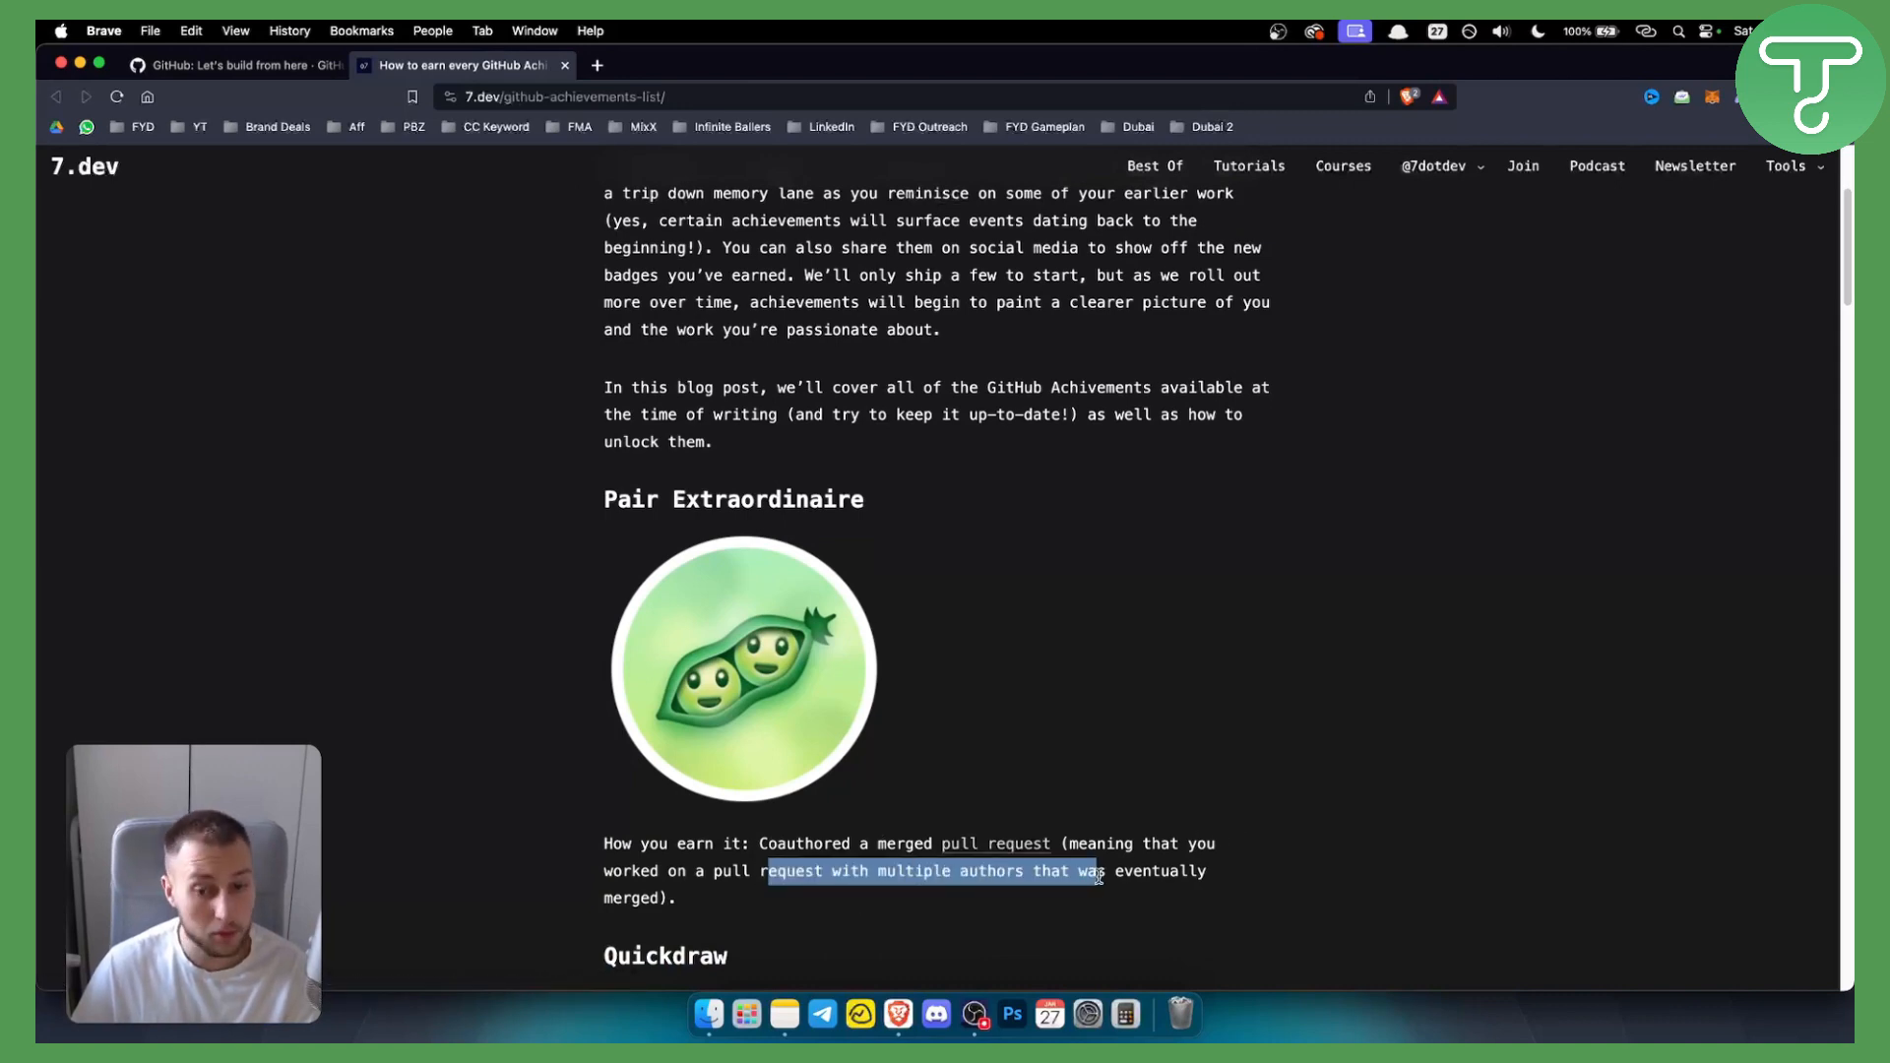
pyautogui.moveTo(1092, 870); pyautogui.dragTo(1204, 870)
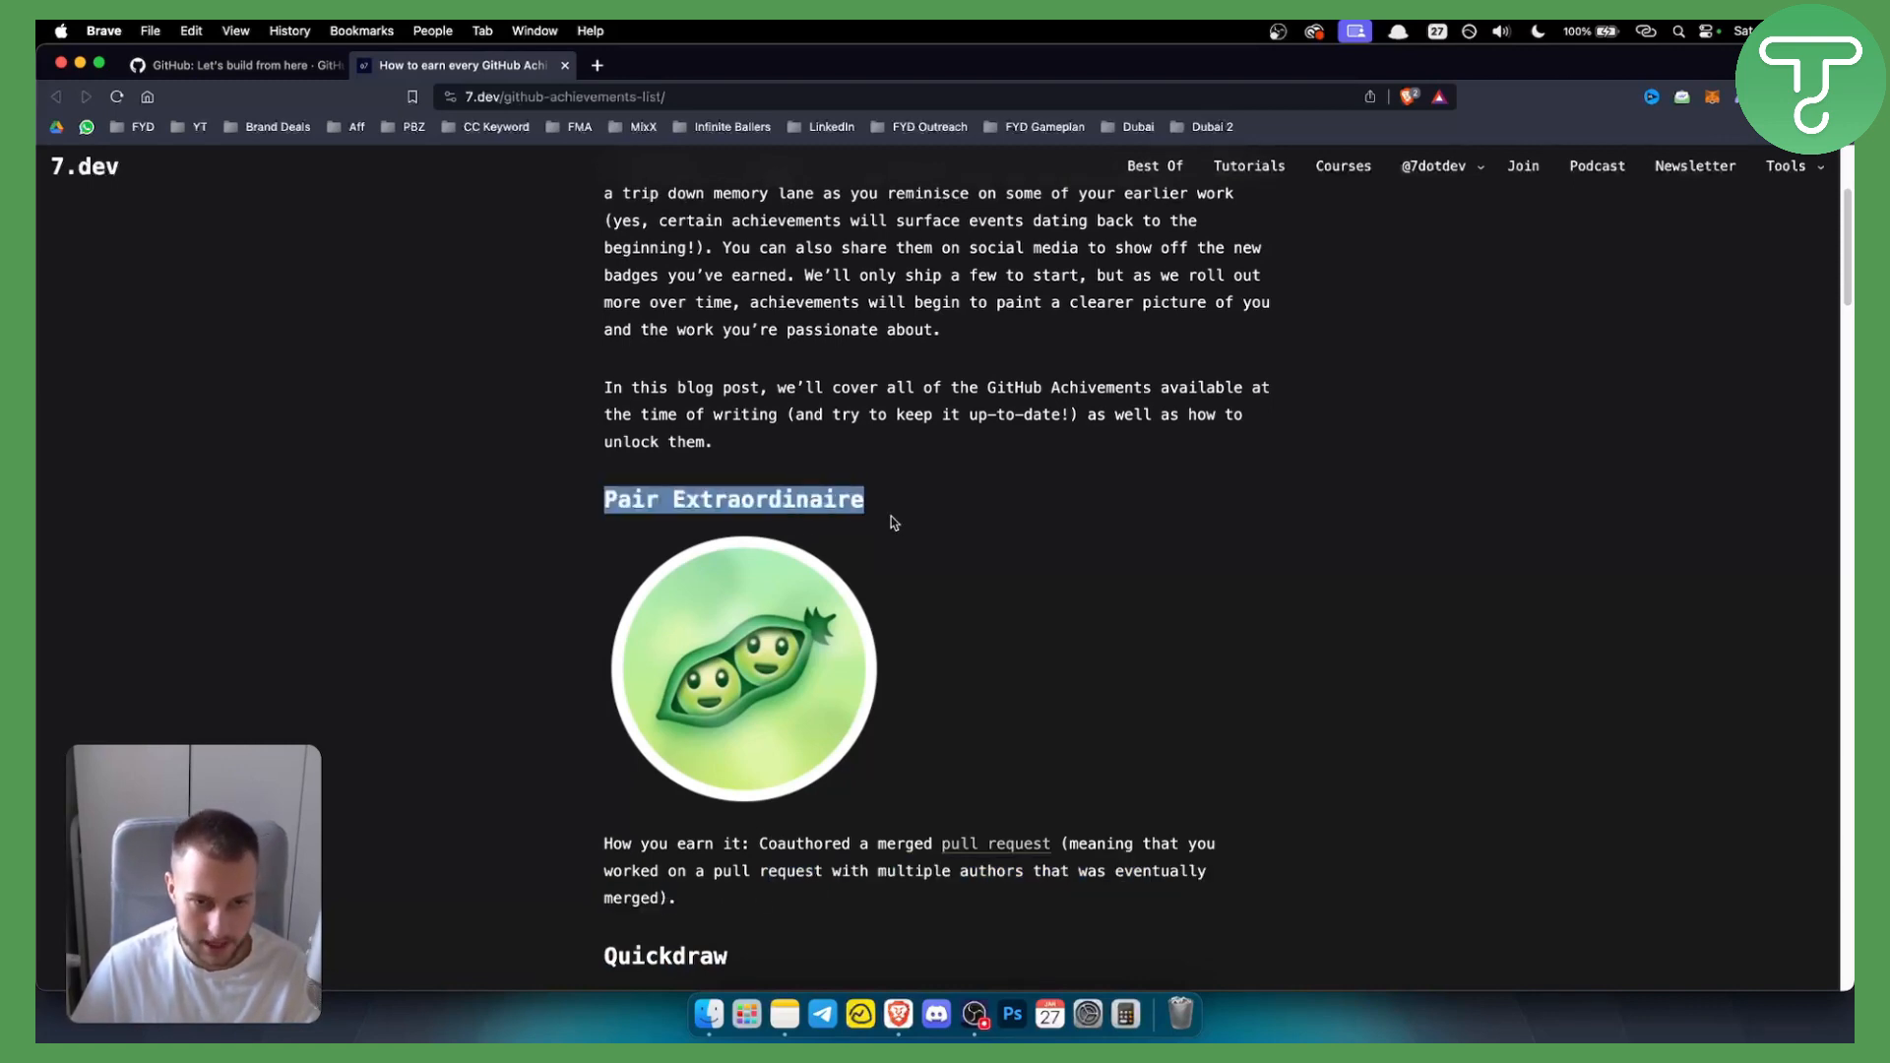
# - Scroll to the Quickdraw badge and highlight its close-within-5-minutes requirement, then clear the selection
pyautogui.scroll(-3)
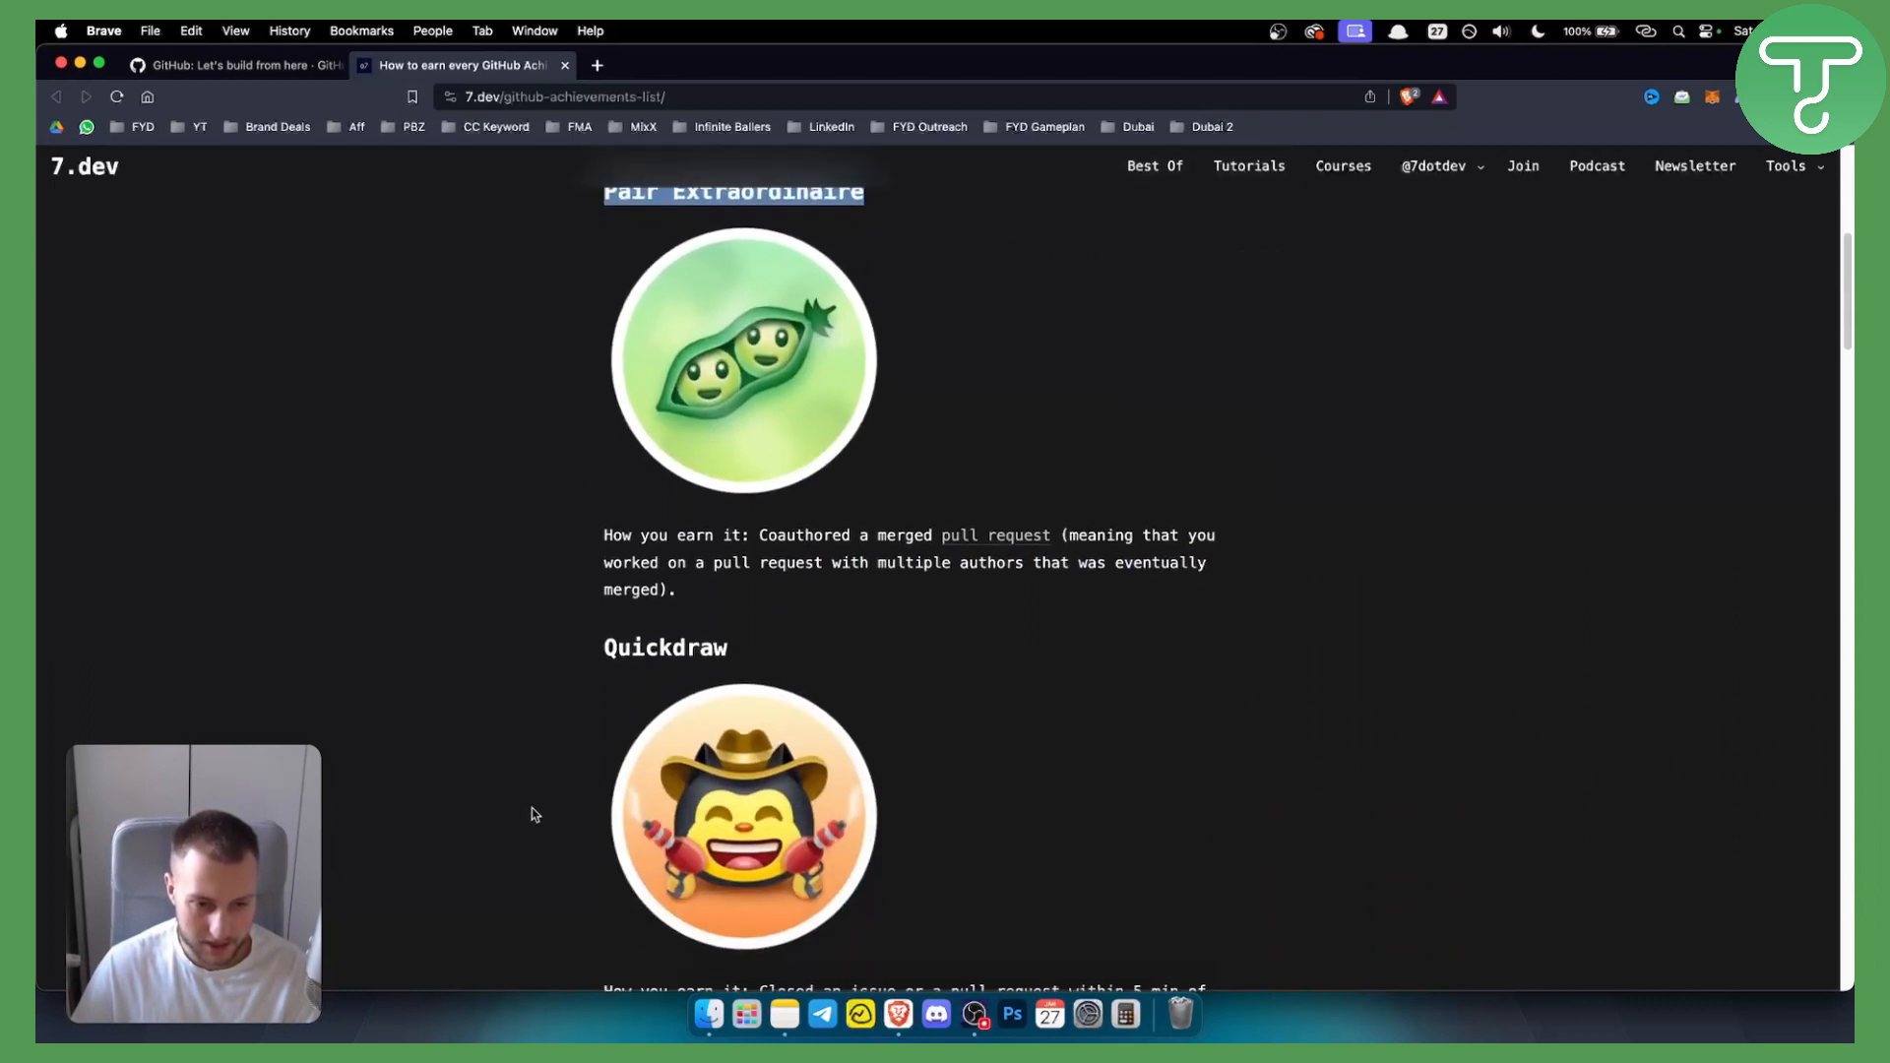
pyautogui.scroll(-3)
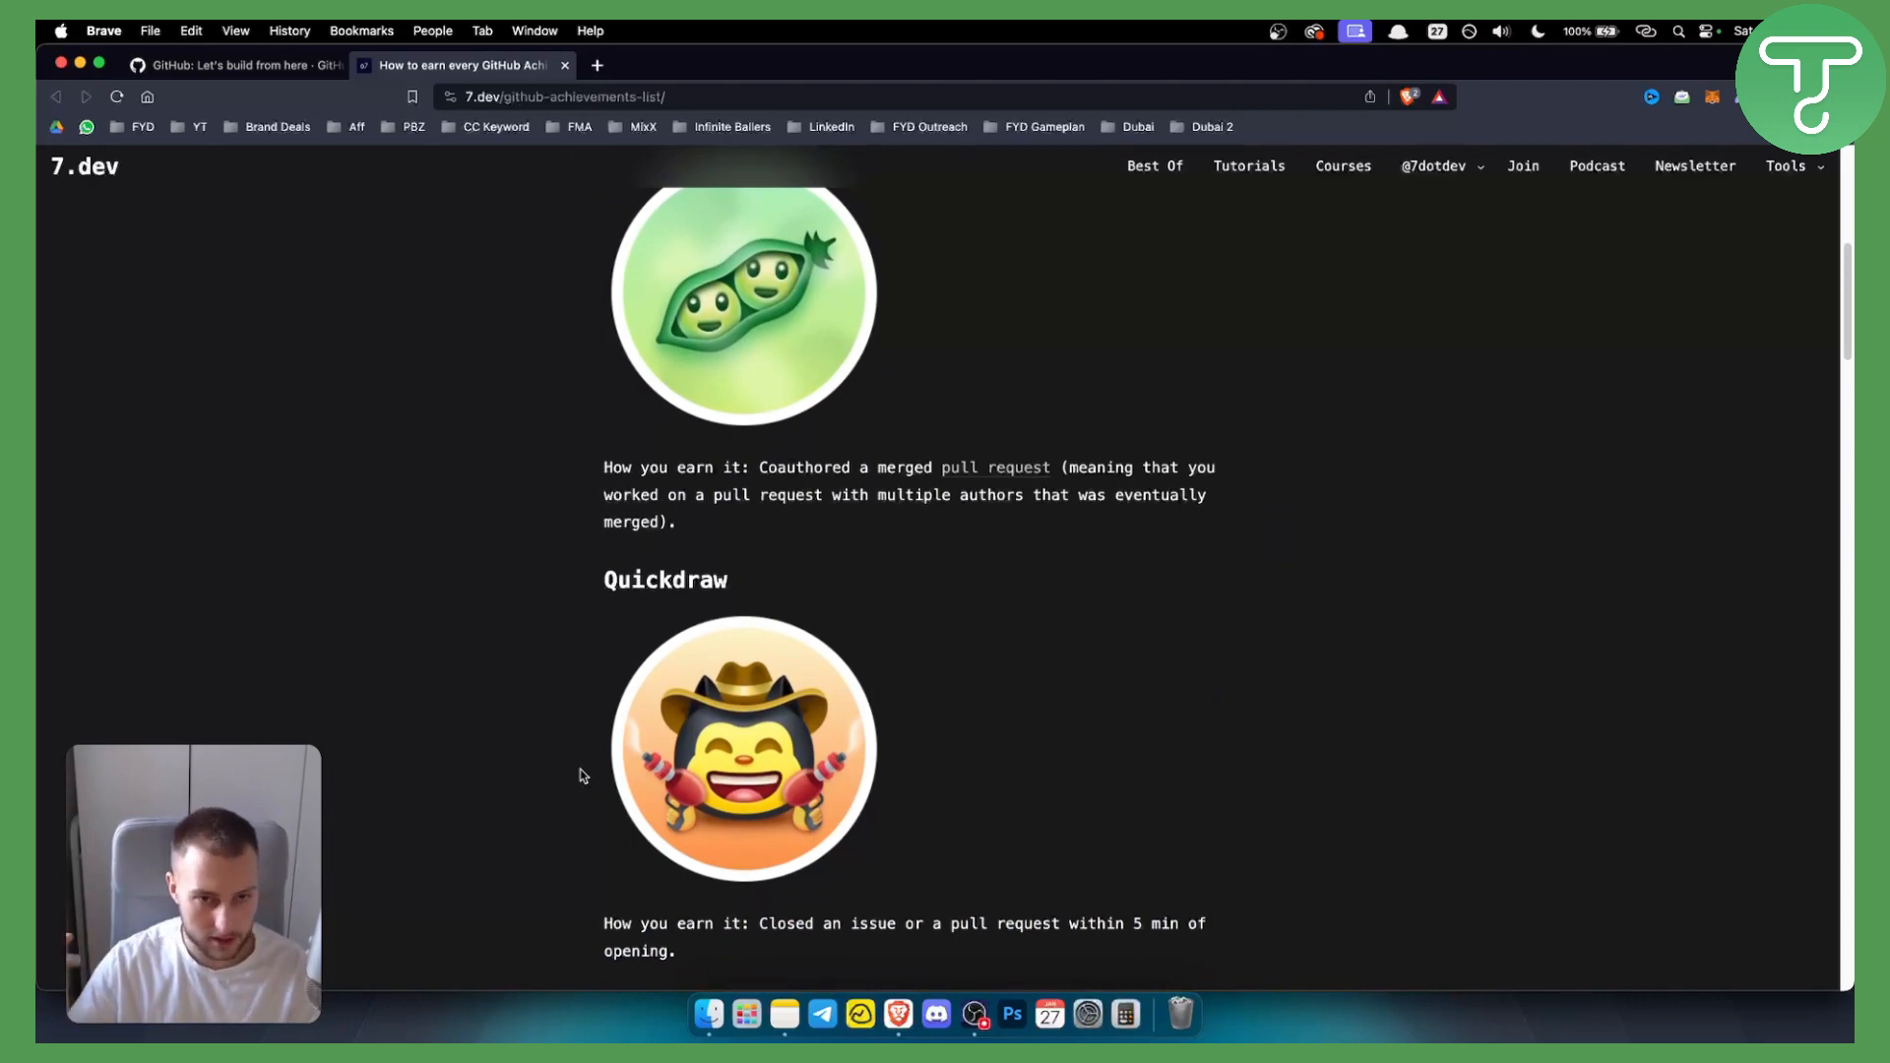
pyautogui.moveTo(840, 533)
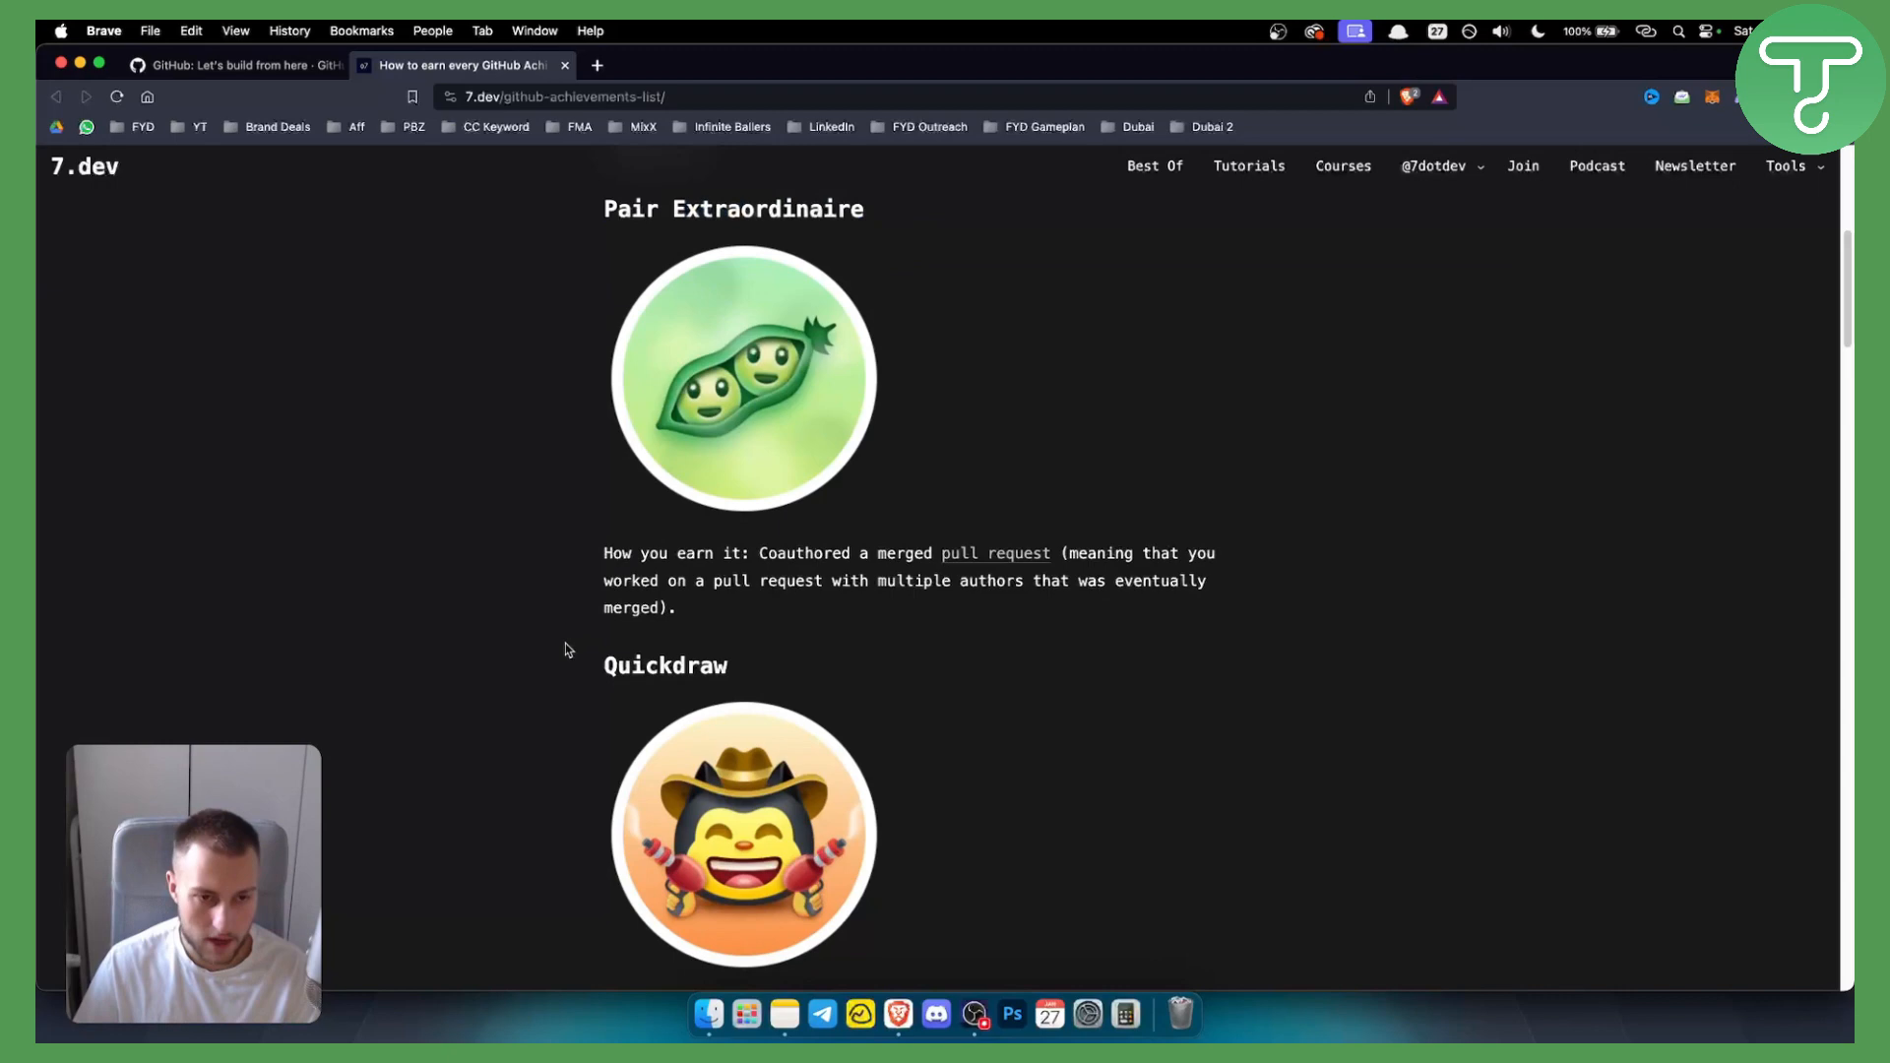
pyautogui.scroll(-3)
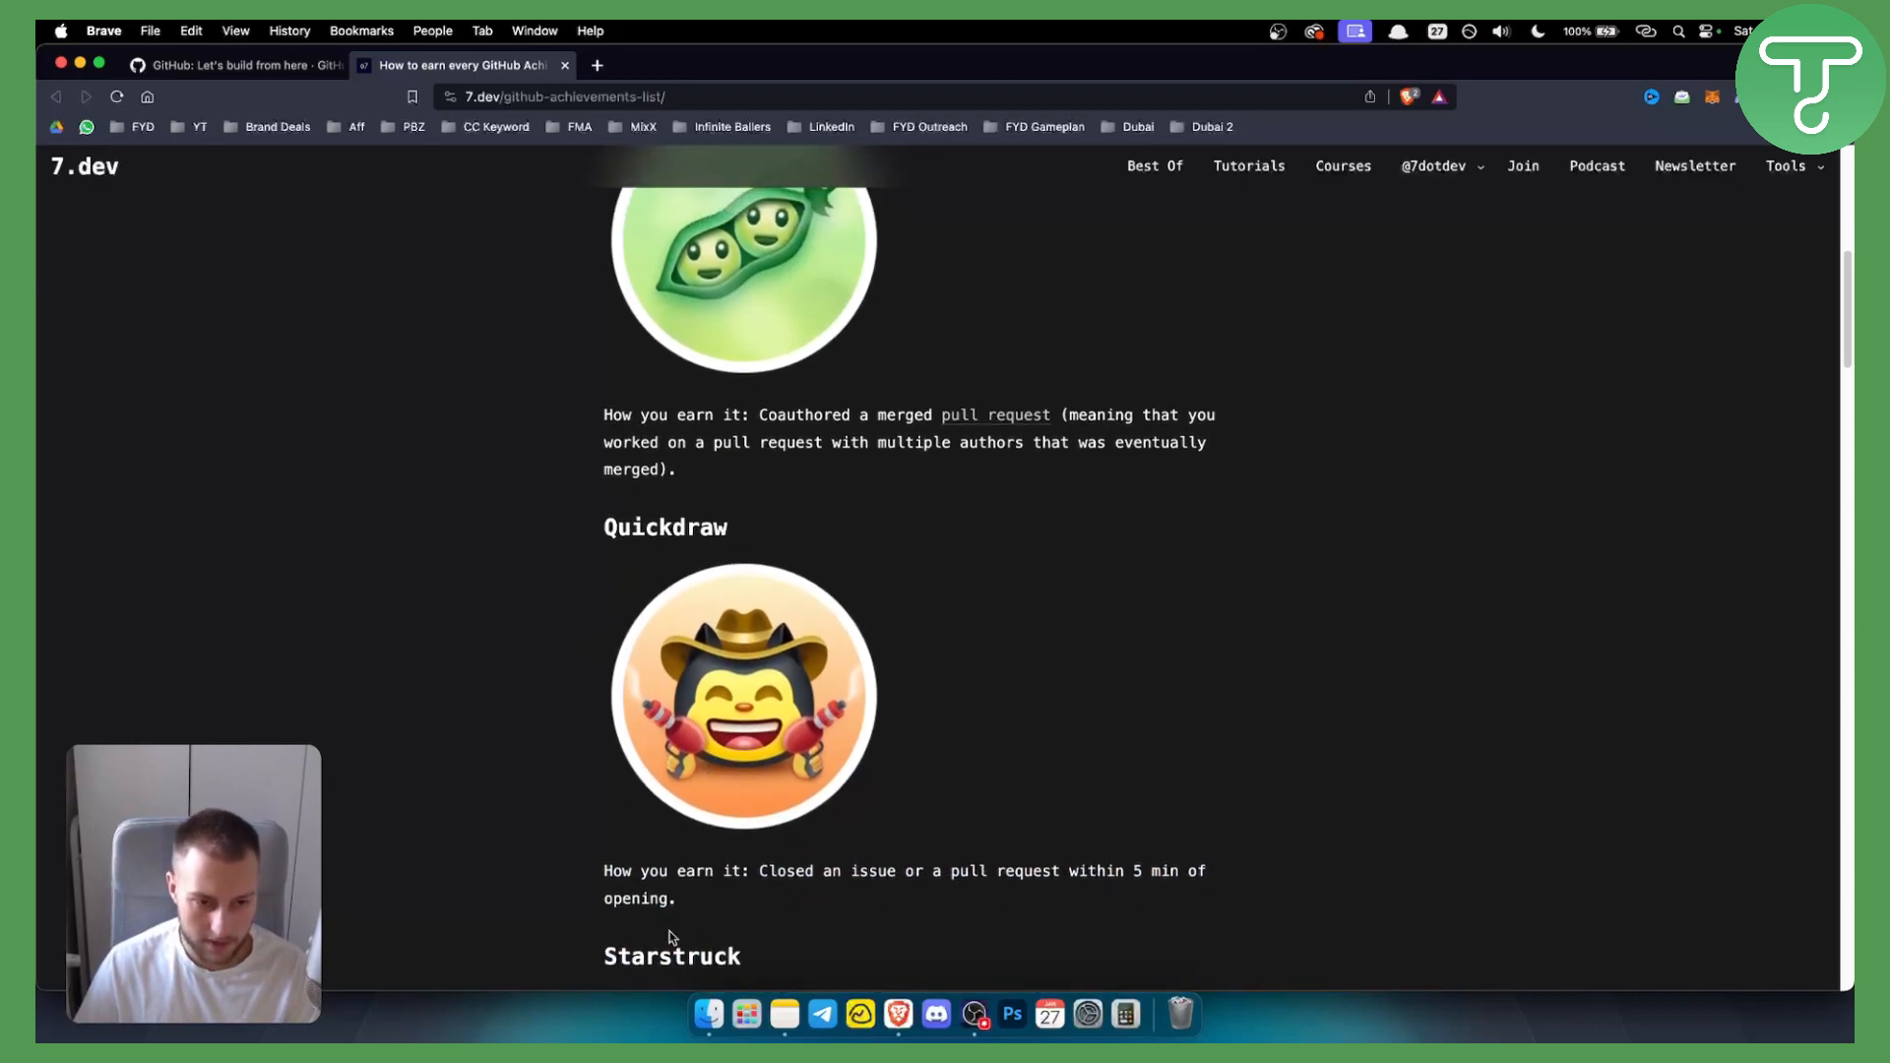
pyautogui.moveTo(760, 870); pyautogui.dragTo(927, 870)
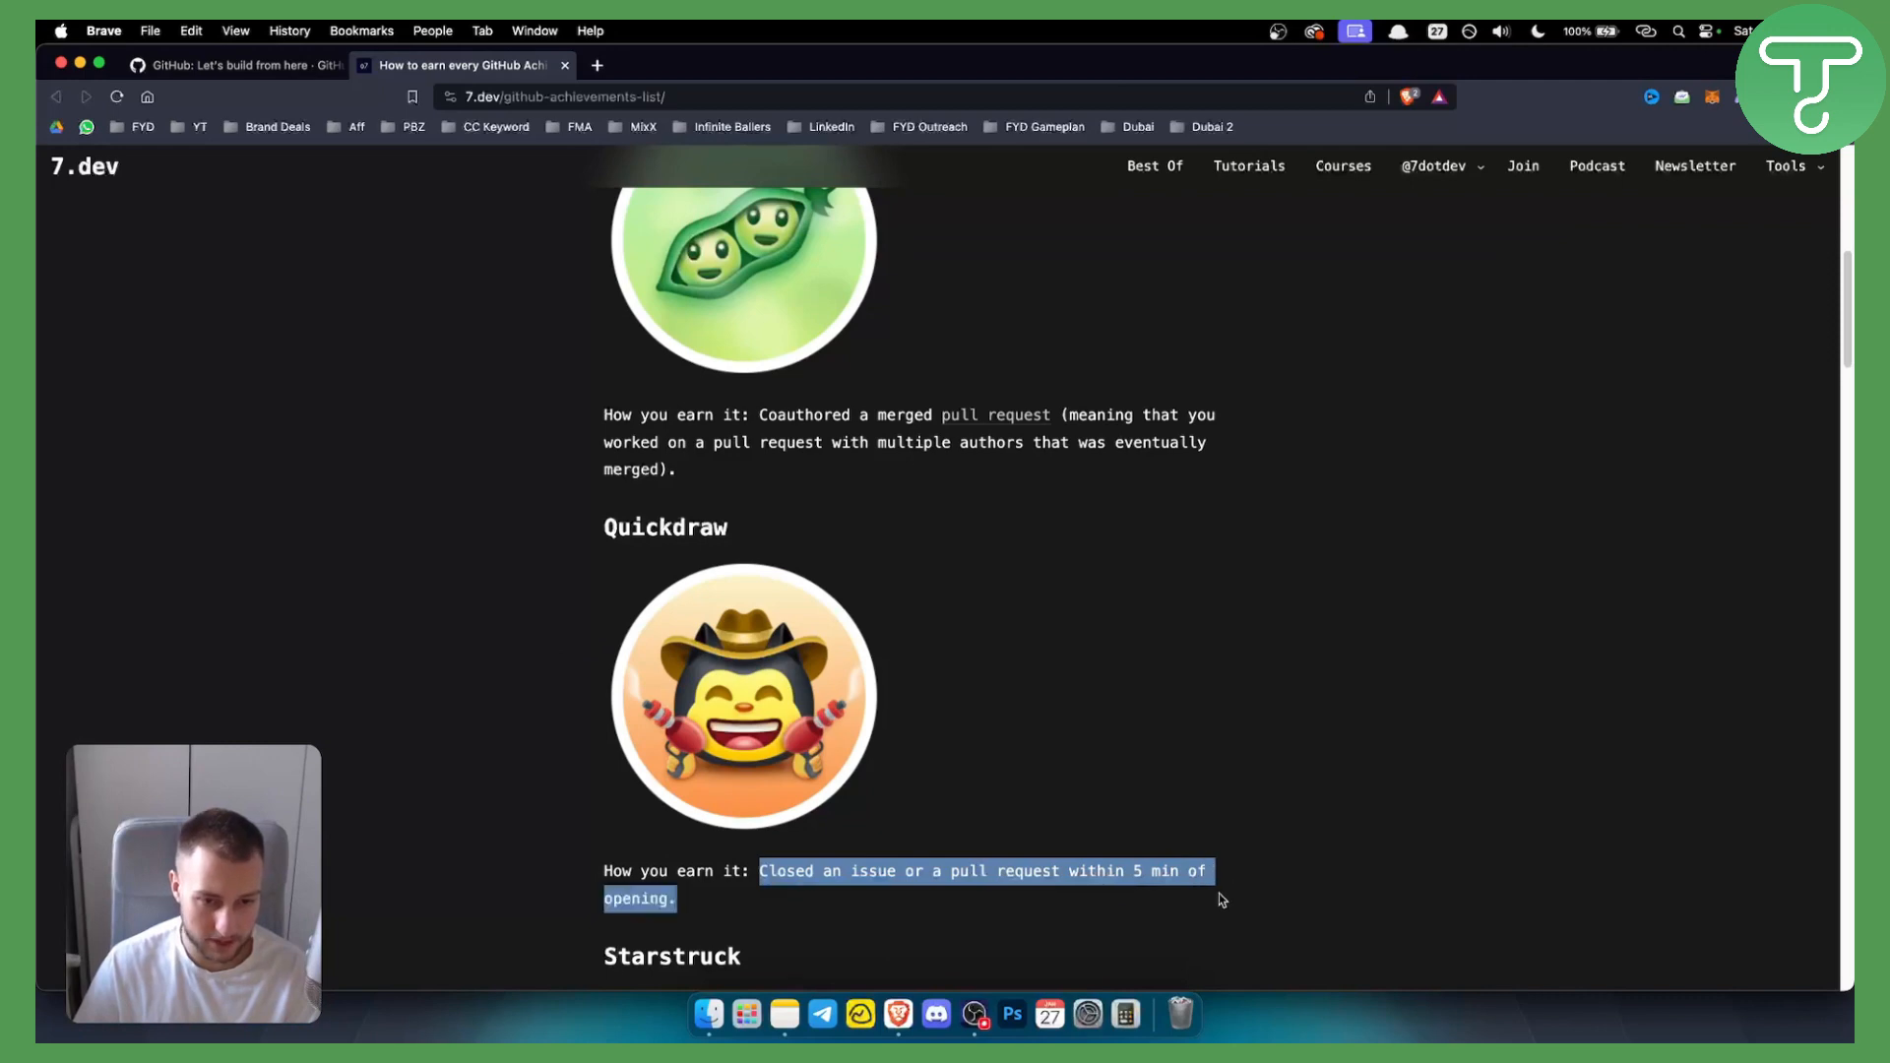
pyautogui.click(1132, 689)
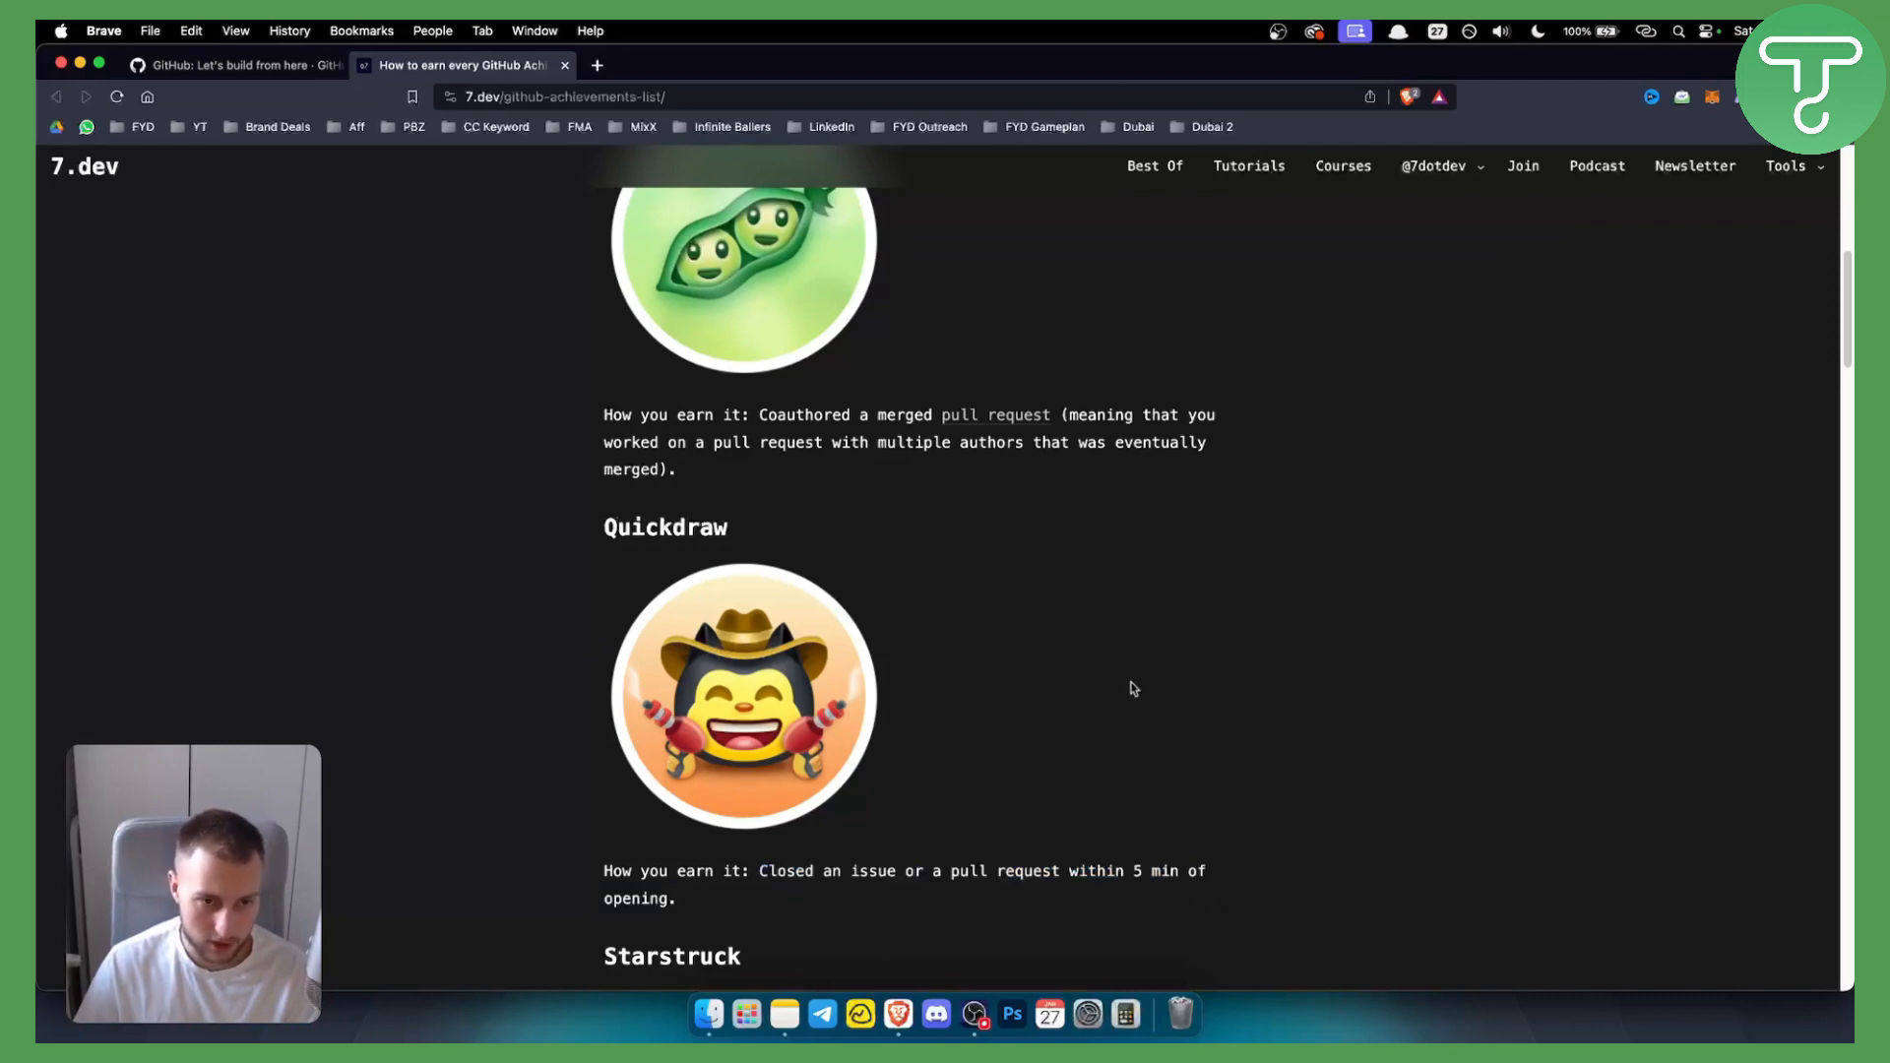
# - Scroll down to Pull Shark and highlight its requirement of 2 merged pull requests
pyautogui.scroll(-3)
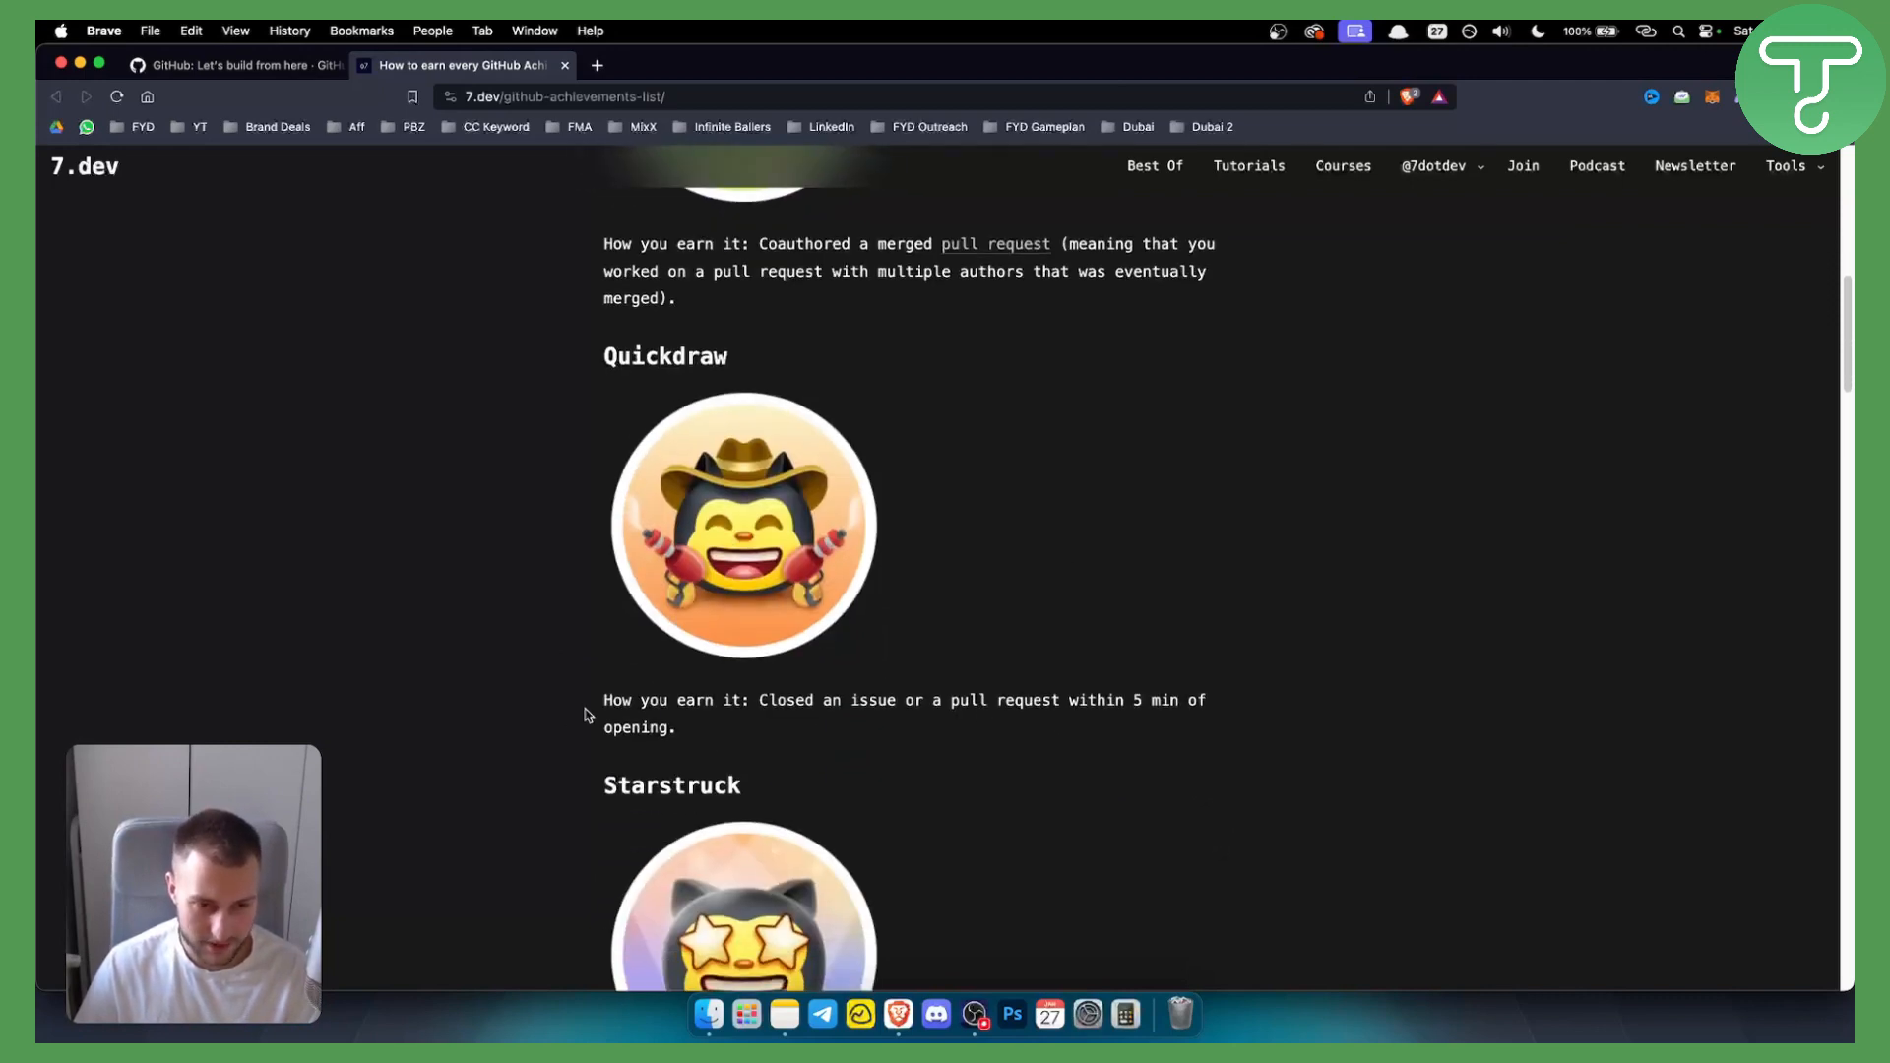
pyautogui.scroll(-3)
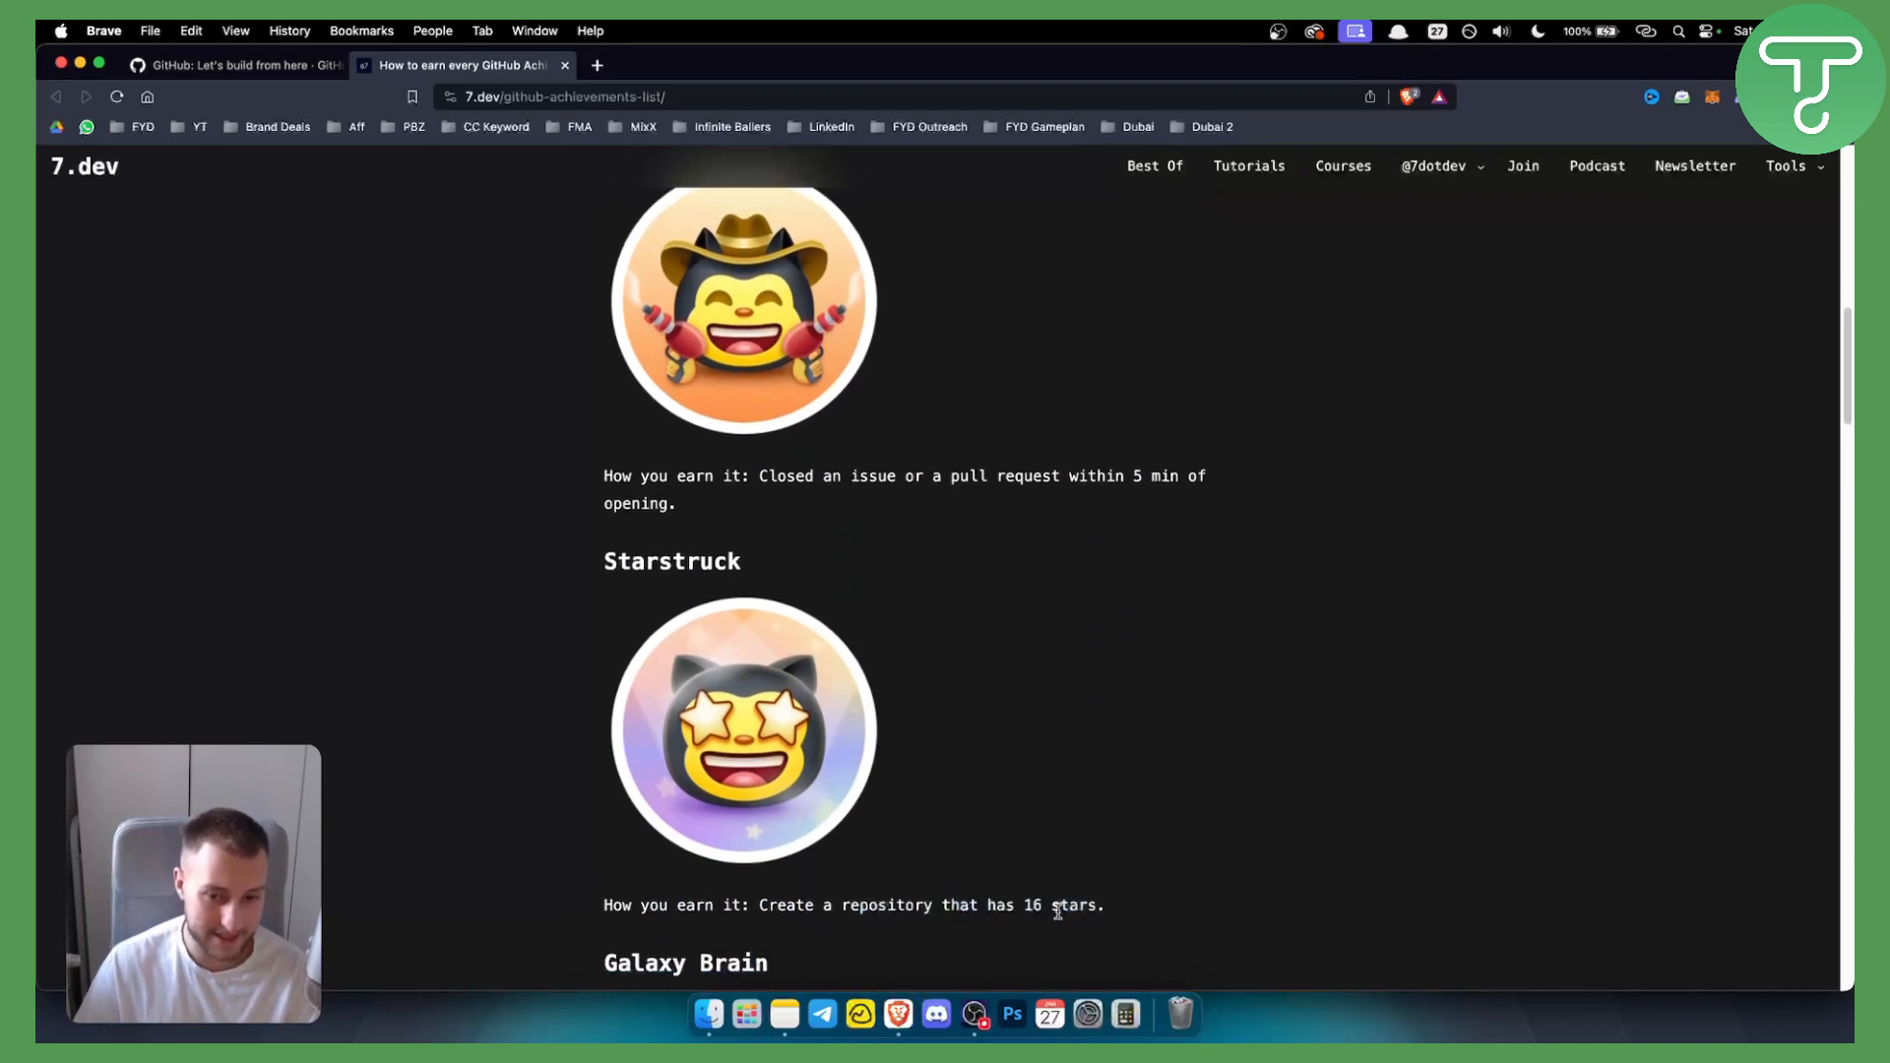
pyautogui.scroll(-3)
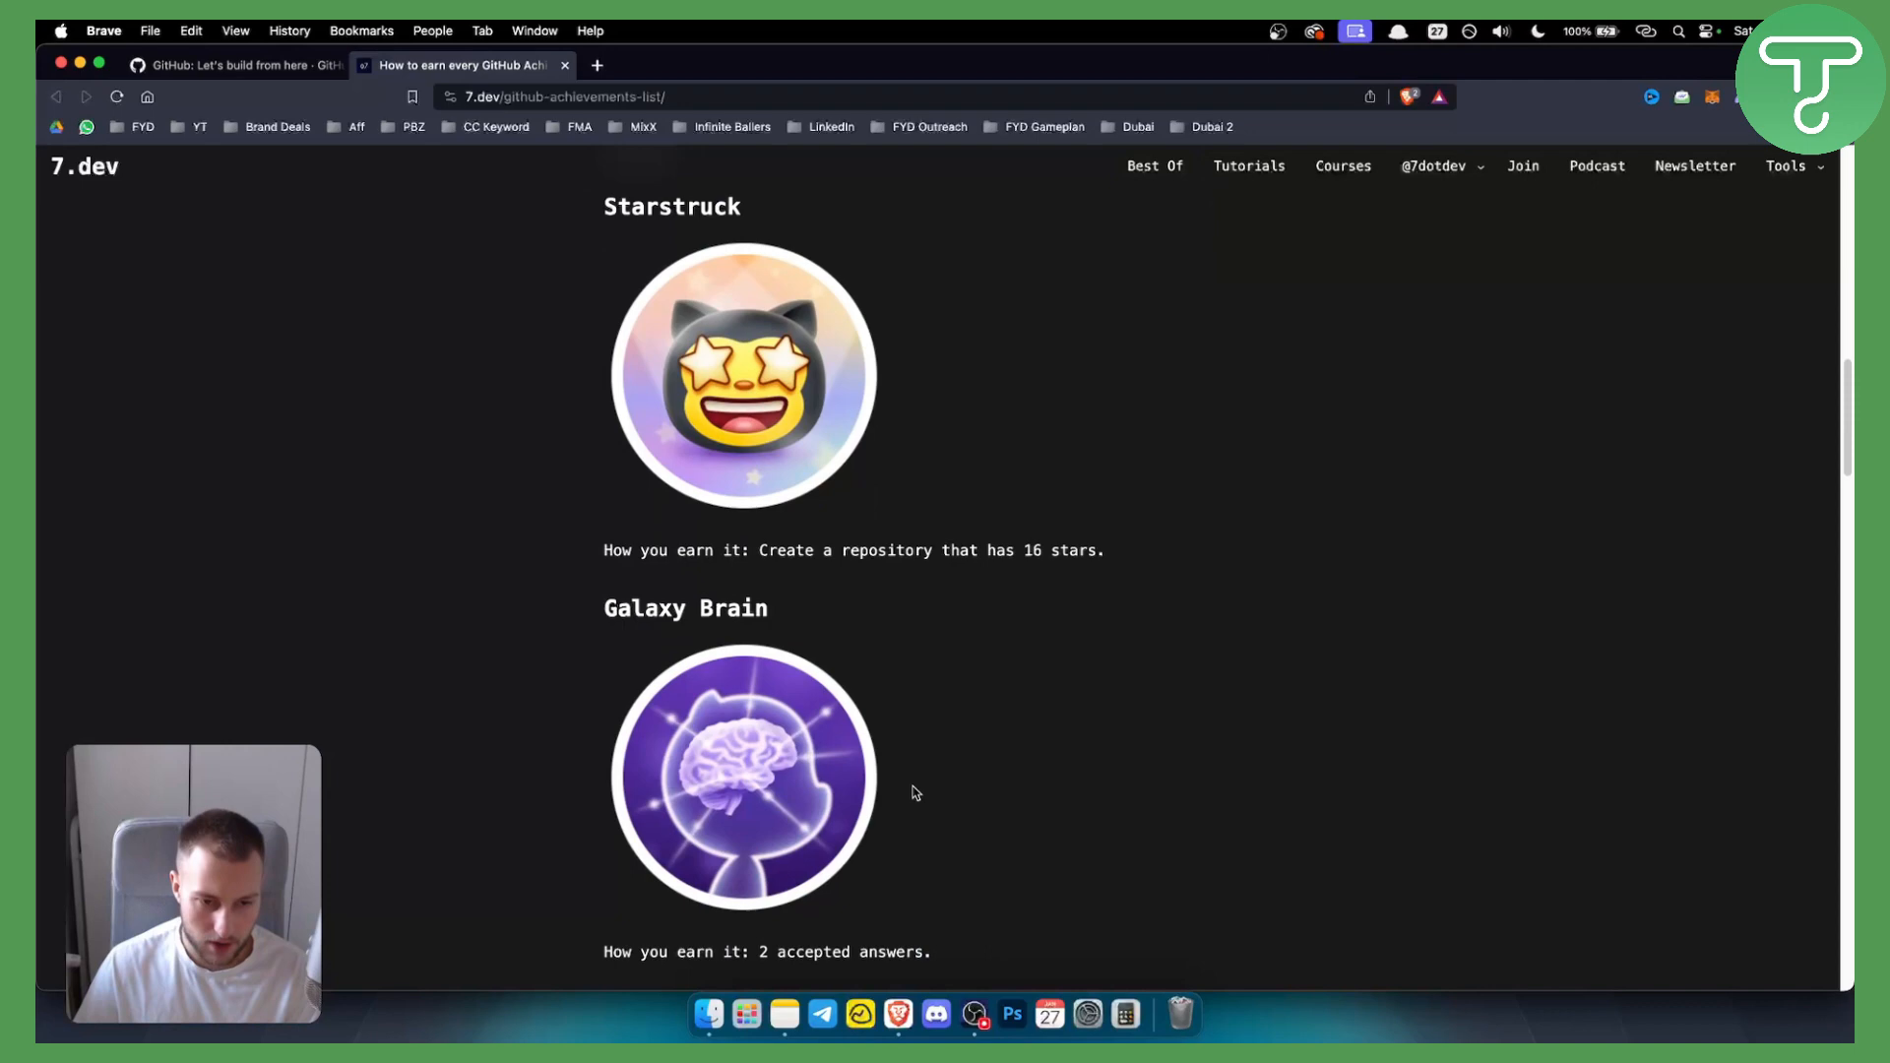
pyautogui.scroll(-3)
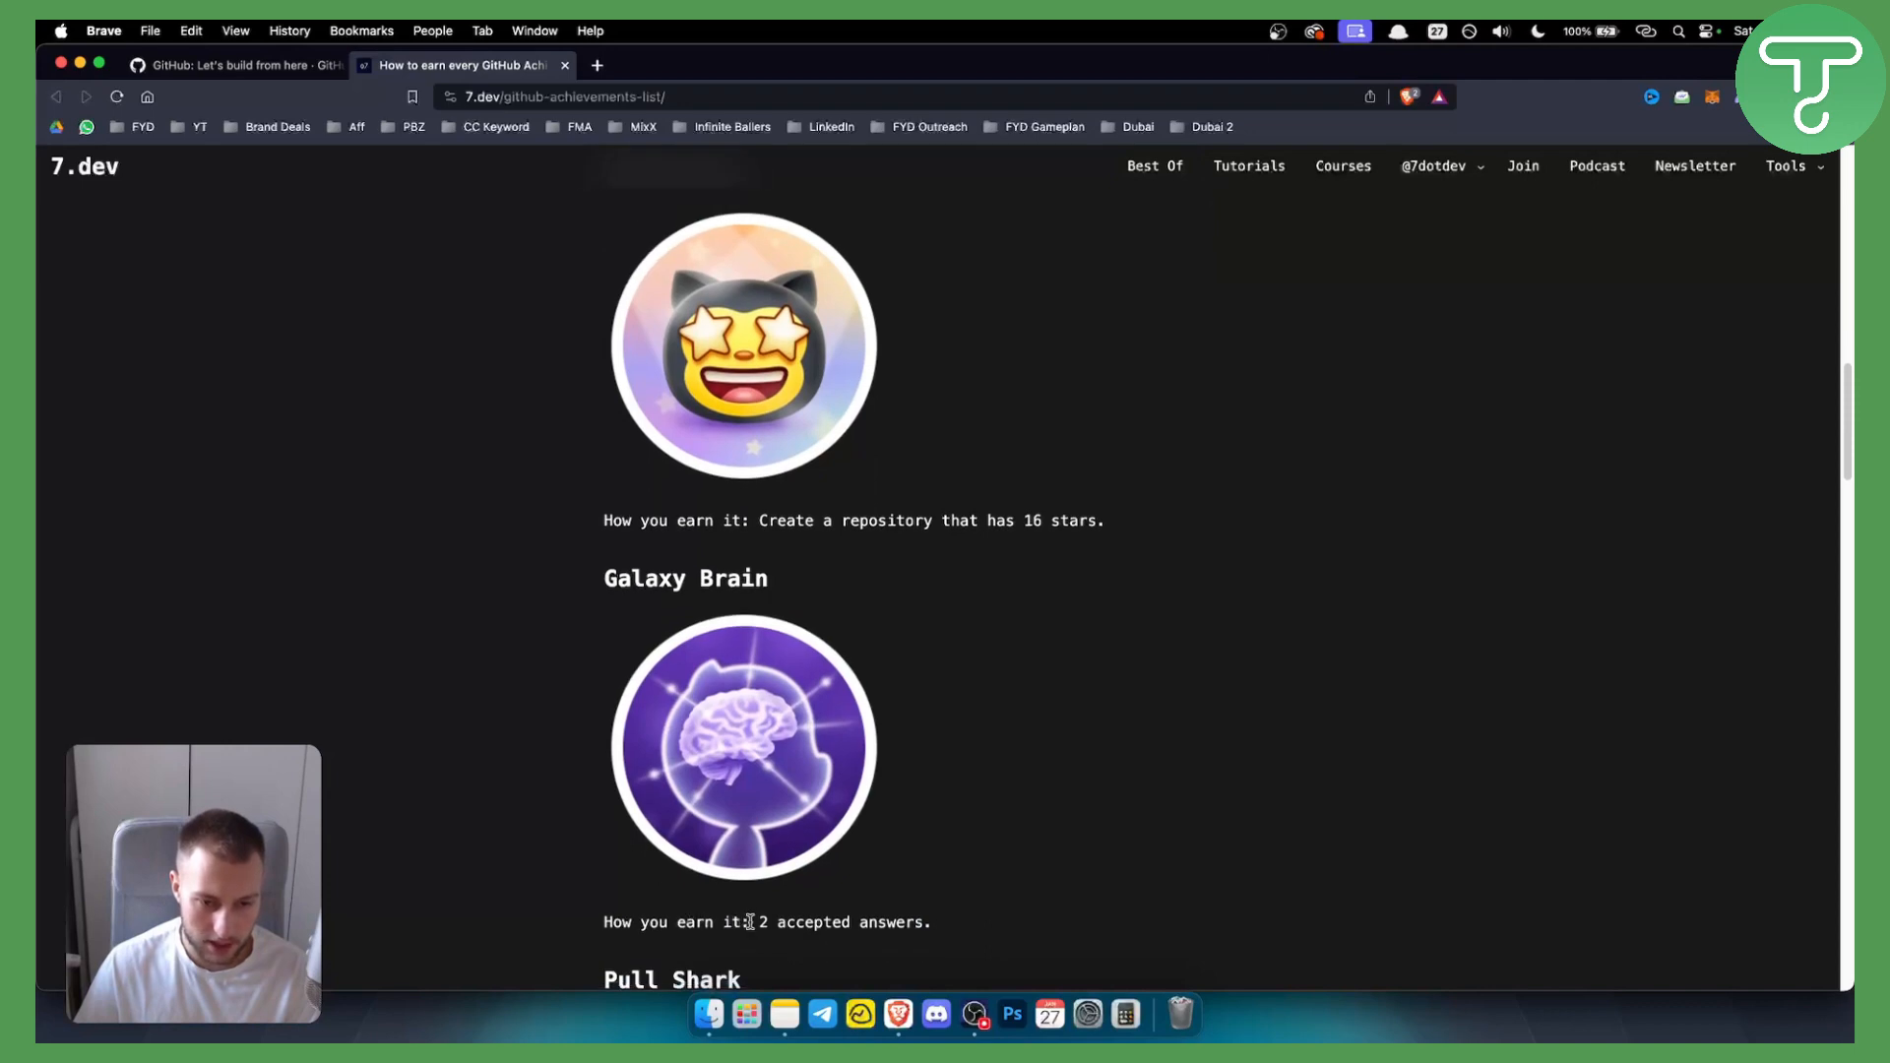
pyautogui.scroll(-3)
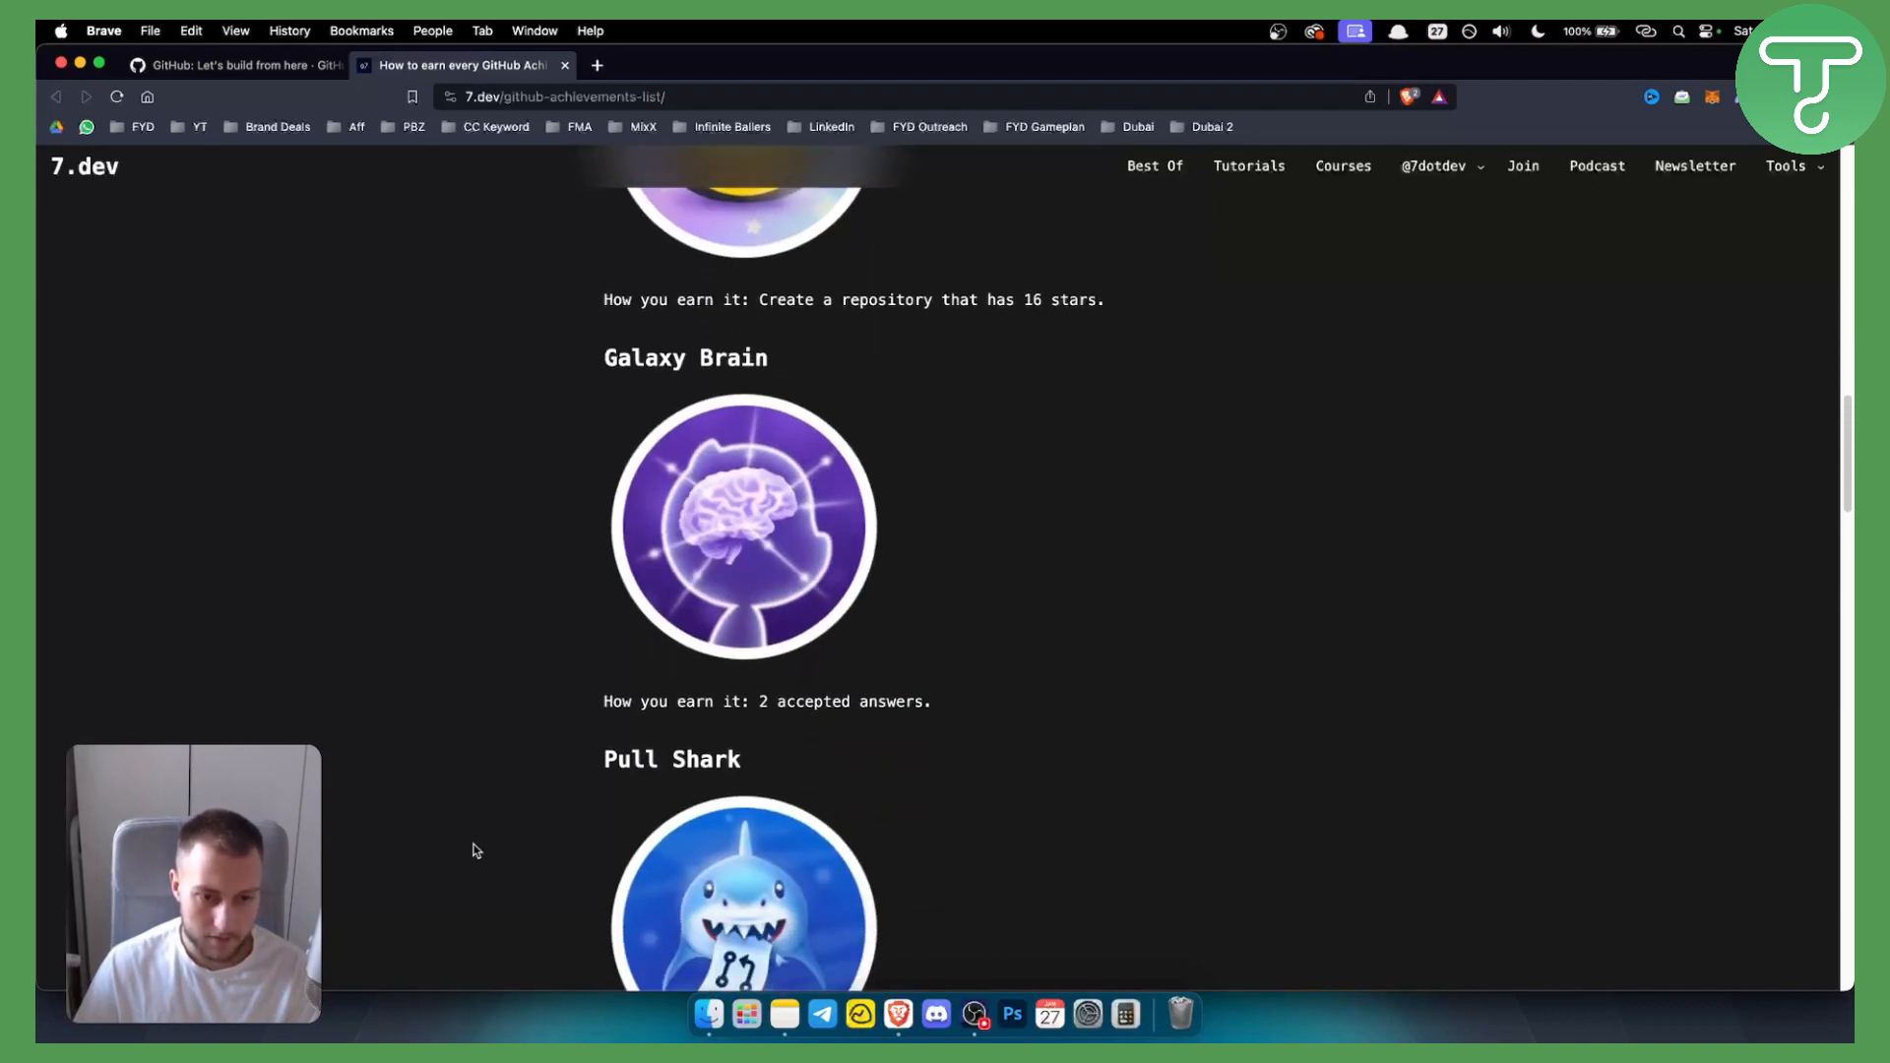
pyautogui.scroll(-3)
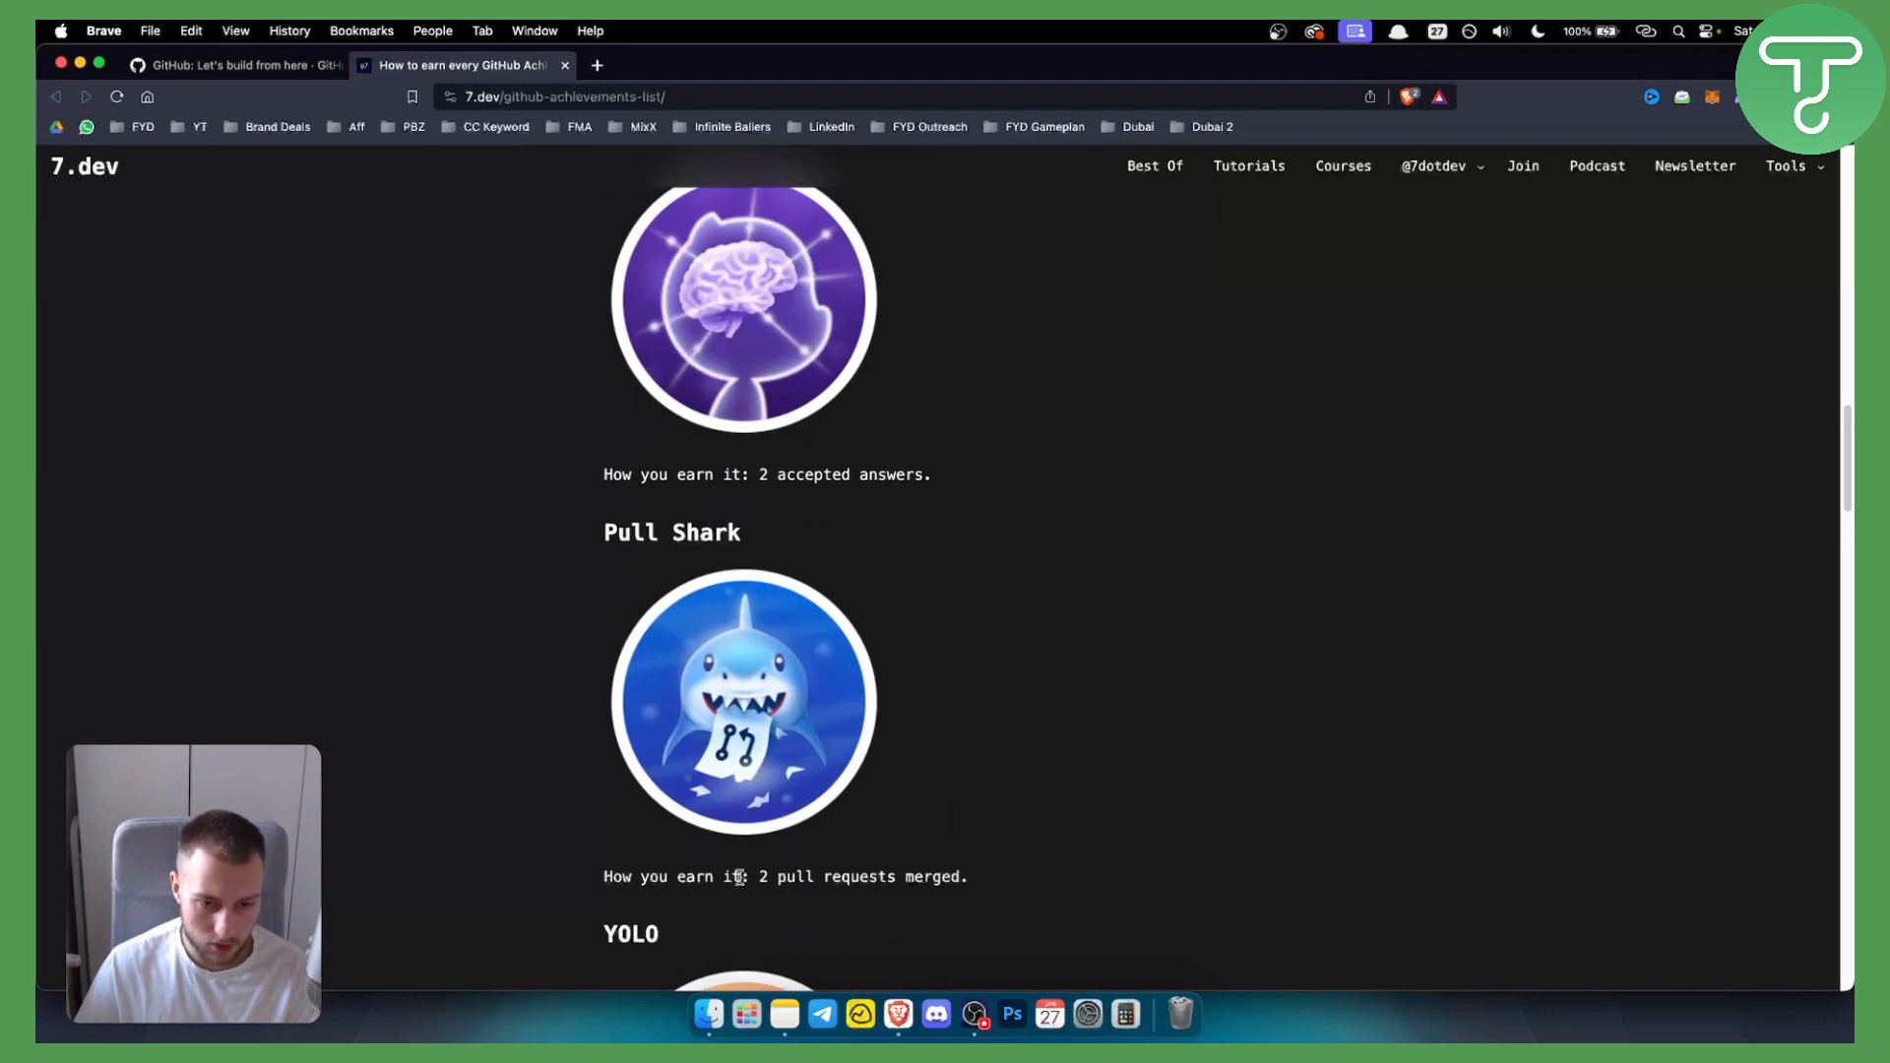
pyautogui.moveTo(760, 876); pyautogui.dragTo(964, 876)
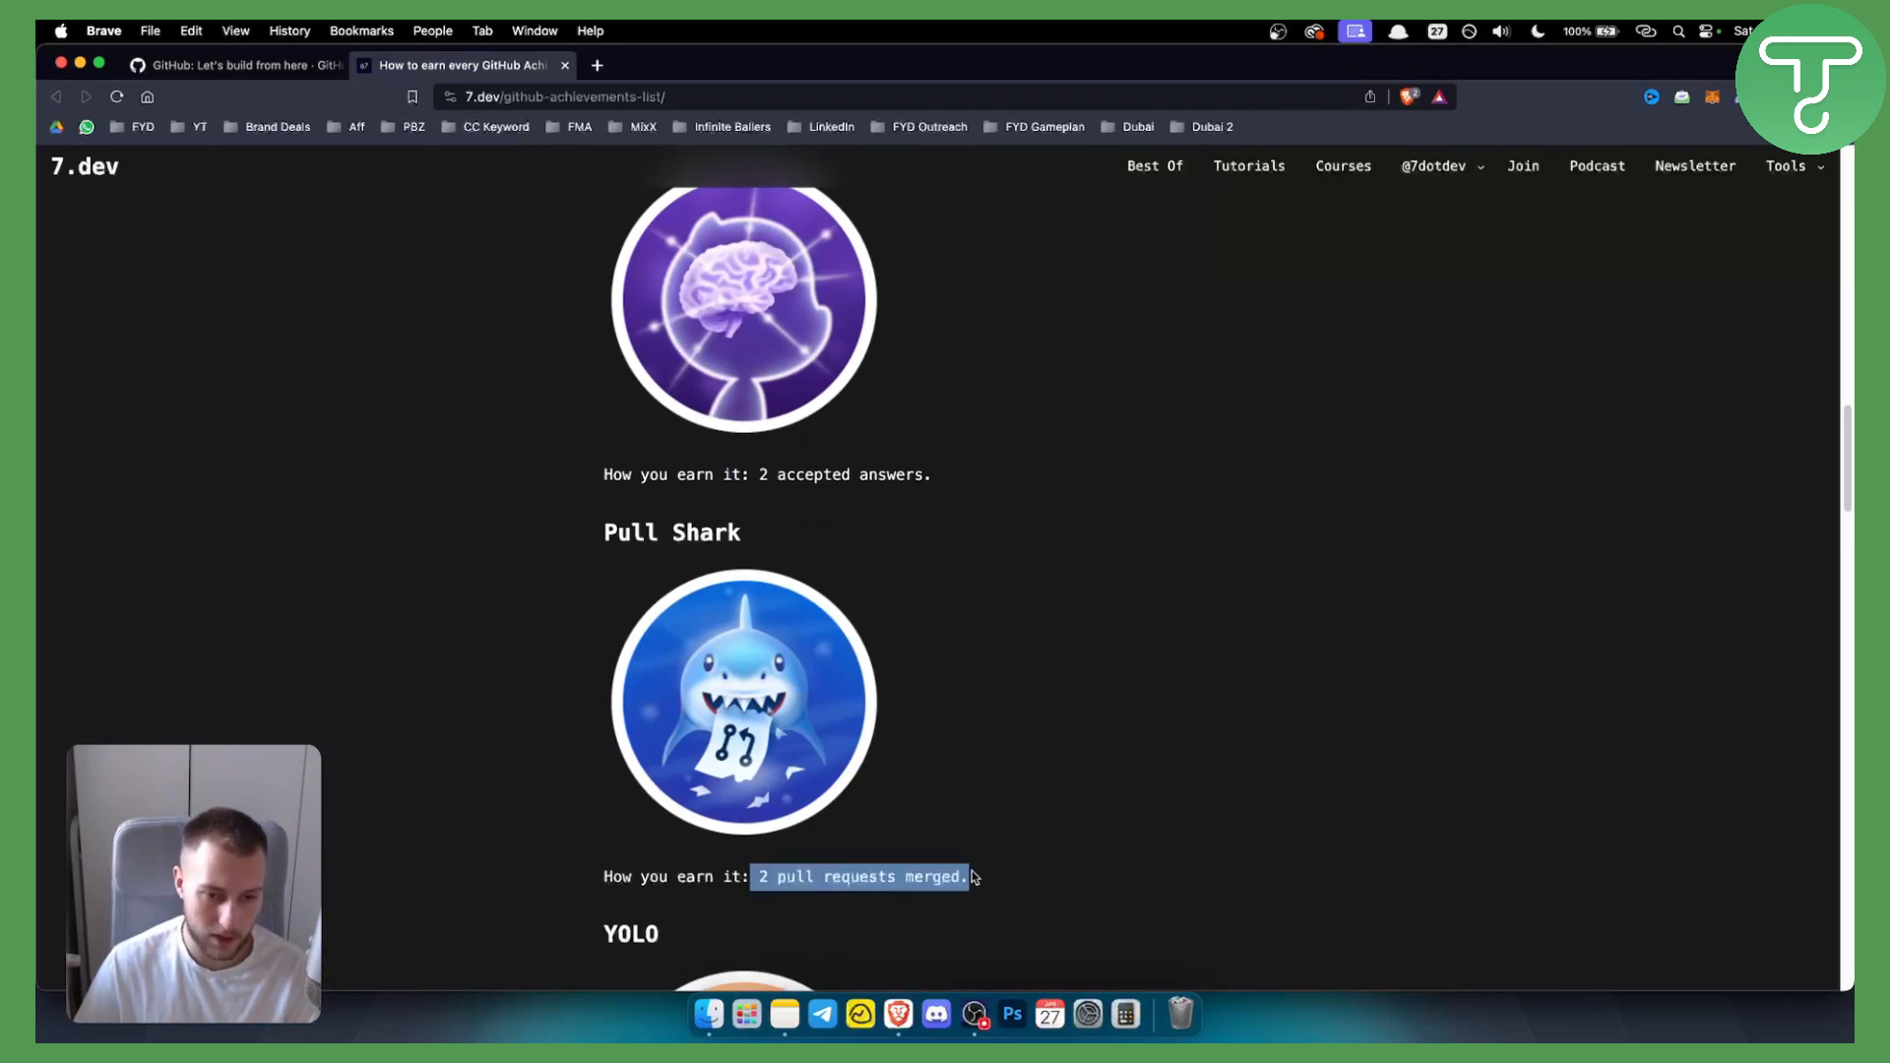
# - Continue to Public Sponsor, highlighting how it is earned, and on to the Arctic Code Vault Contributor text
pyautogui.scroll(-3)
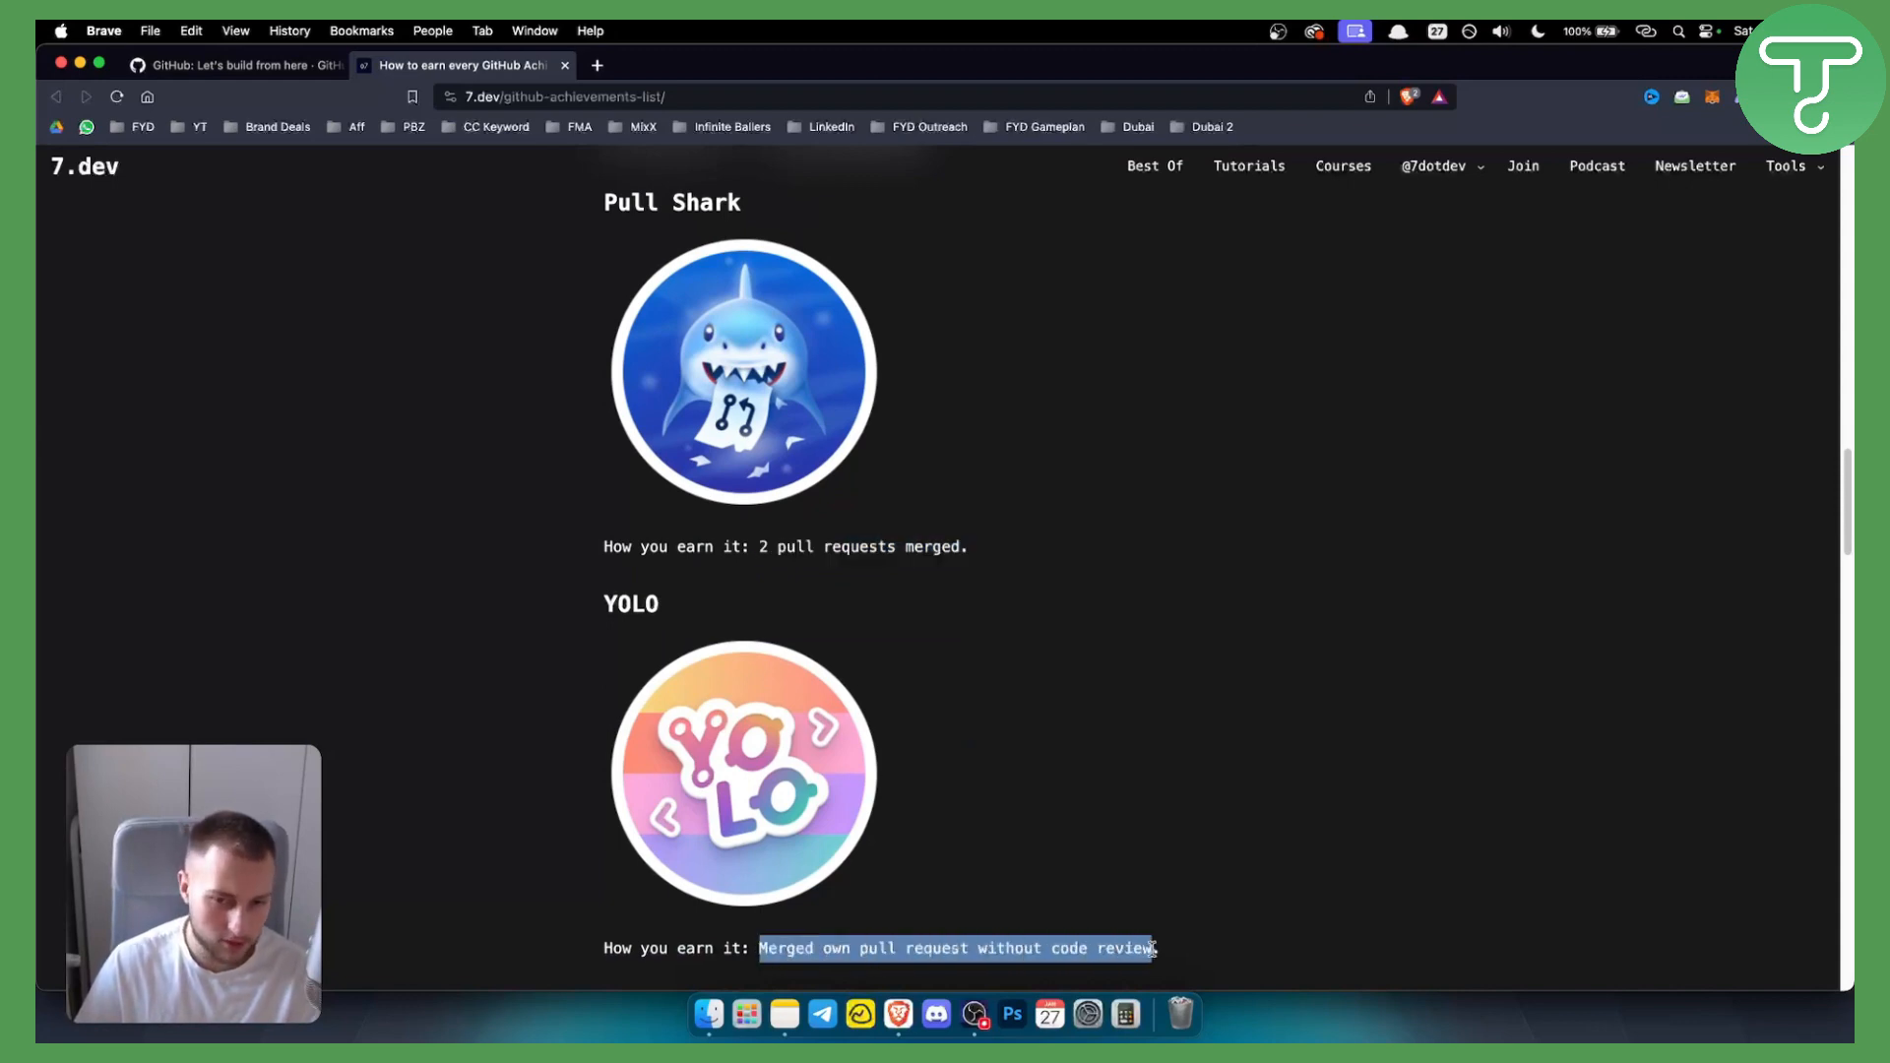
pyautogui.scroll(-3)
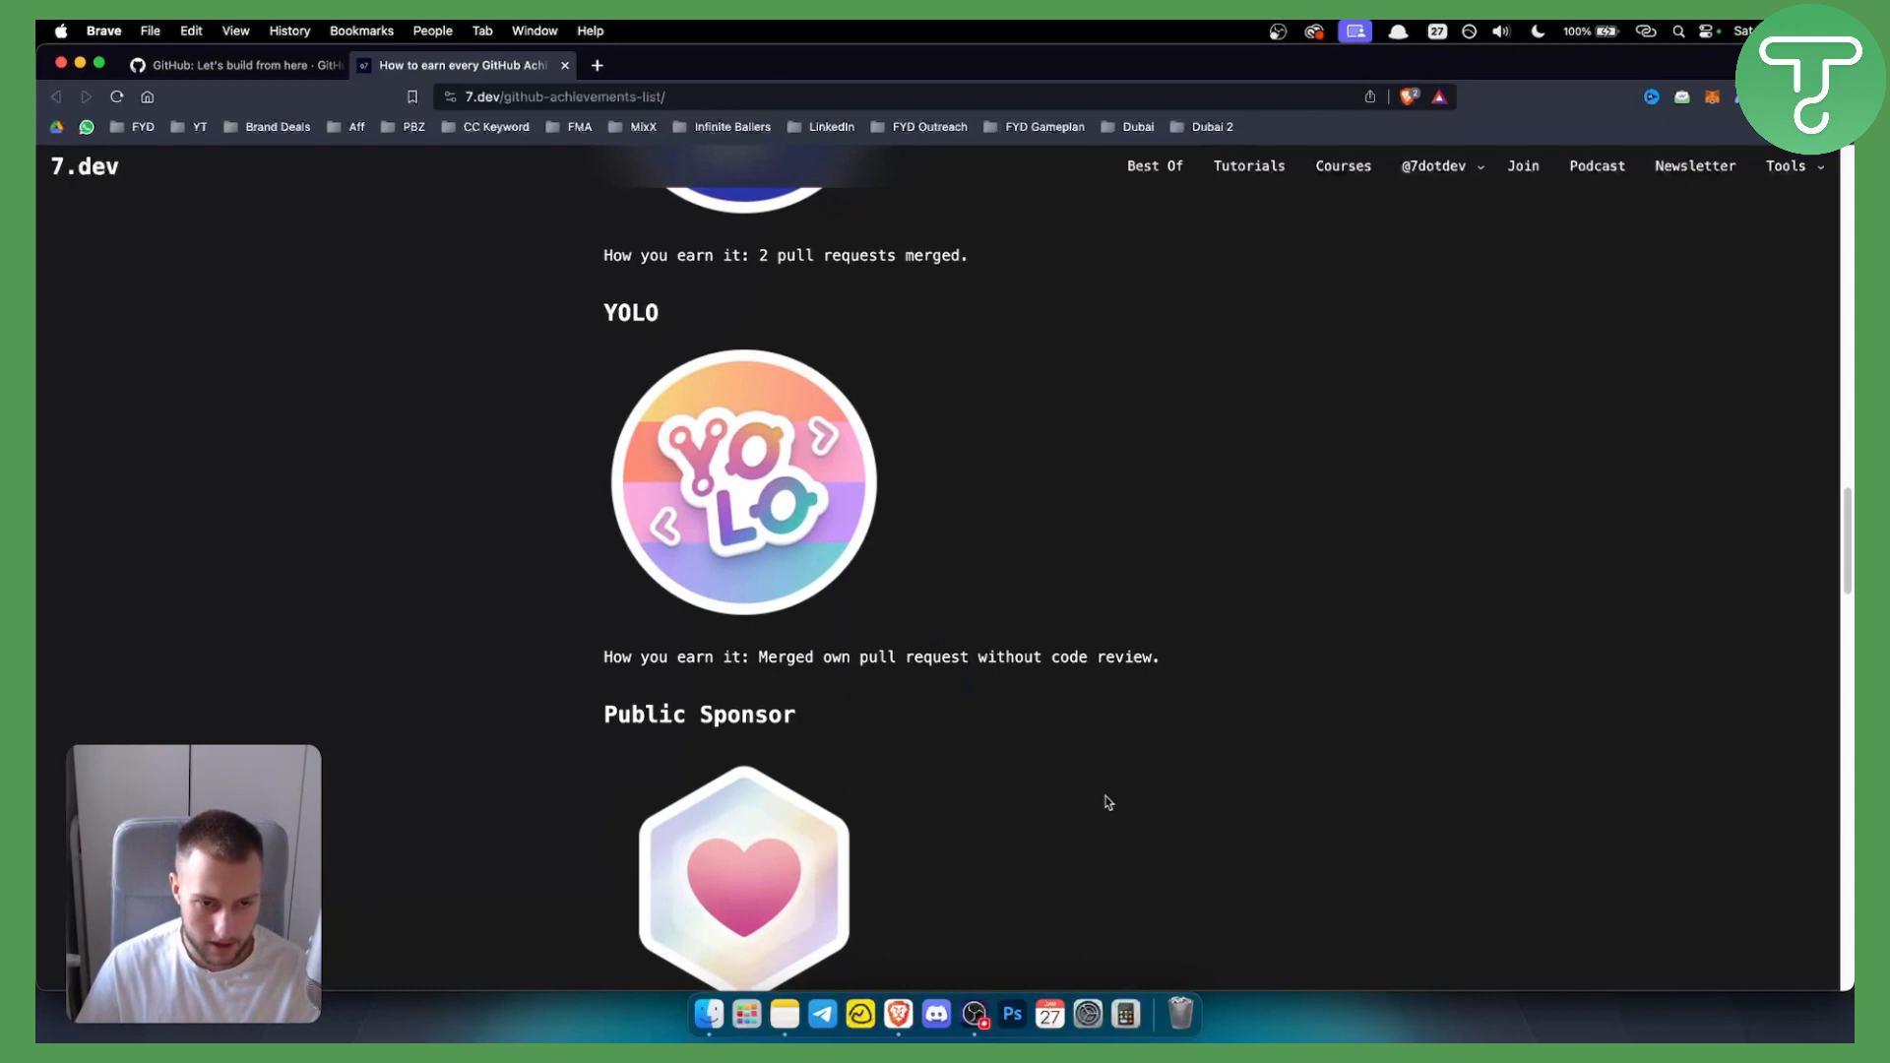
pyautogui.scroll(-3)
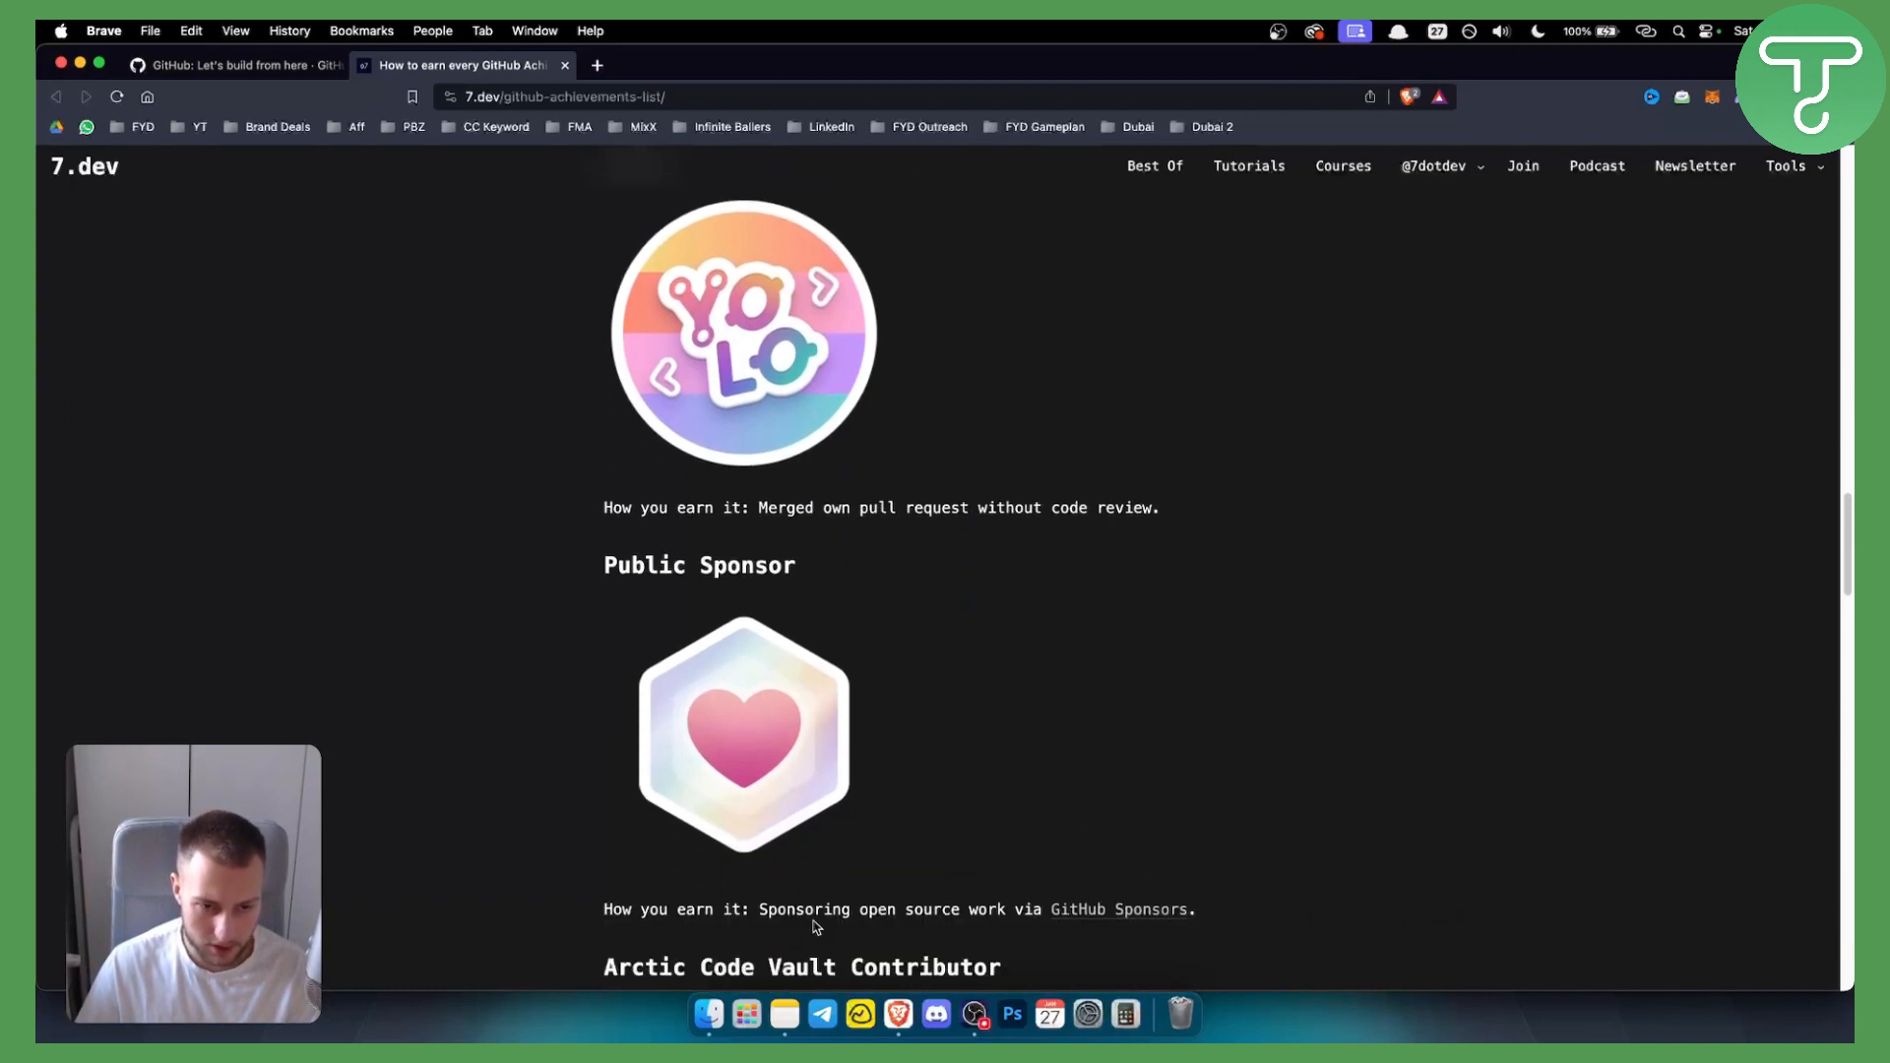
pyautogui.moveTo(760, 910); pyautogui.dragTo(1193, 910)
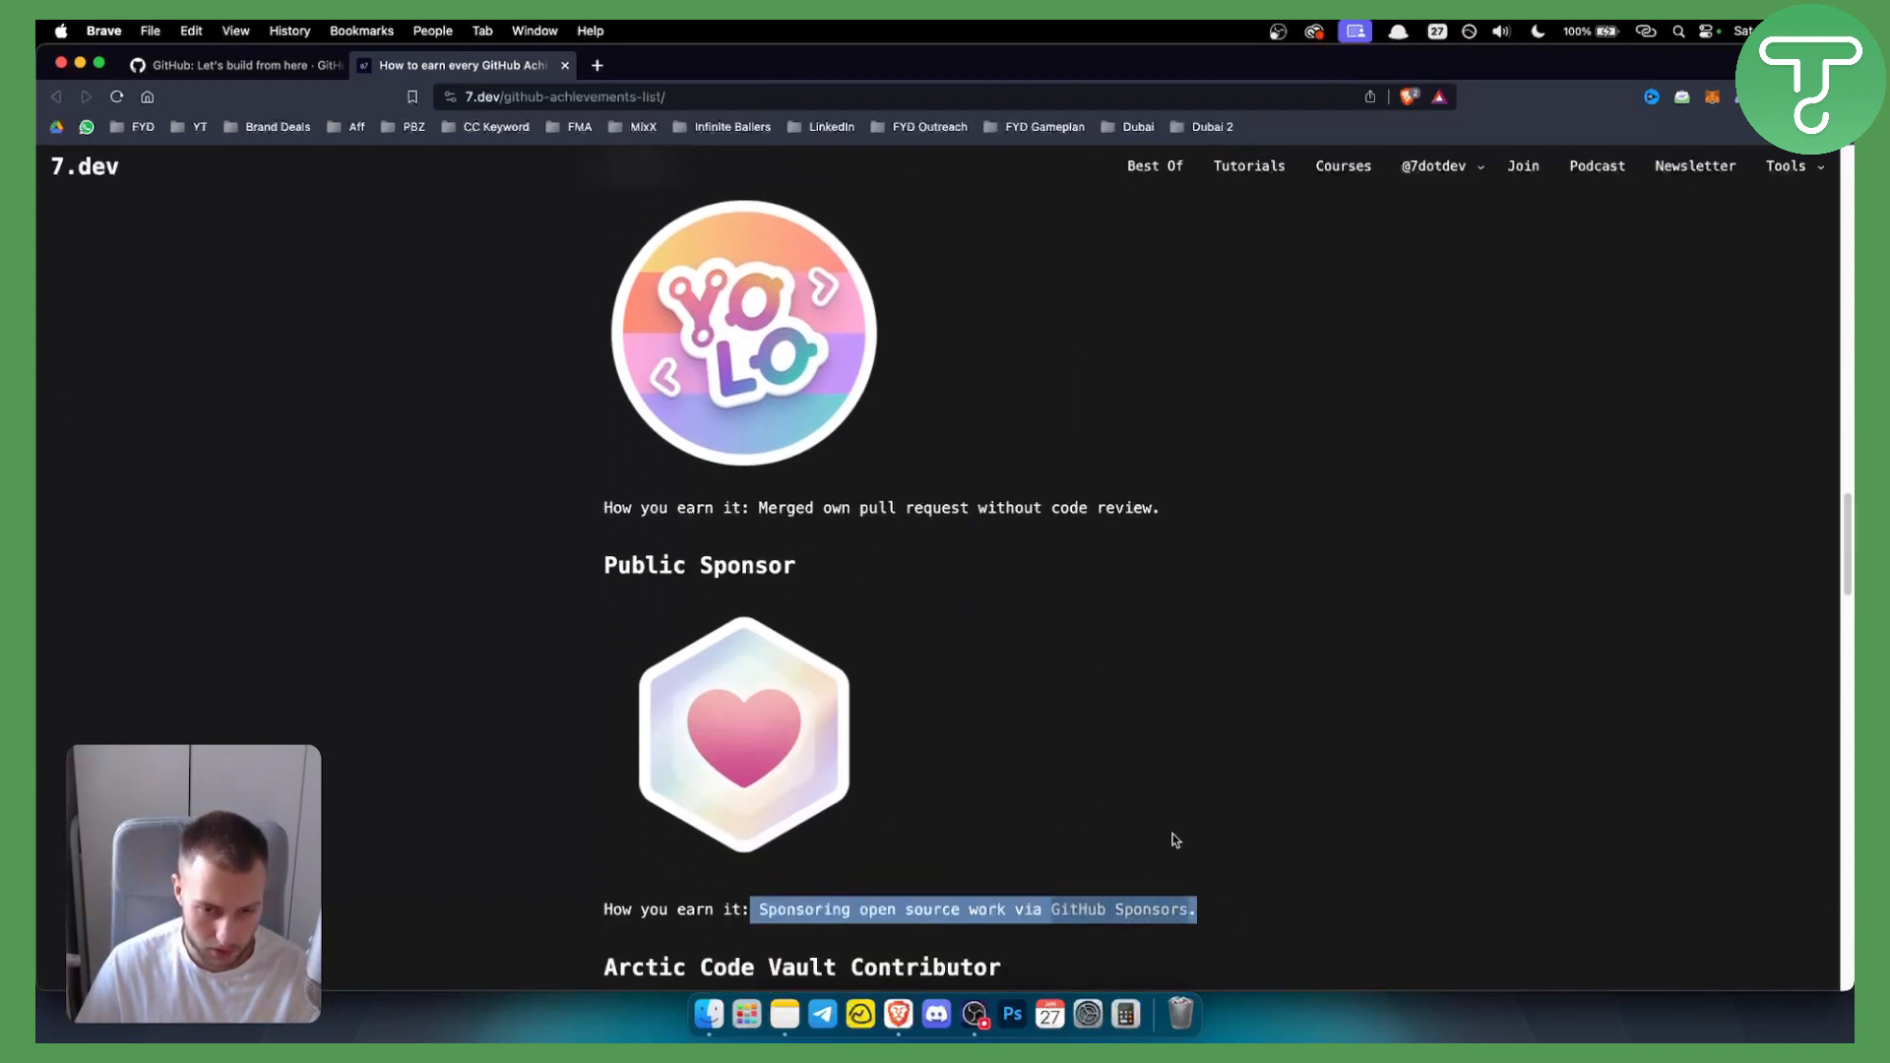
pyautogui.scroll(-3)
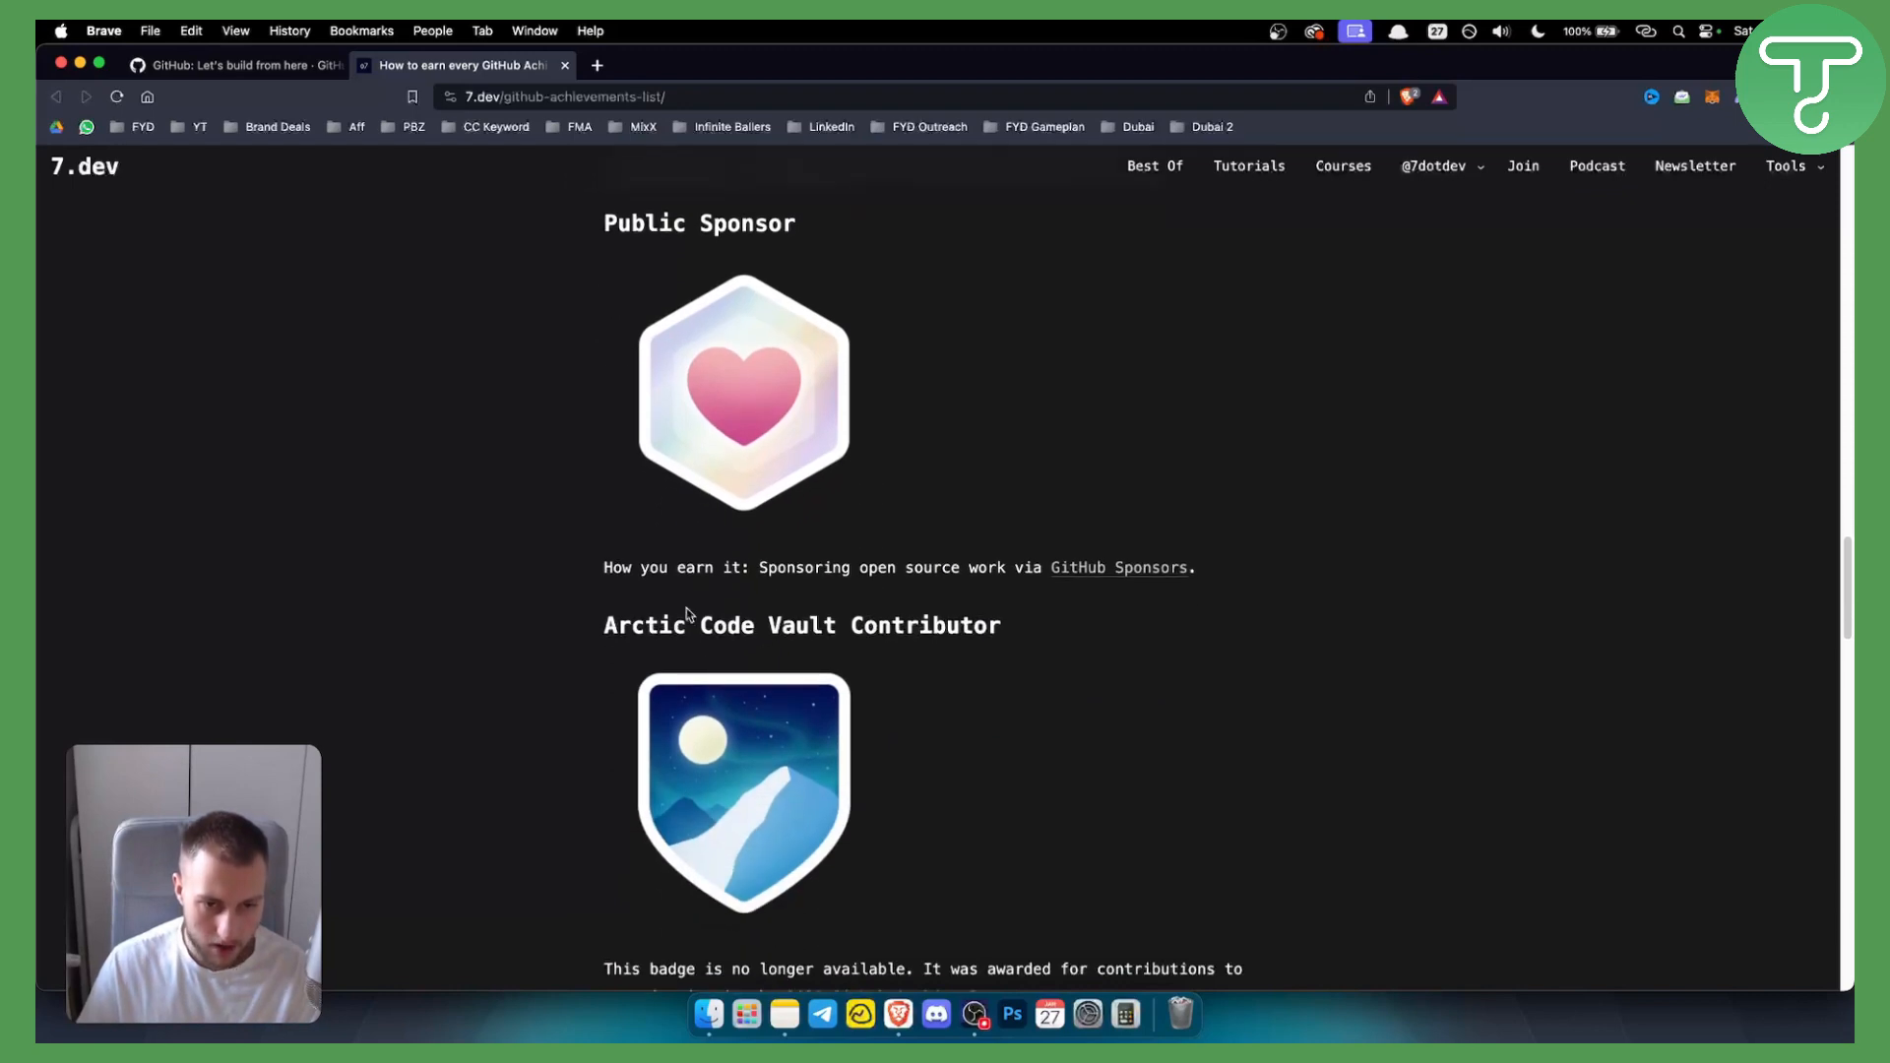
pyautogui.scroll(-3)
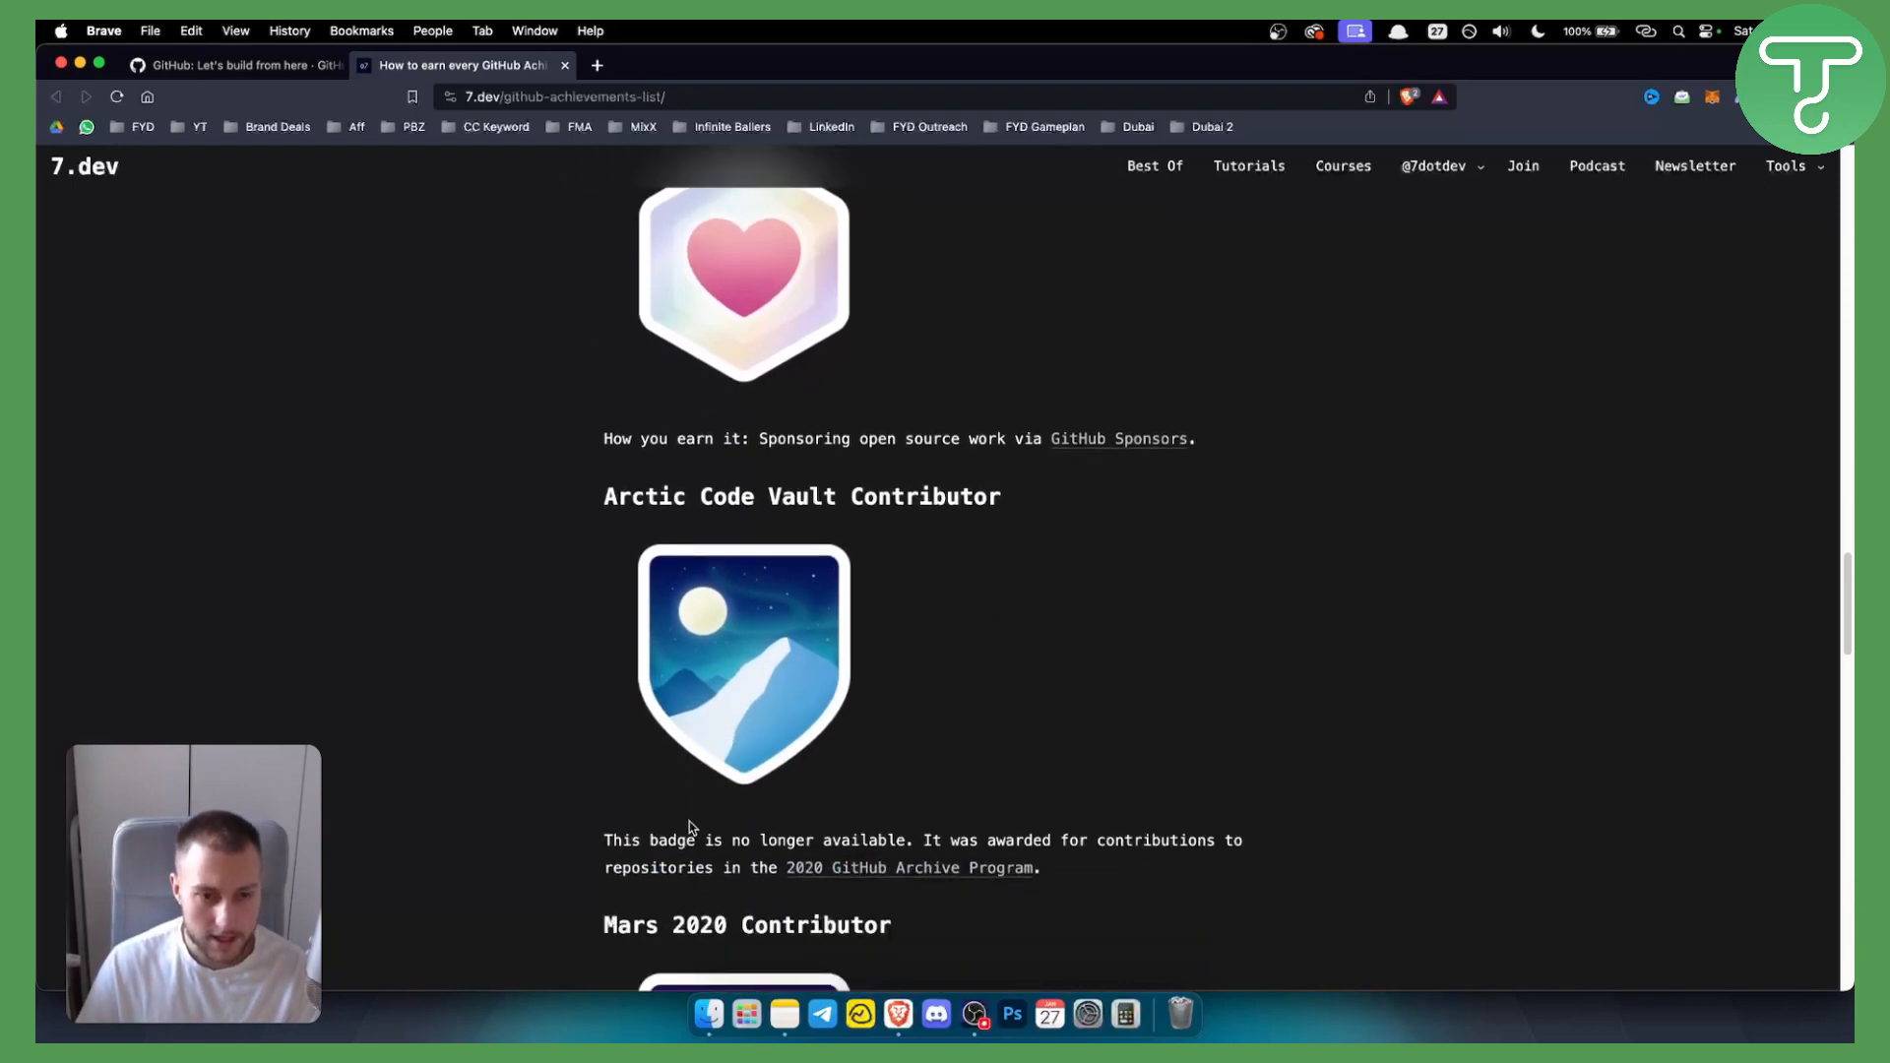
pyautogui.moveTo(732, 841); pyautogui.dragTo(1016, 841)
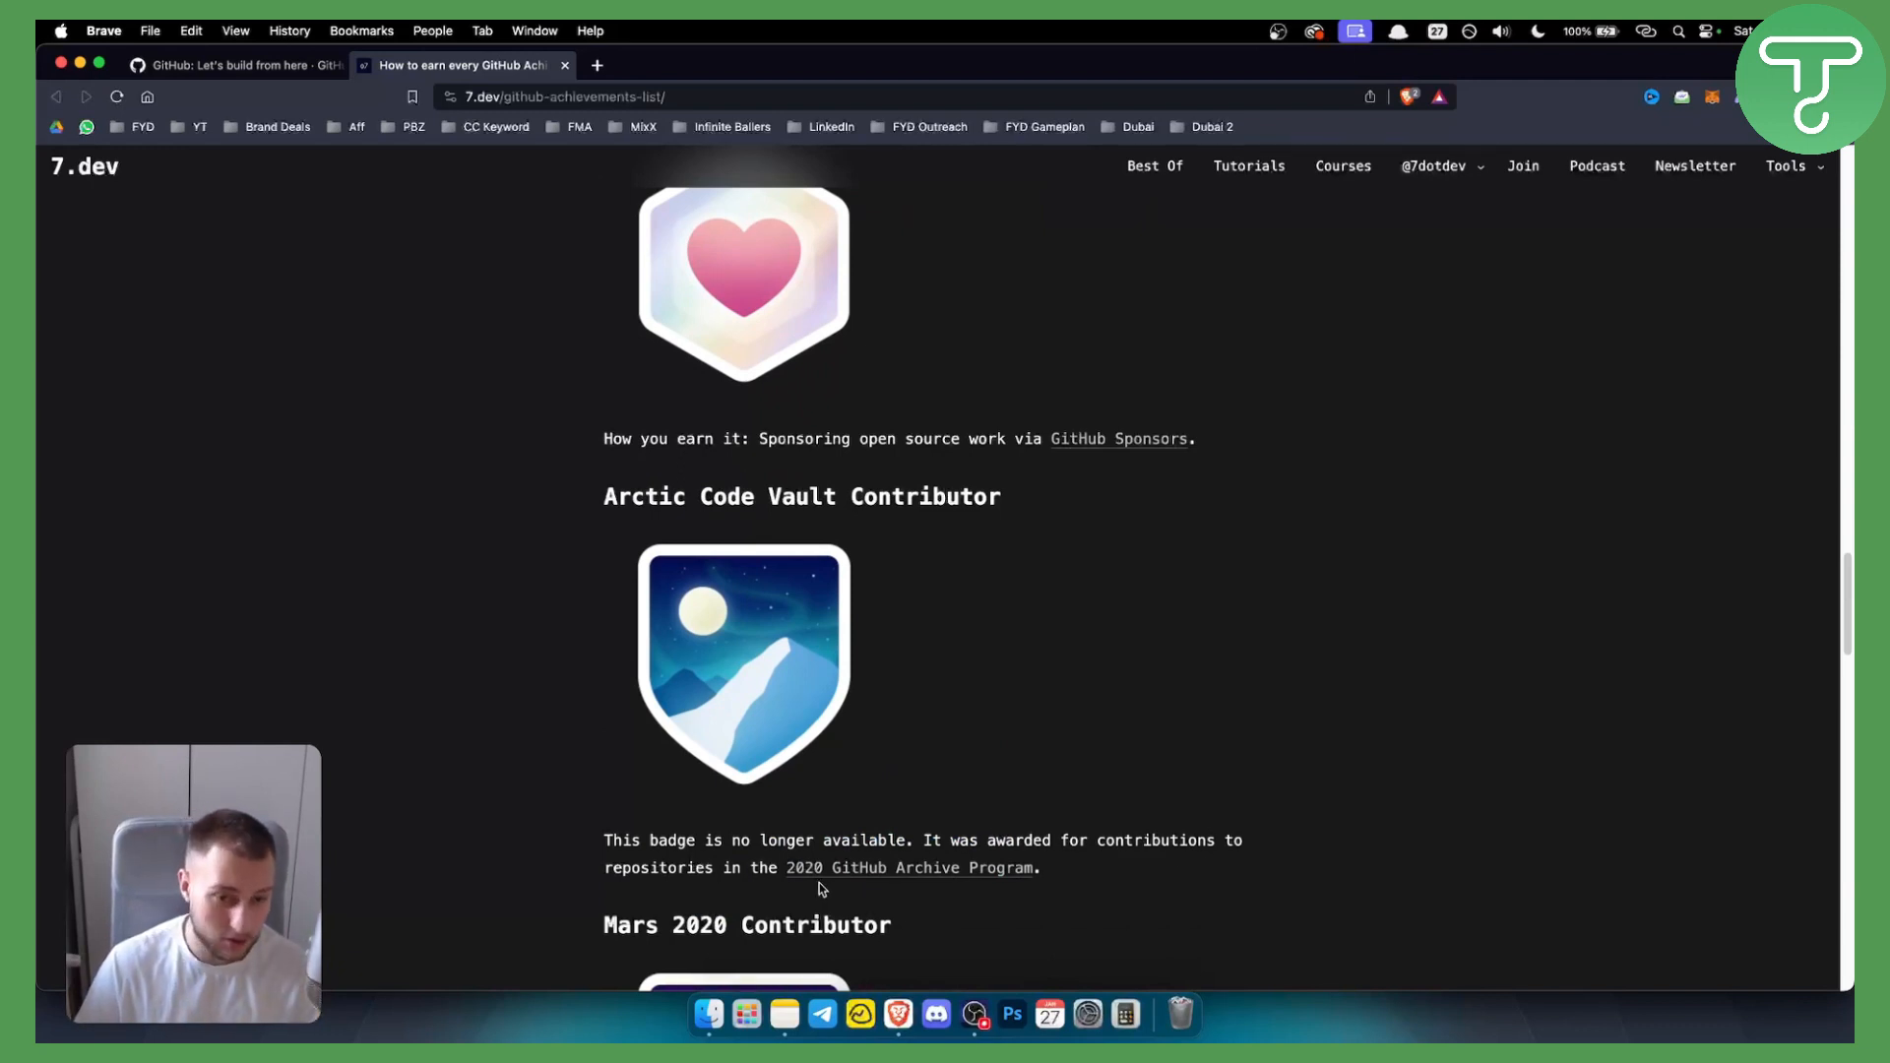
pyautogui.moveTo(830, 653)
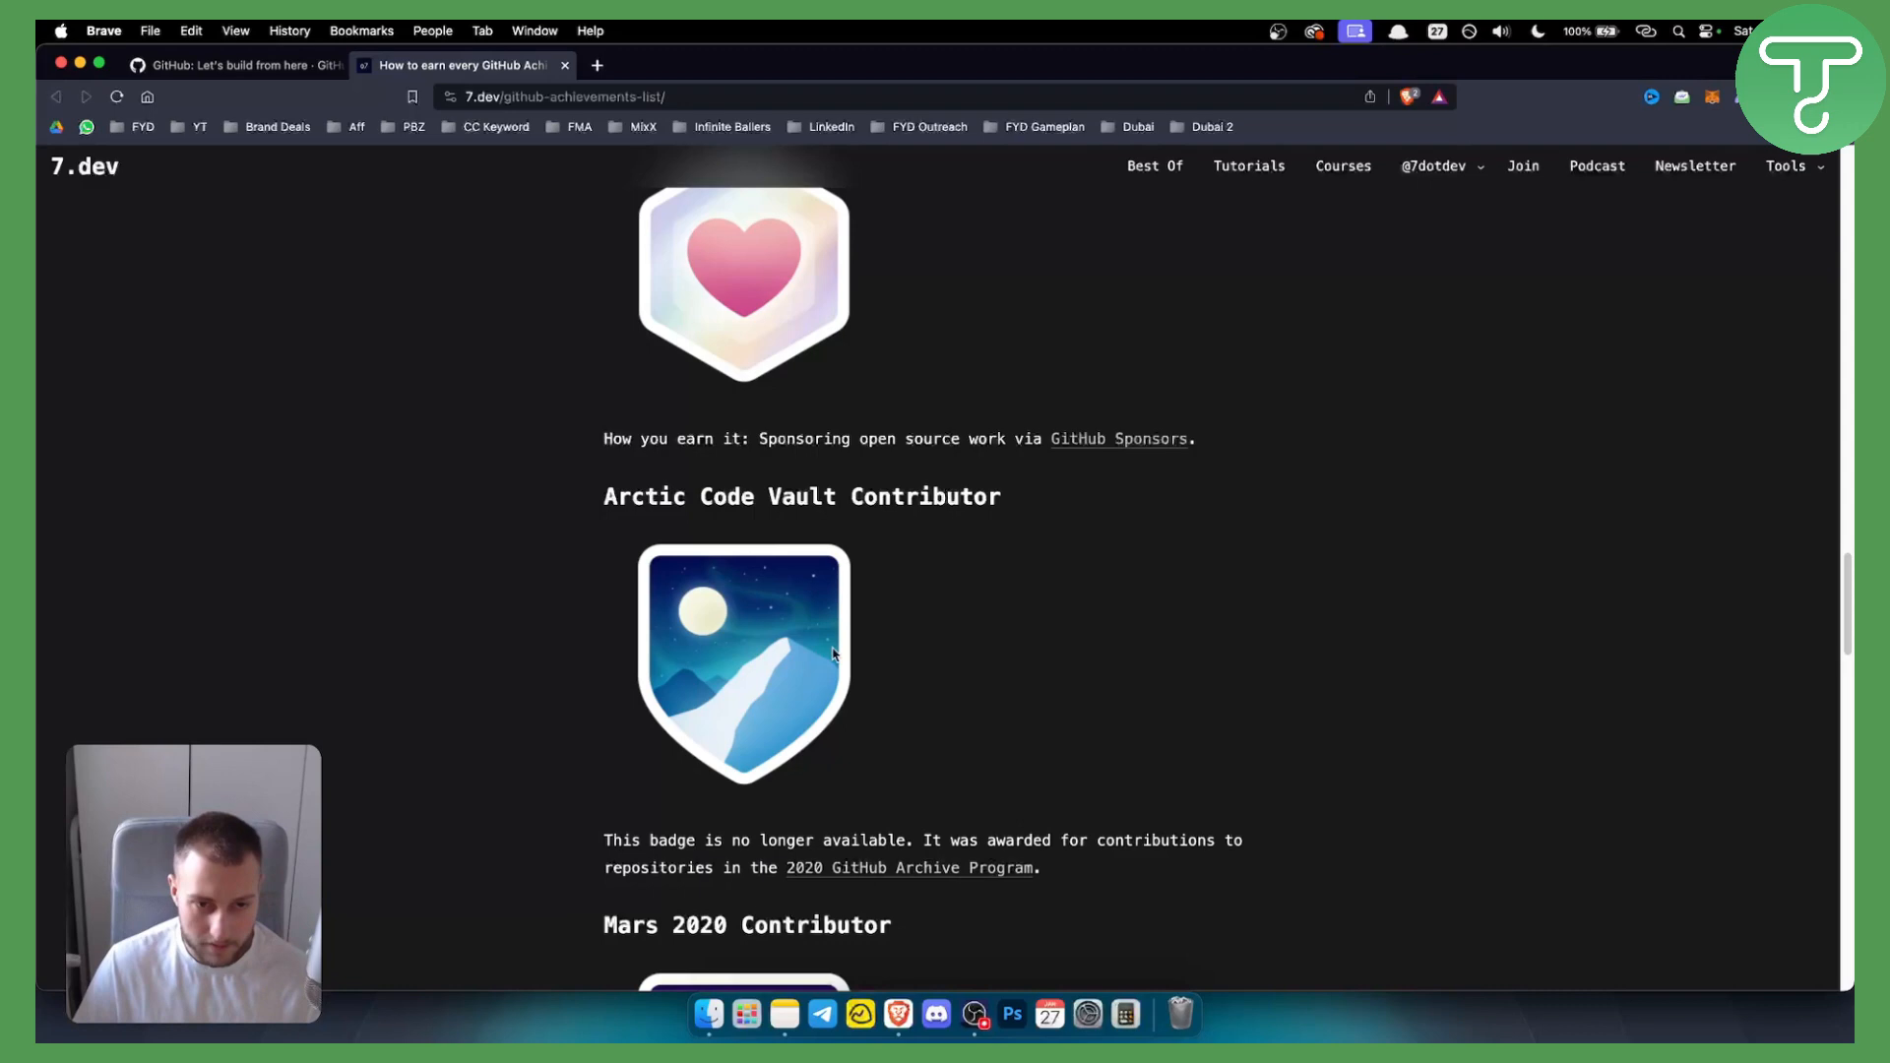
pyautogui.moveTo(729, 701)
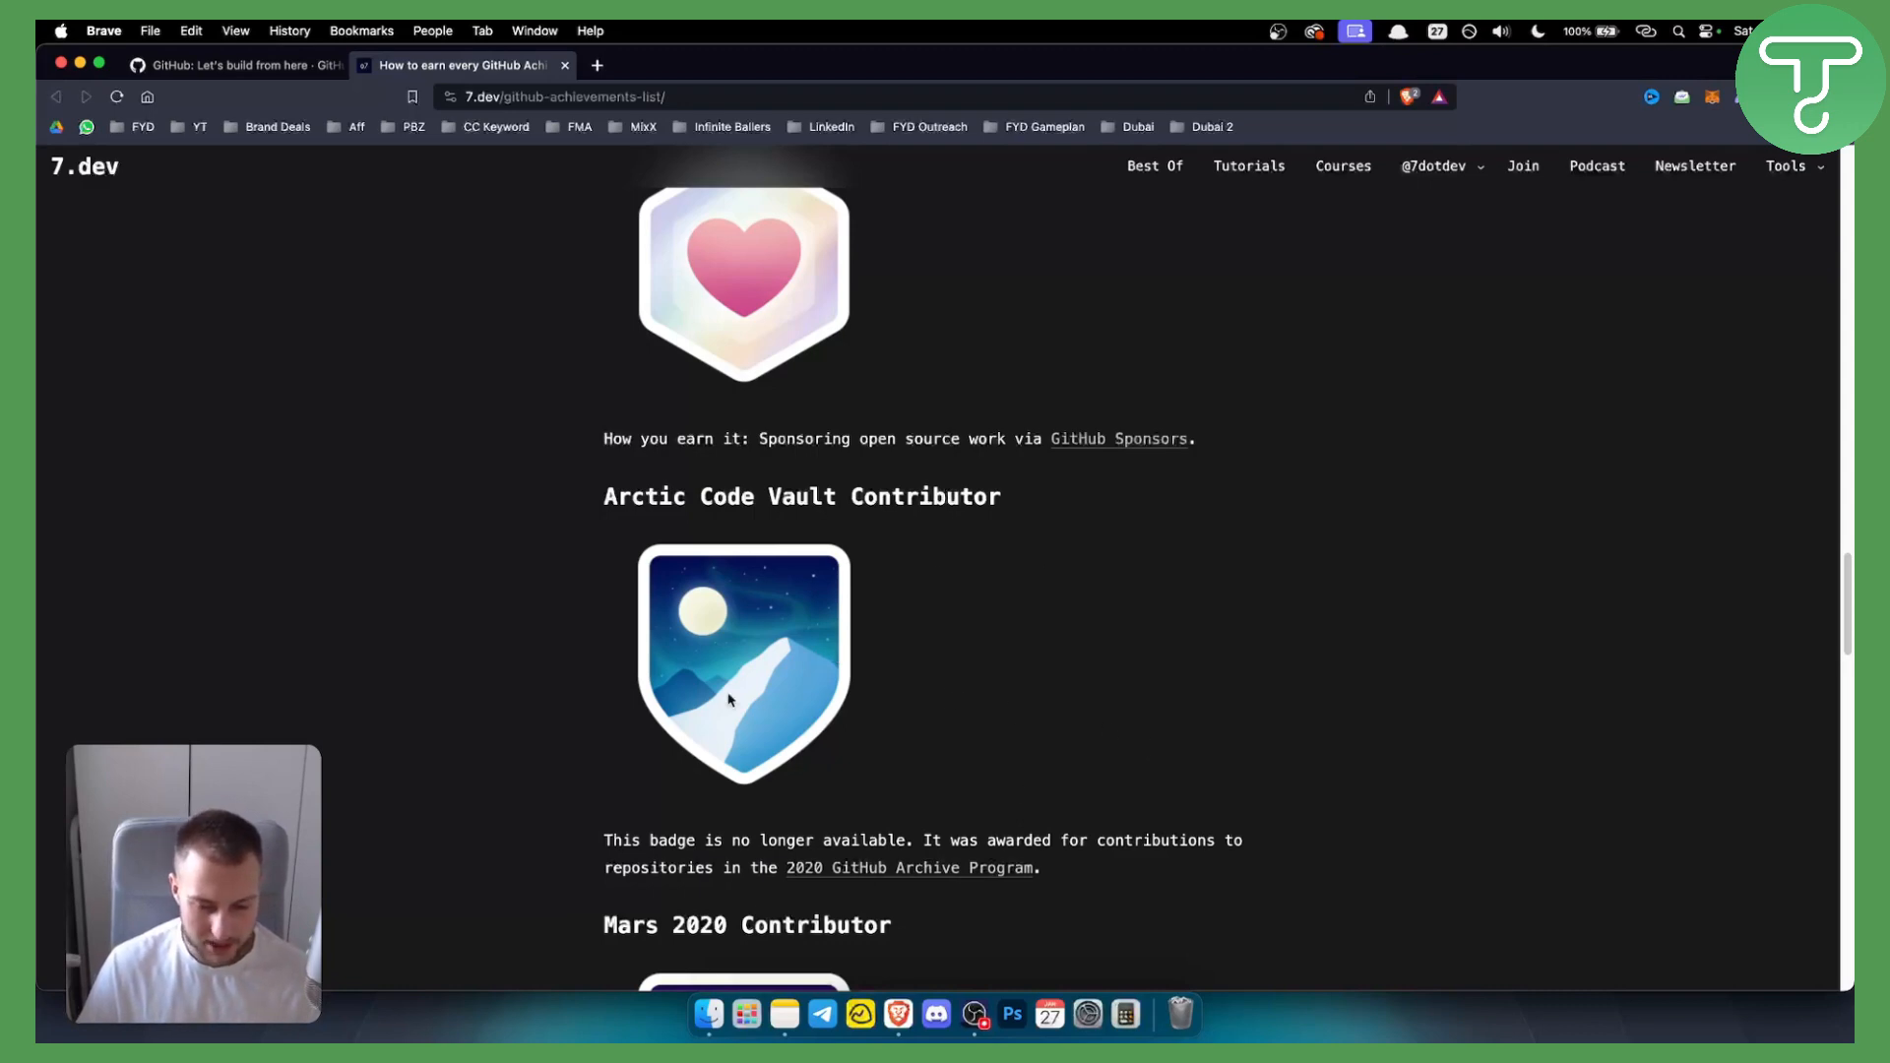
pyautogui.moveTo(716, 651)
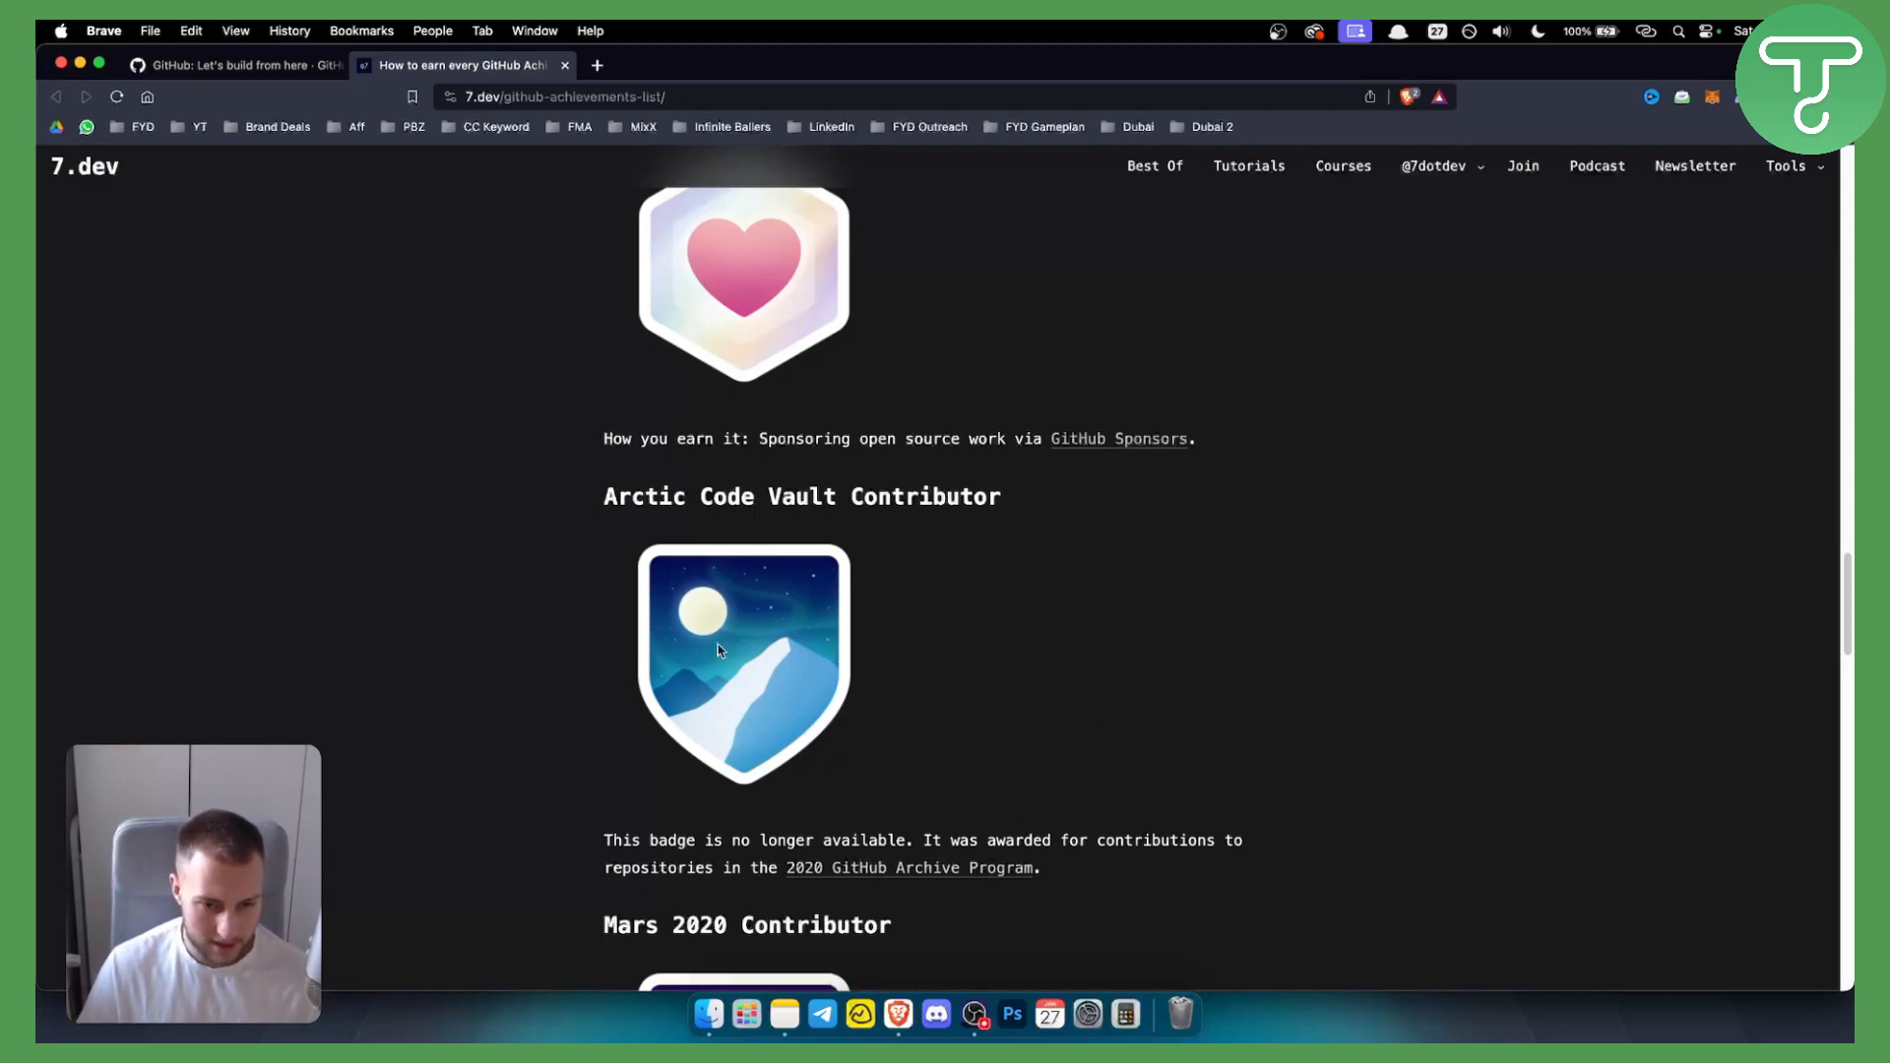
pyautogui.moveTo(870, 669)
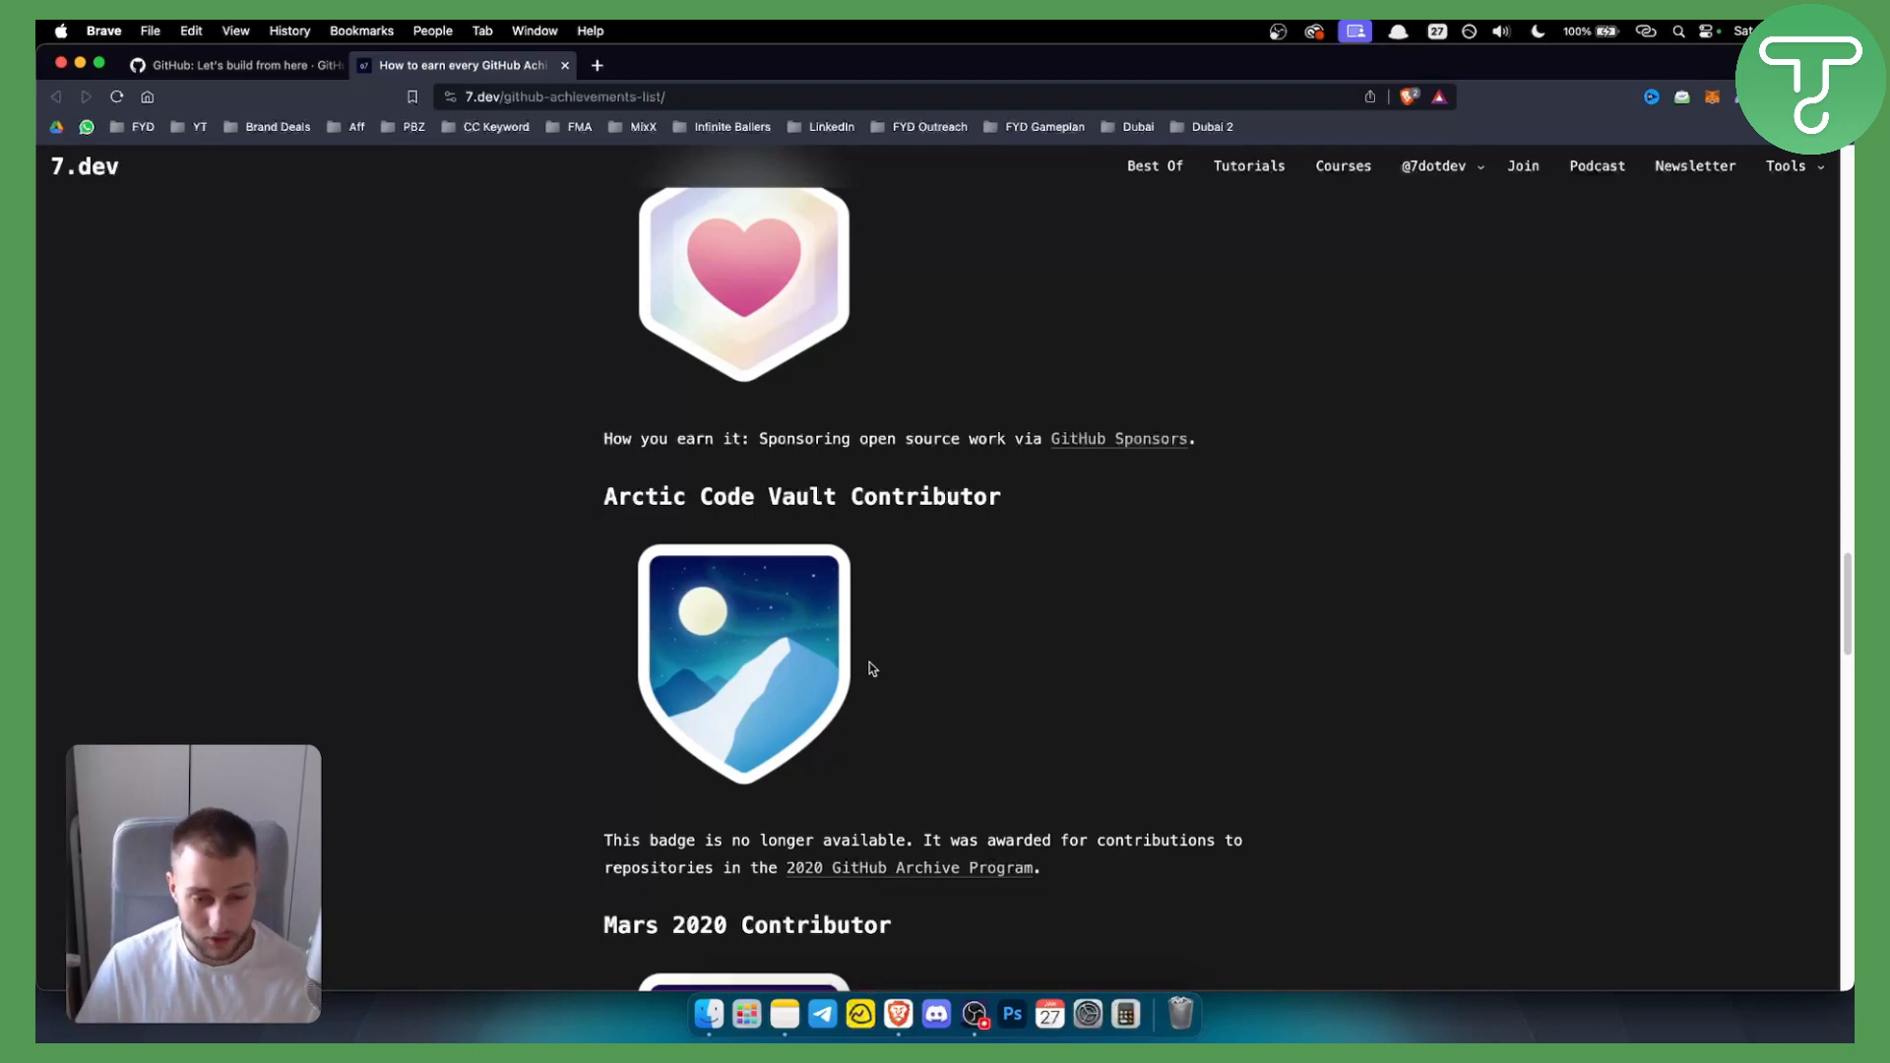
# - Scroll down to the retired Mars 2020 Contributor badge with Heart On Your Sleeve below it
pyautogui.scroll(-3)
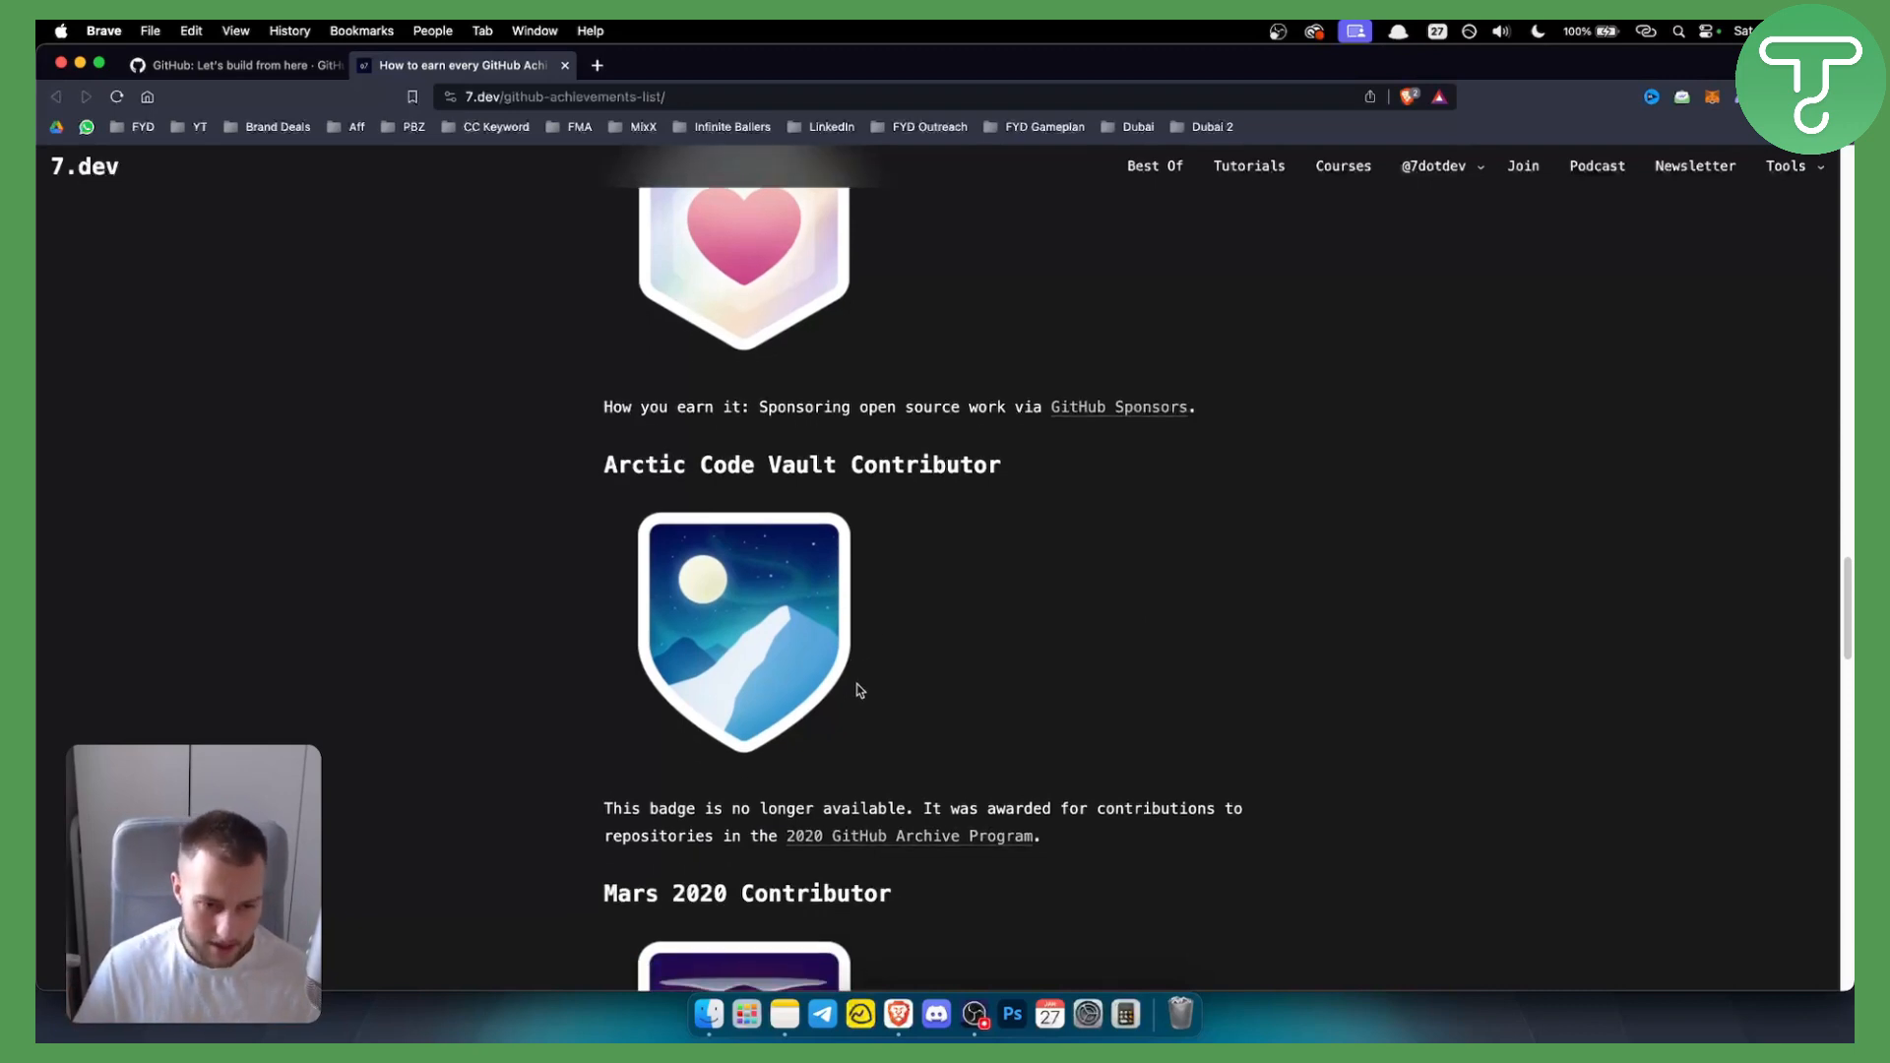
pyautogui.scroll(-3)
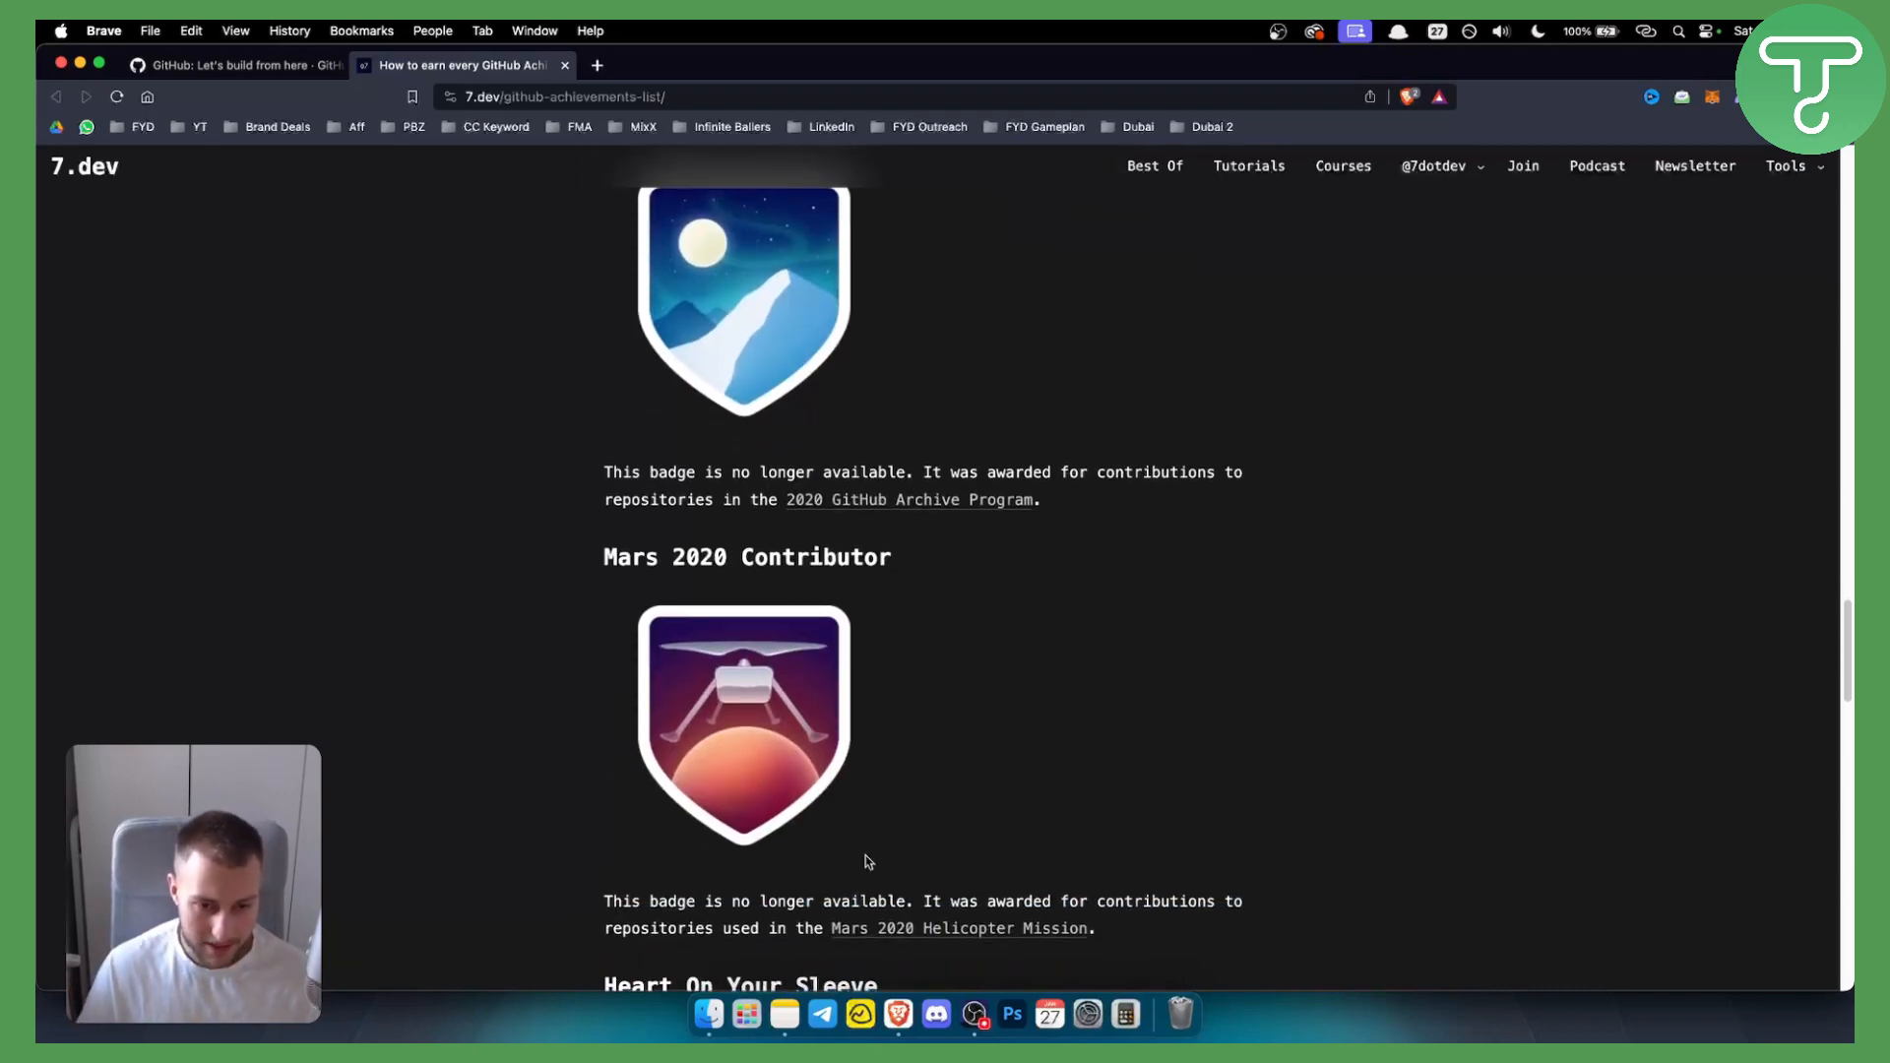
pyautogui.scroll(-3)
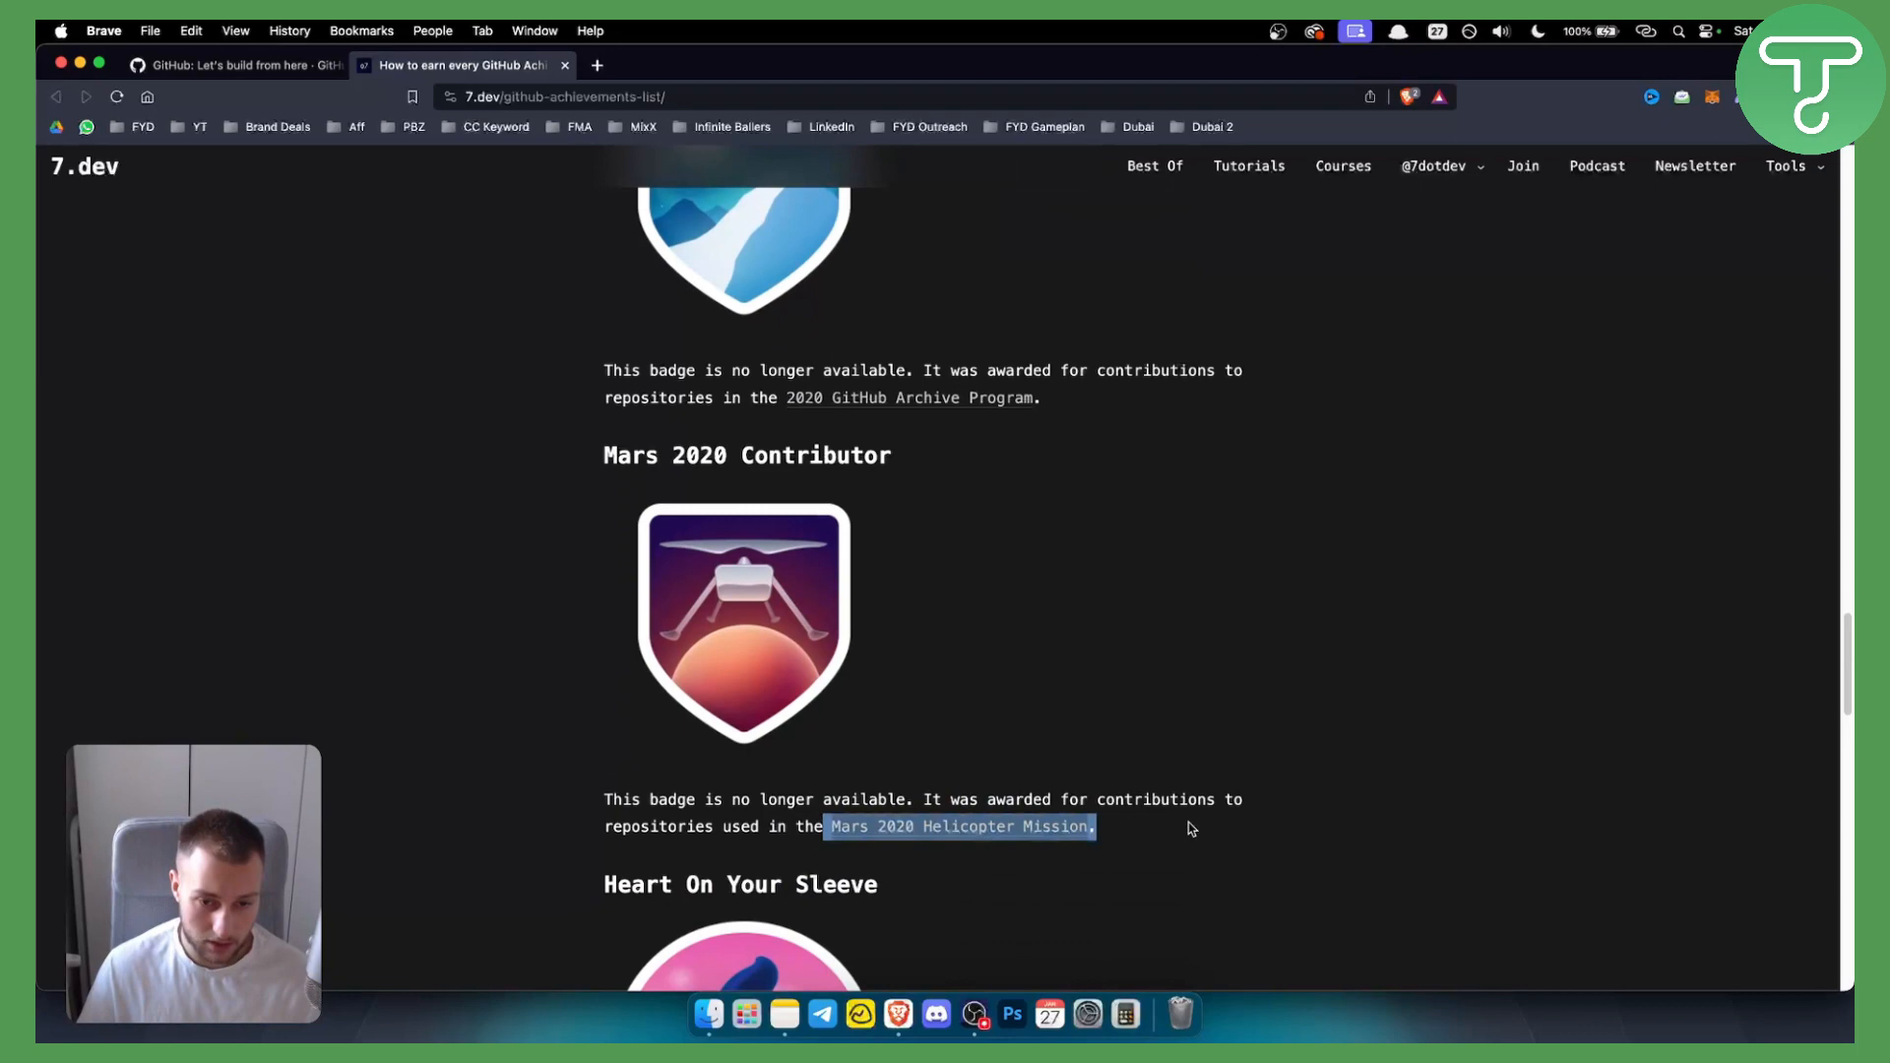
pyautogui.scroll(-3)
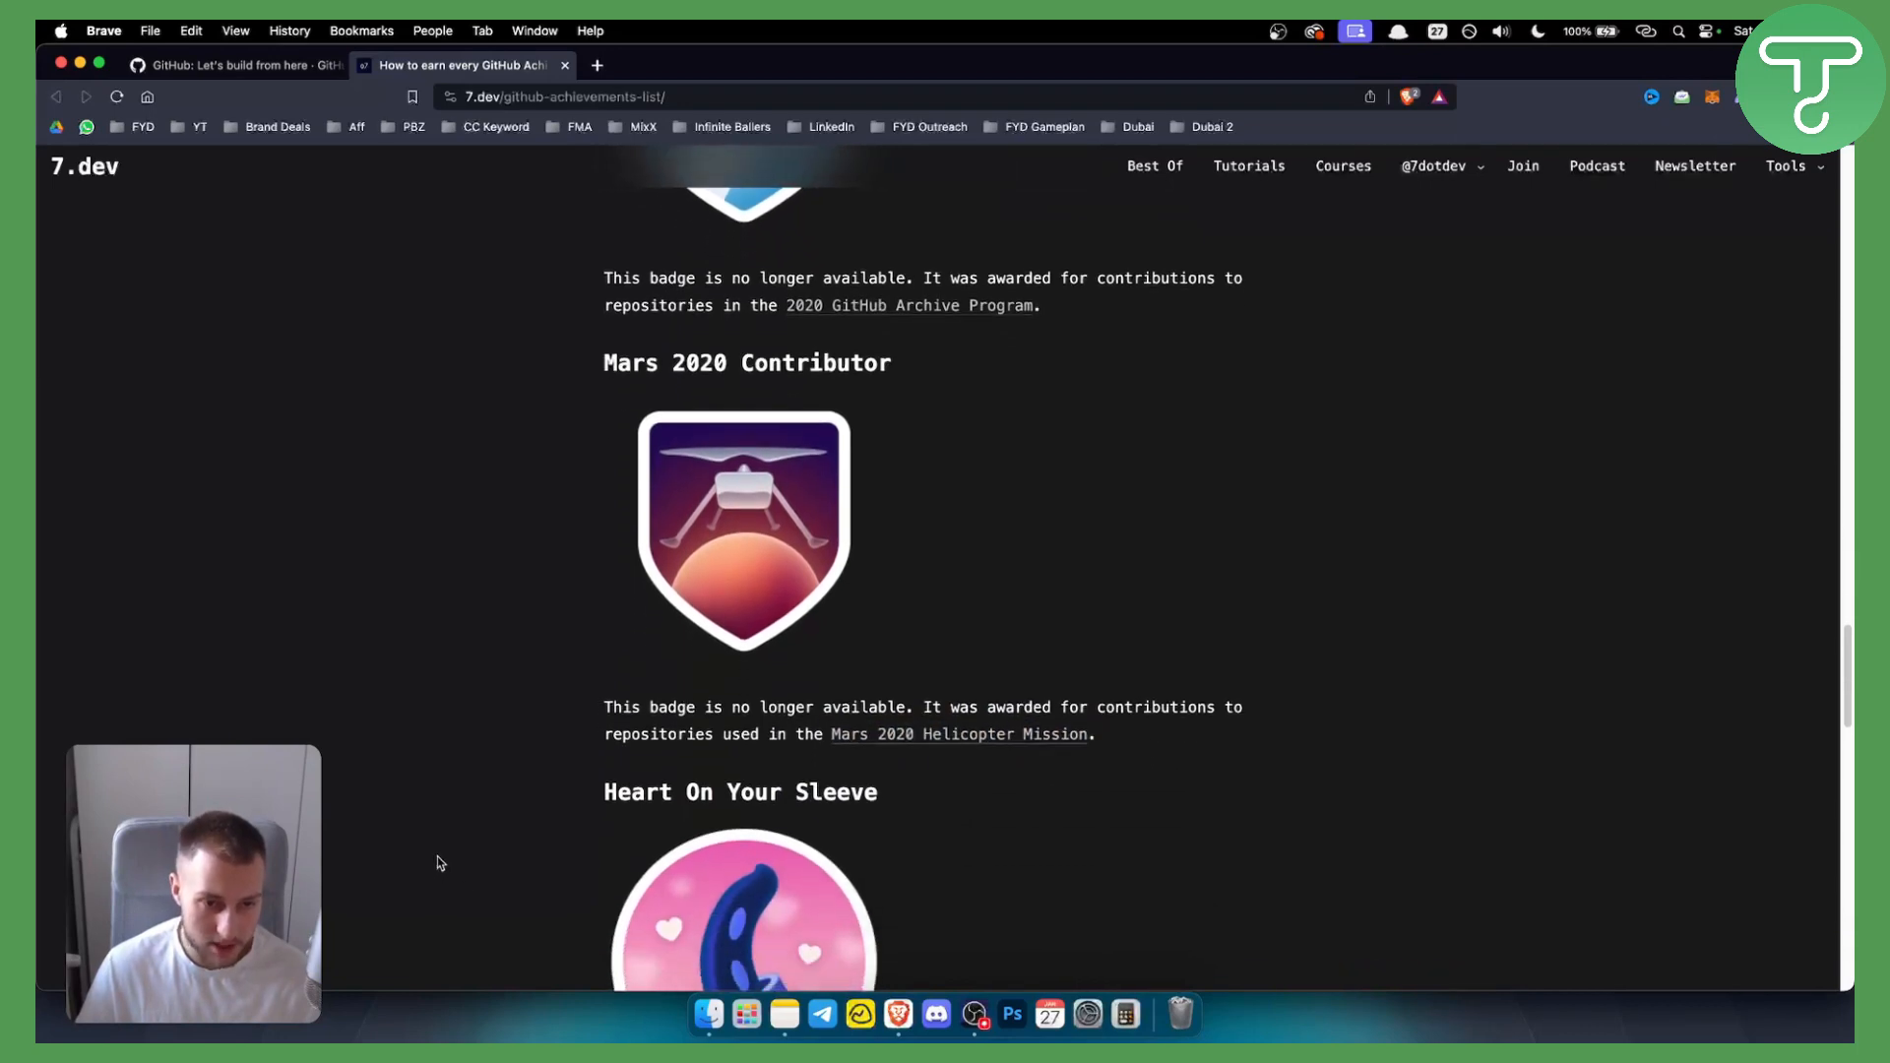
# - Scroll through Heart On Your Sleeve and Open Sourcerer to the closing notes, highlighting a line along the way
pyautogui.scroll(-3)
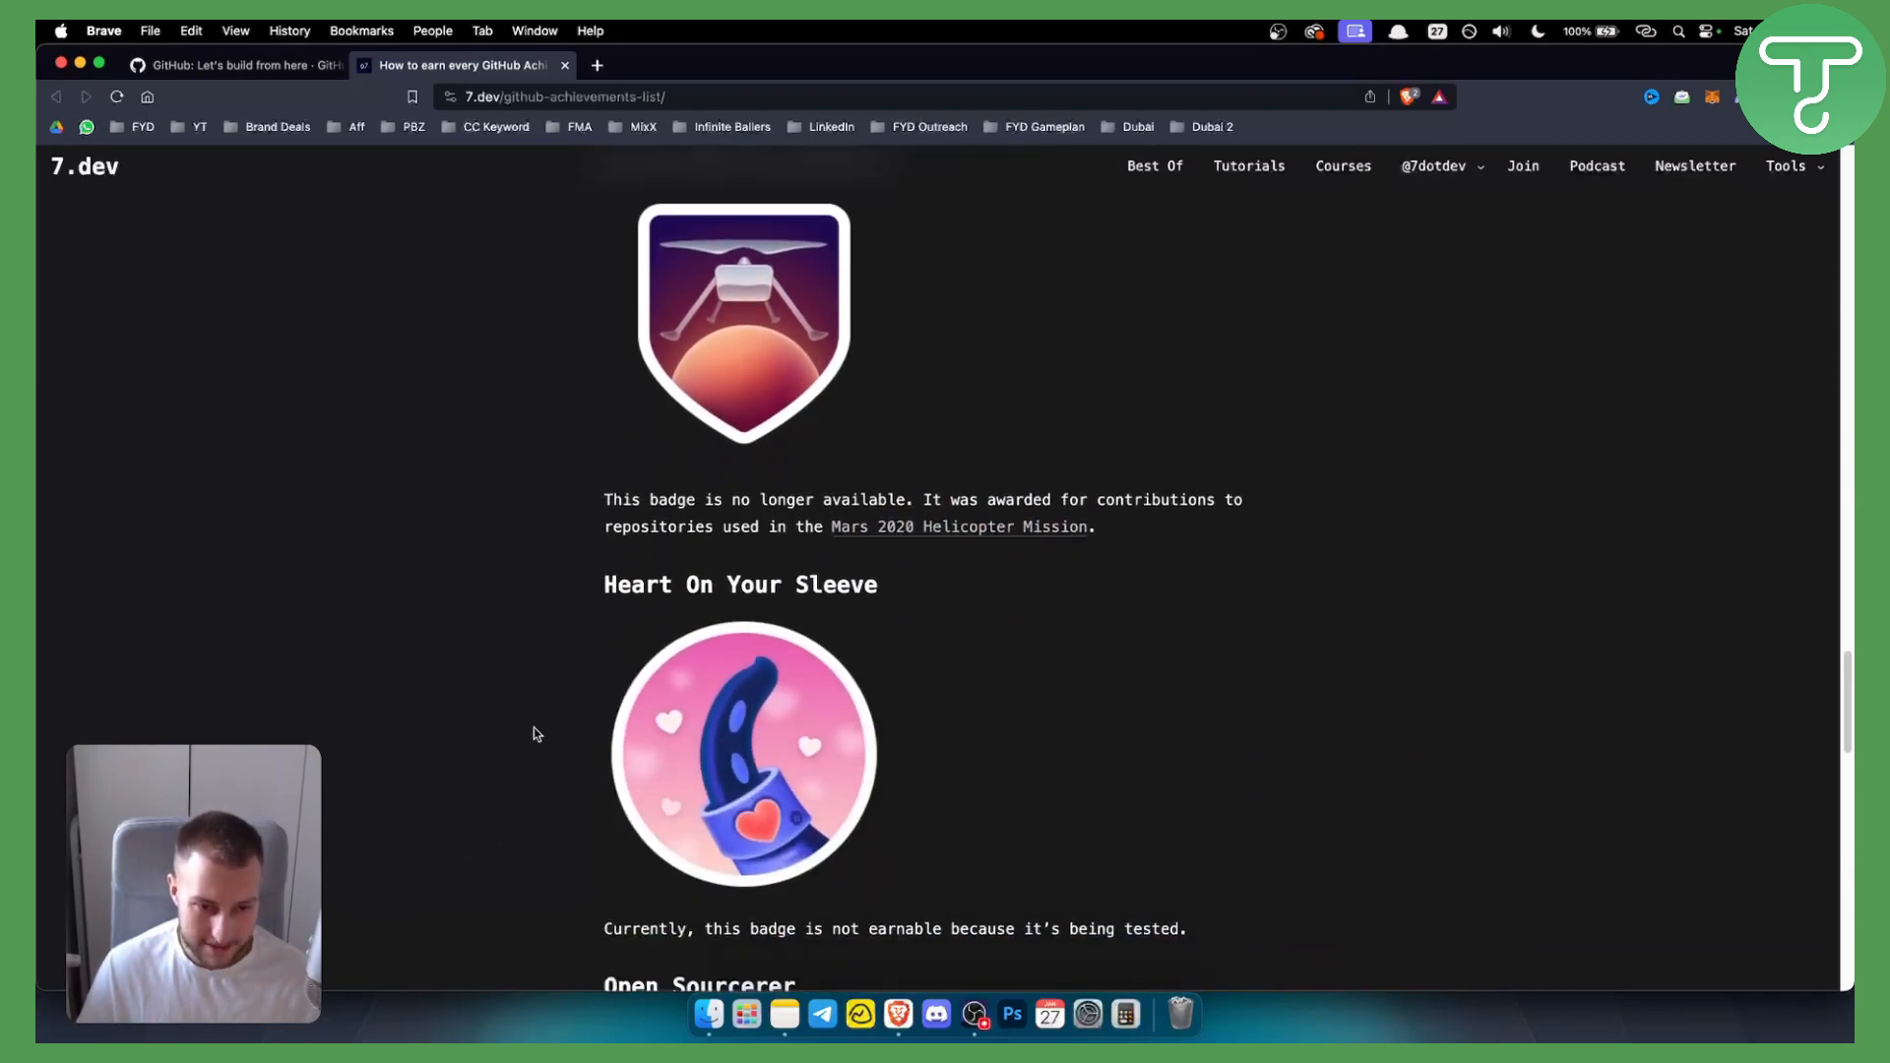
pyautogui.scroll(-3)
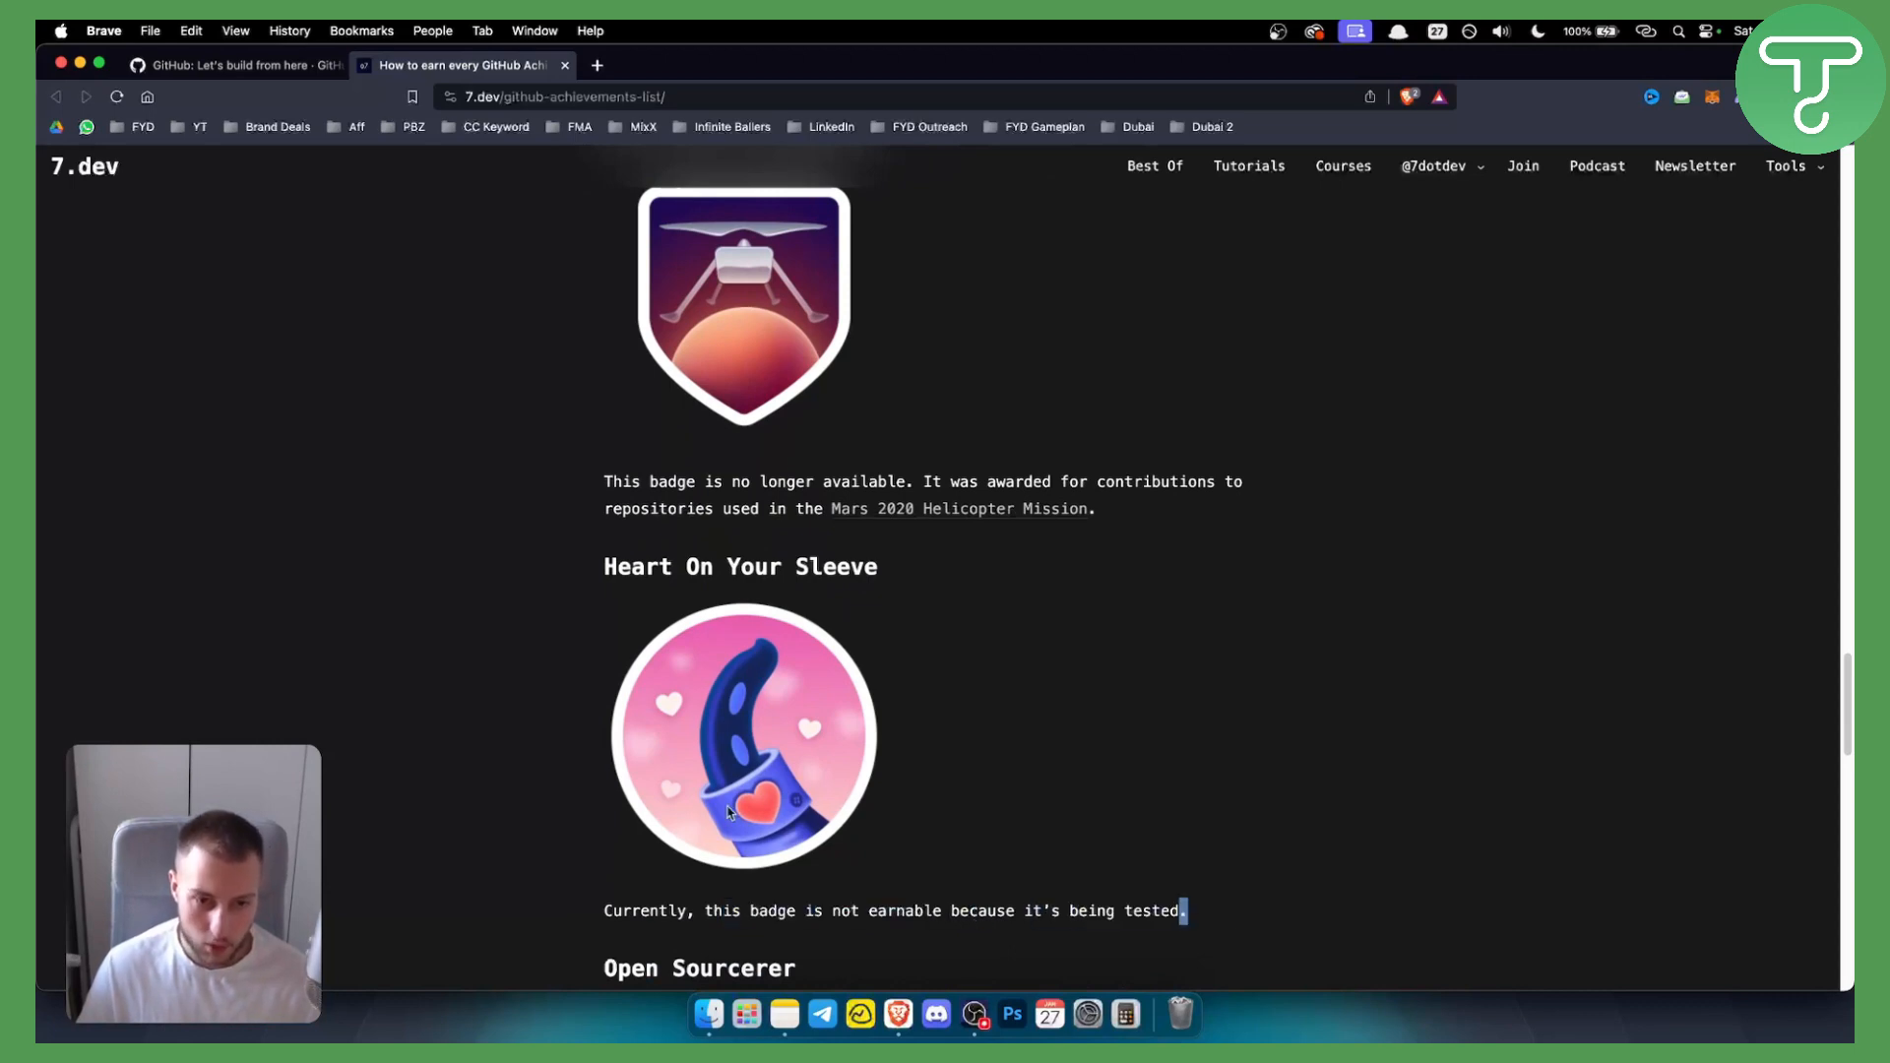
pyautogui.scroll(-3)
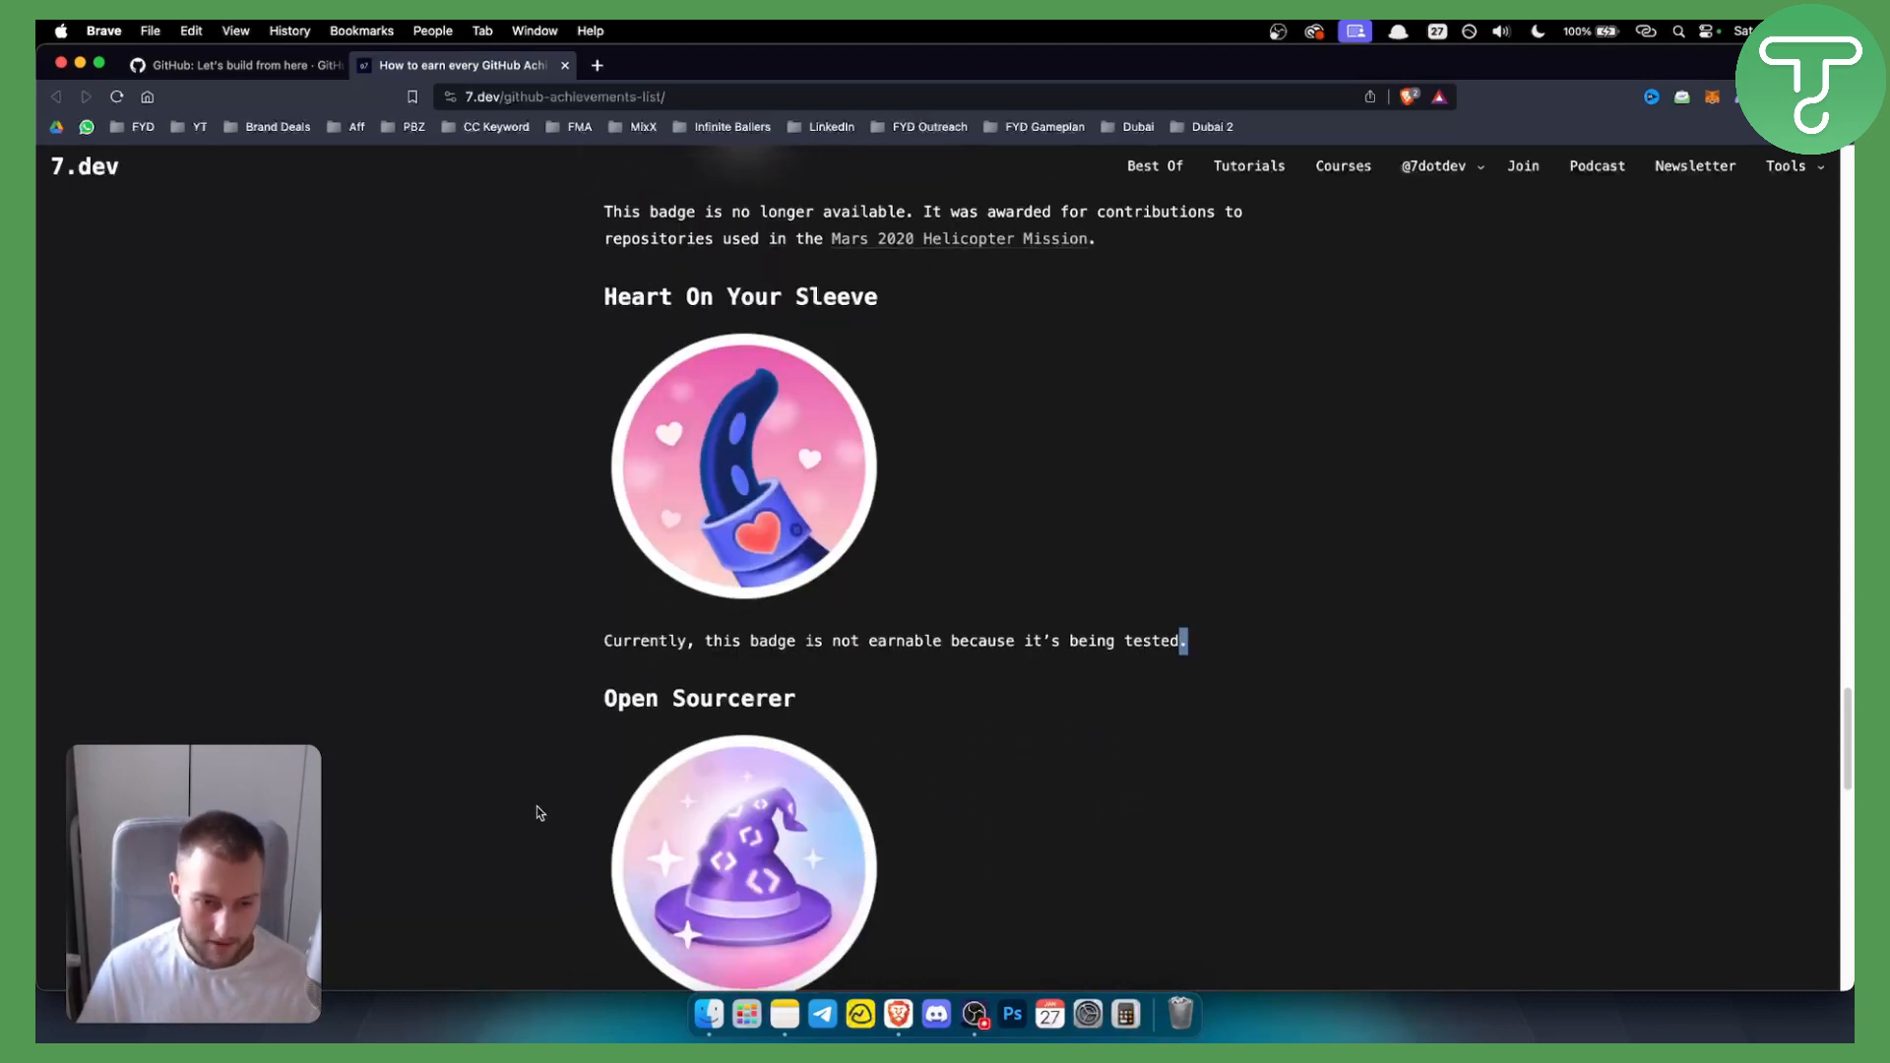
pyautogui.scroll(-3)
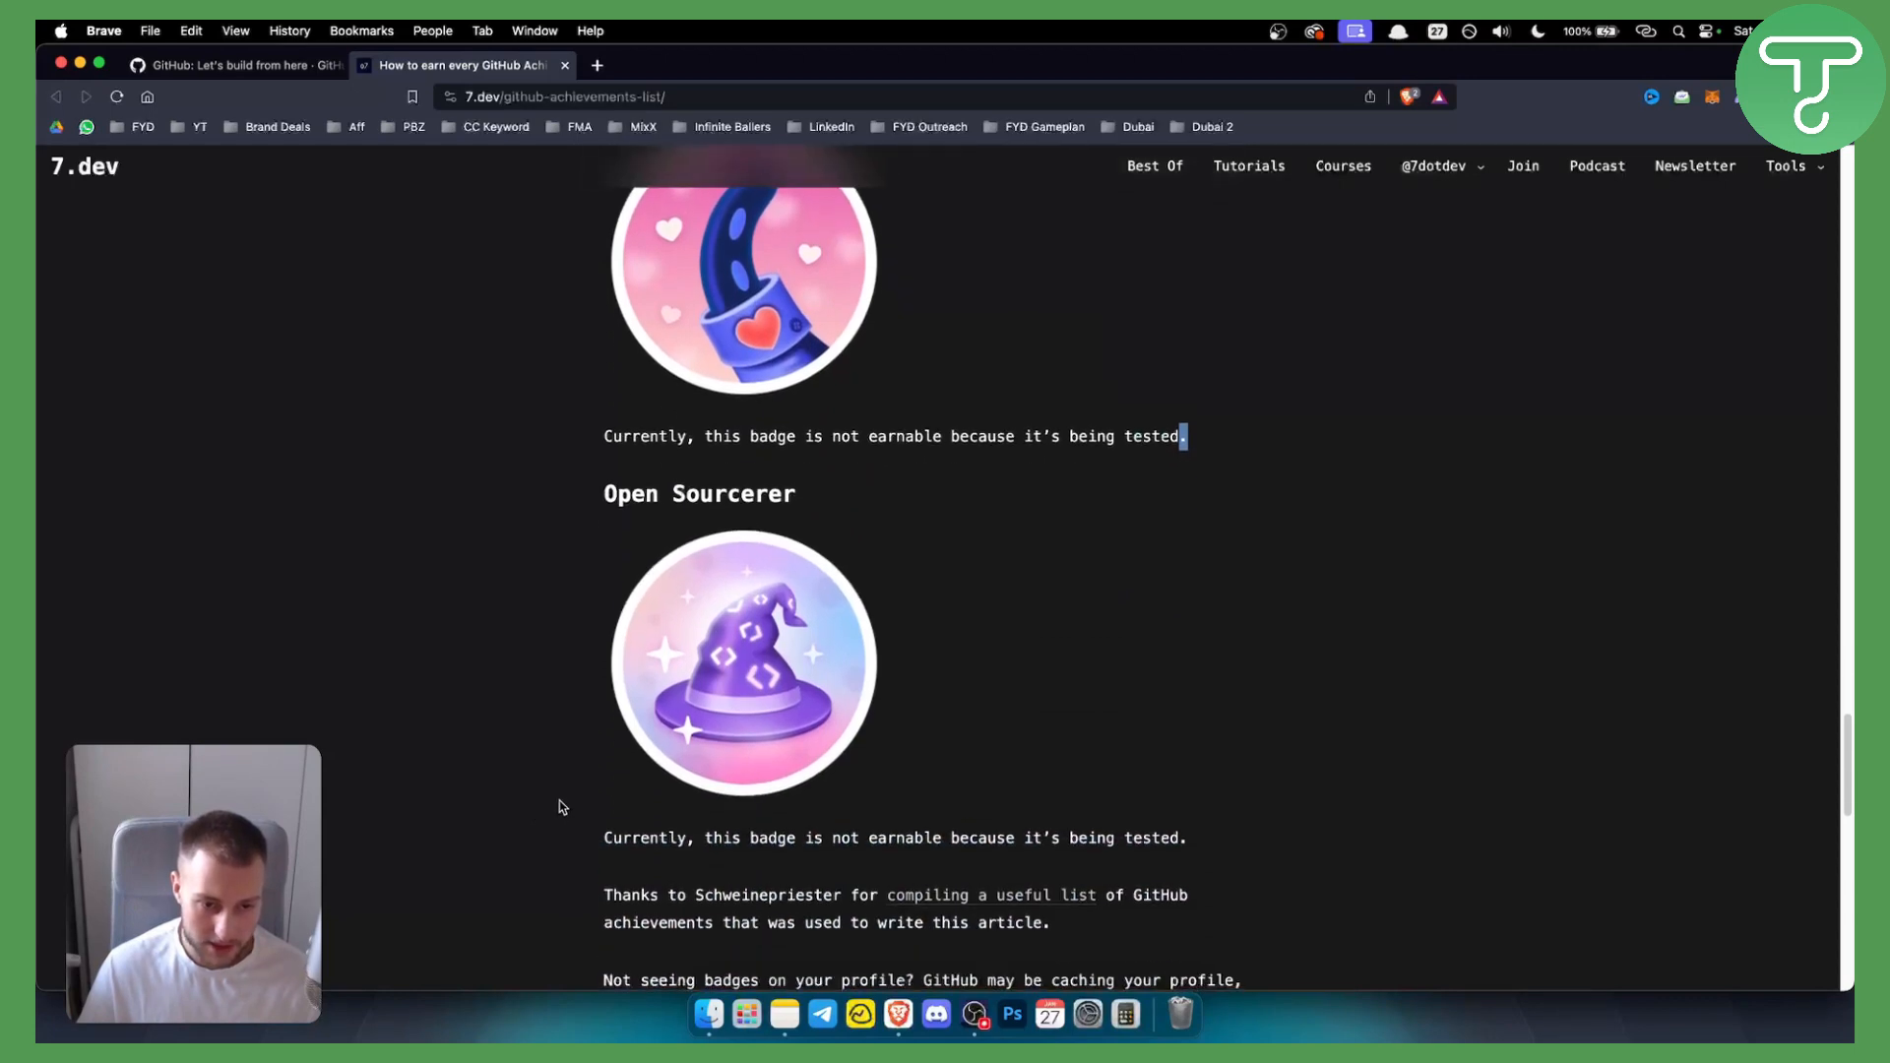
pyautogui.moveTo(856, 838); pyautogui.dragTo(1187, 839)
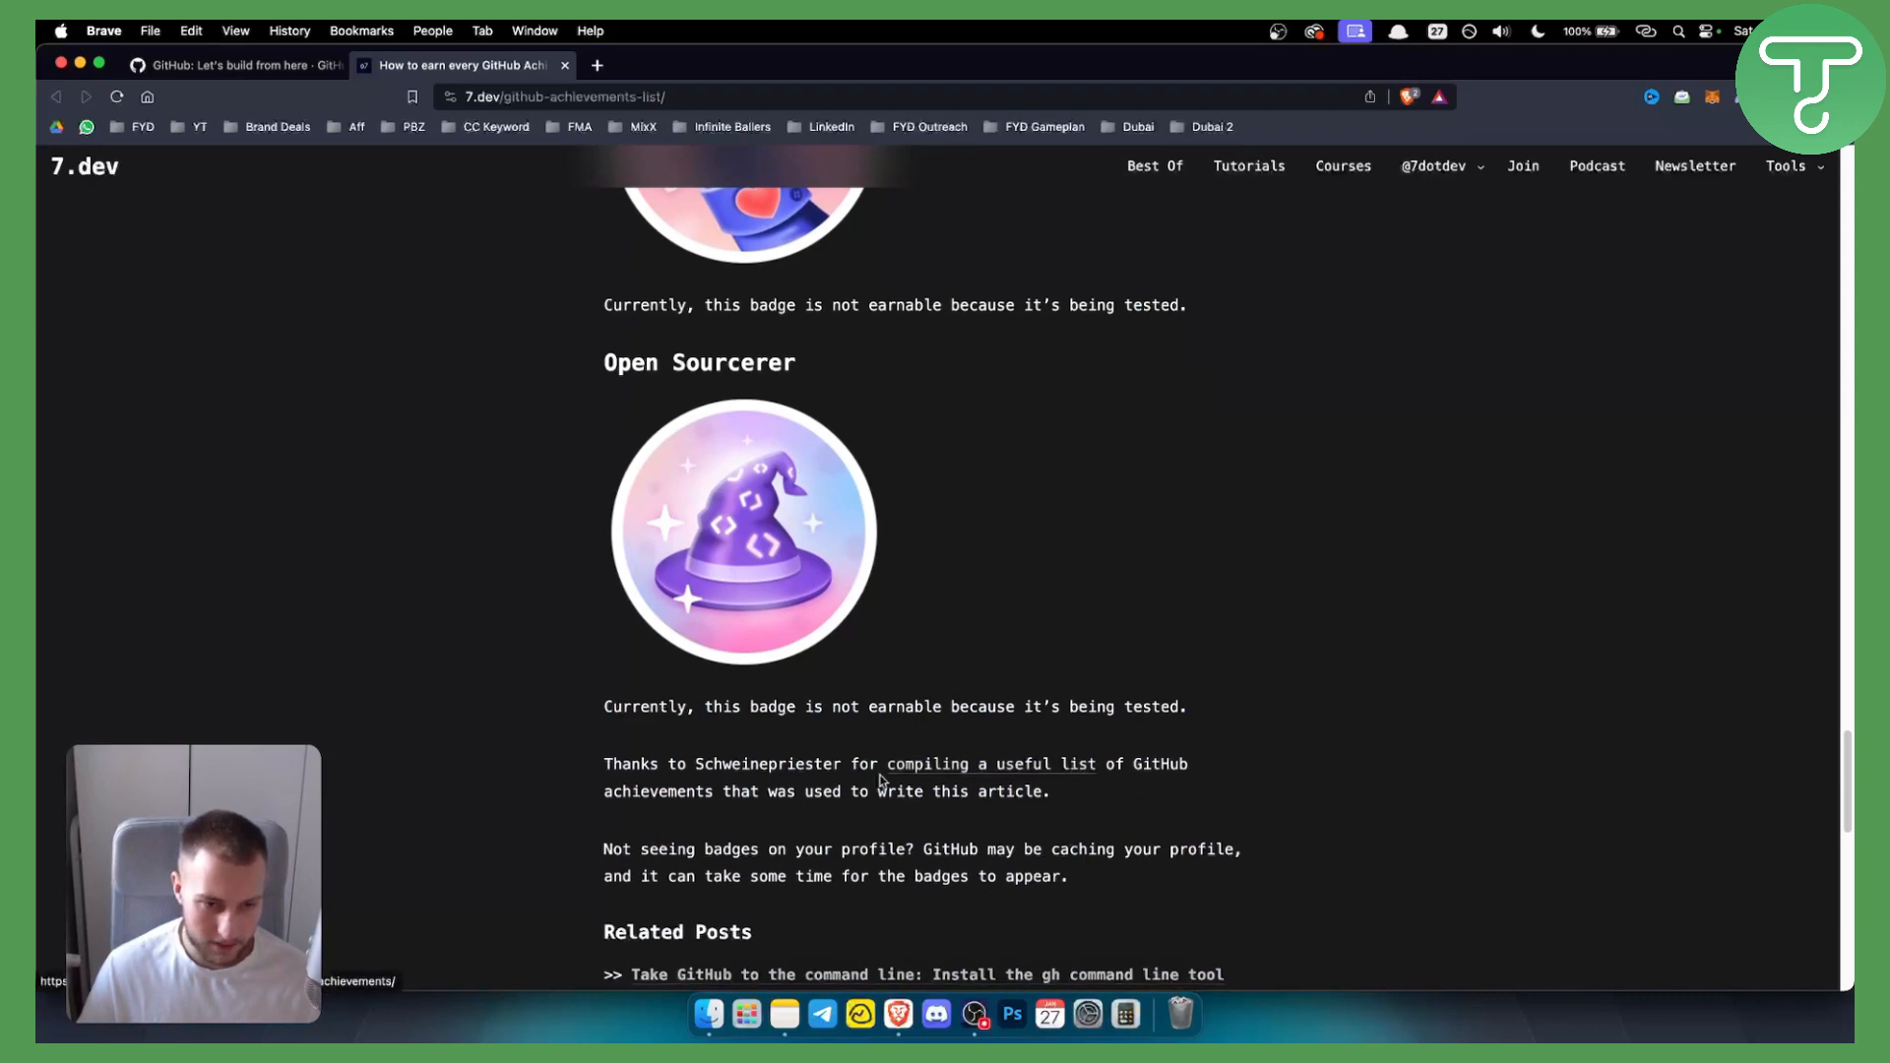
pyautogui.moveTo(1067, 775)
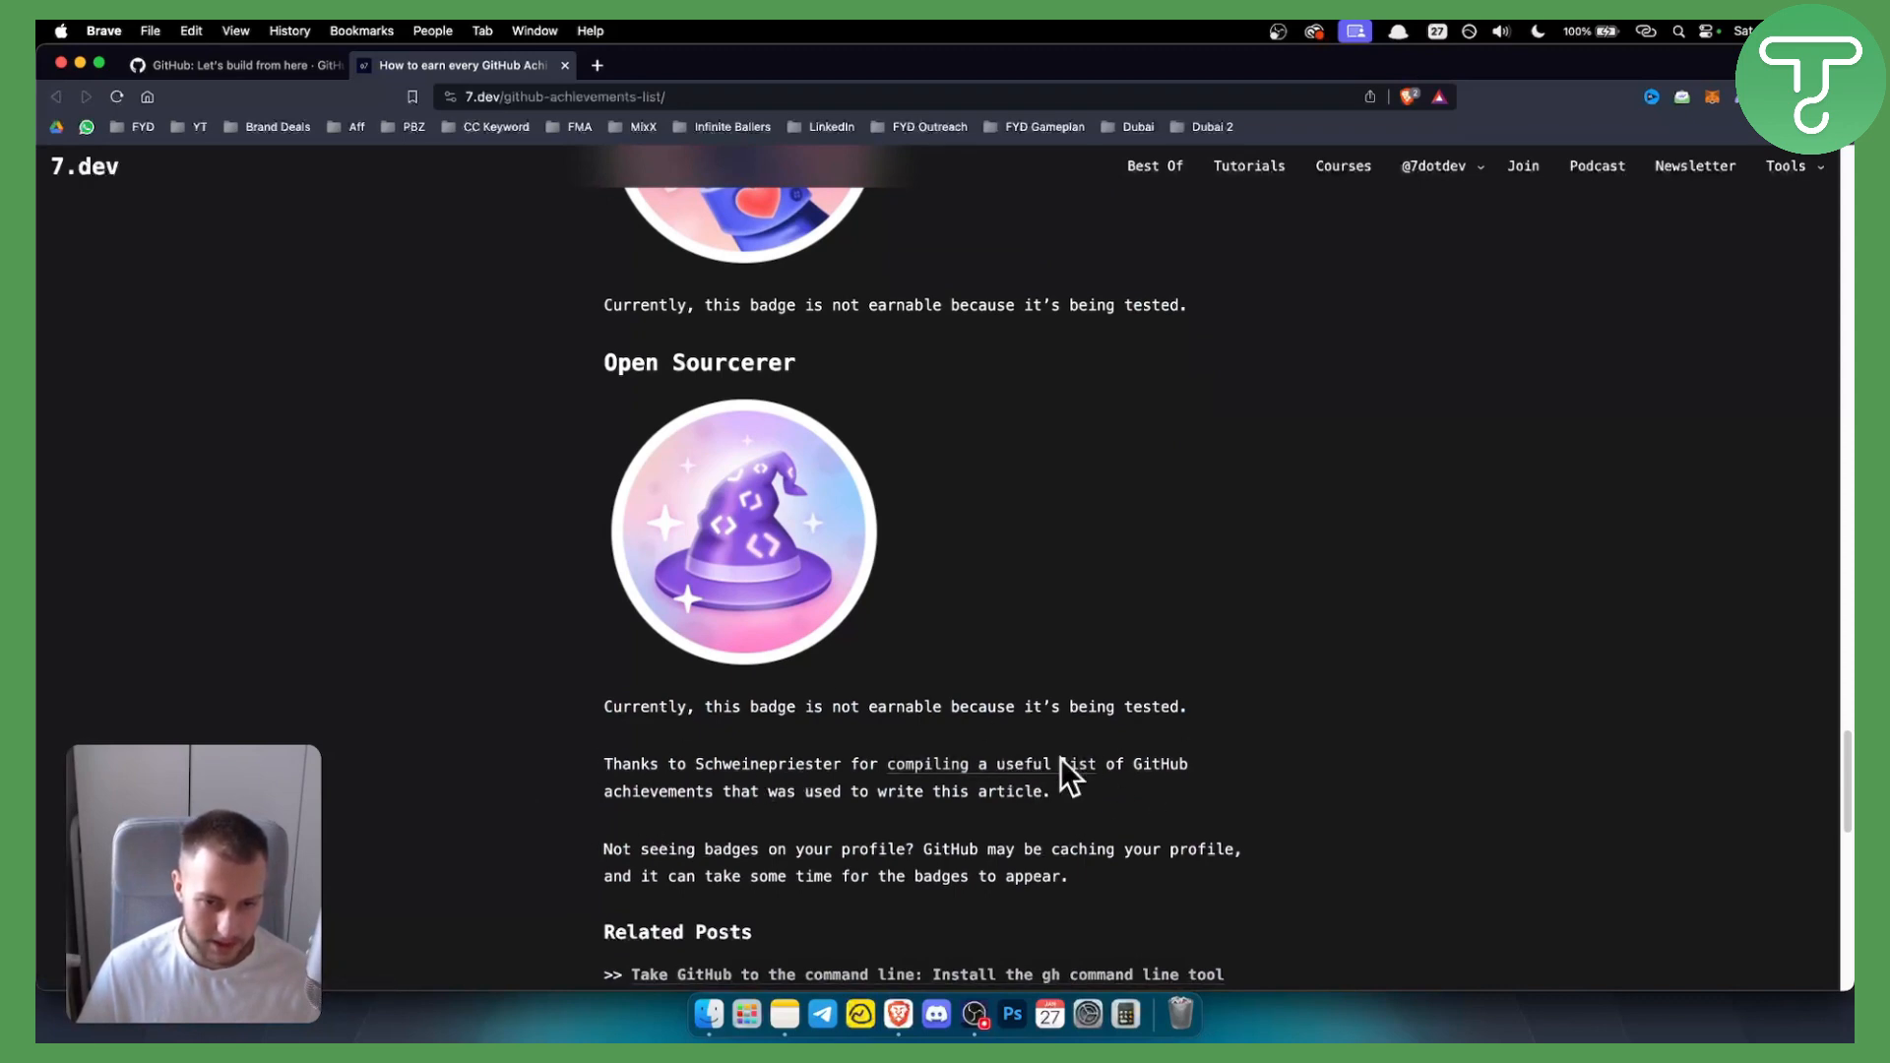
pyautogui.scroll(-3)
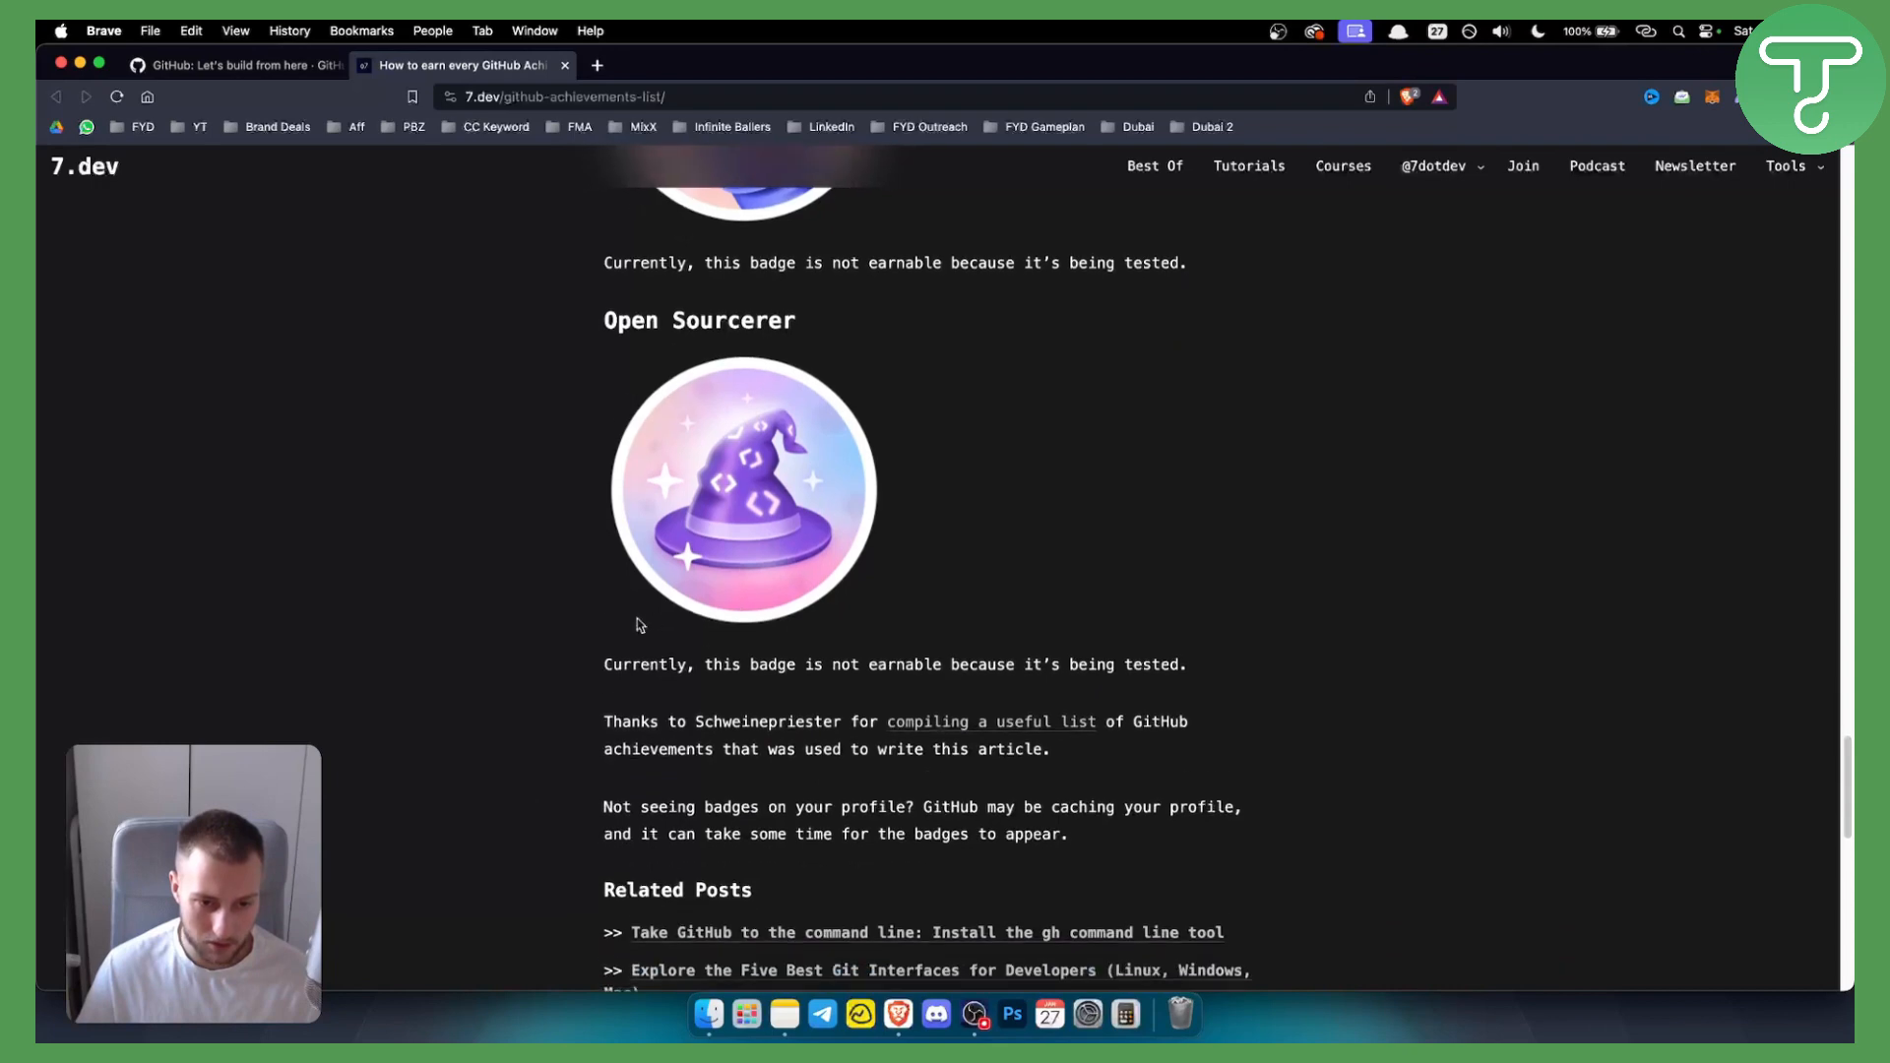
pyautogui.scroll(3)
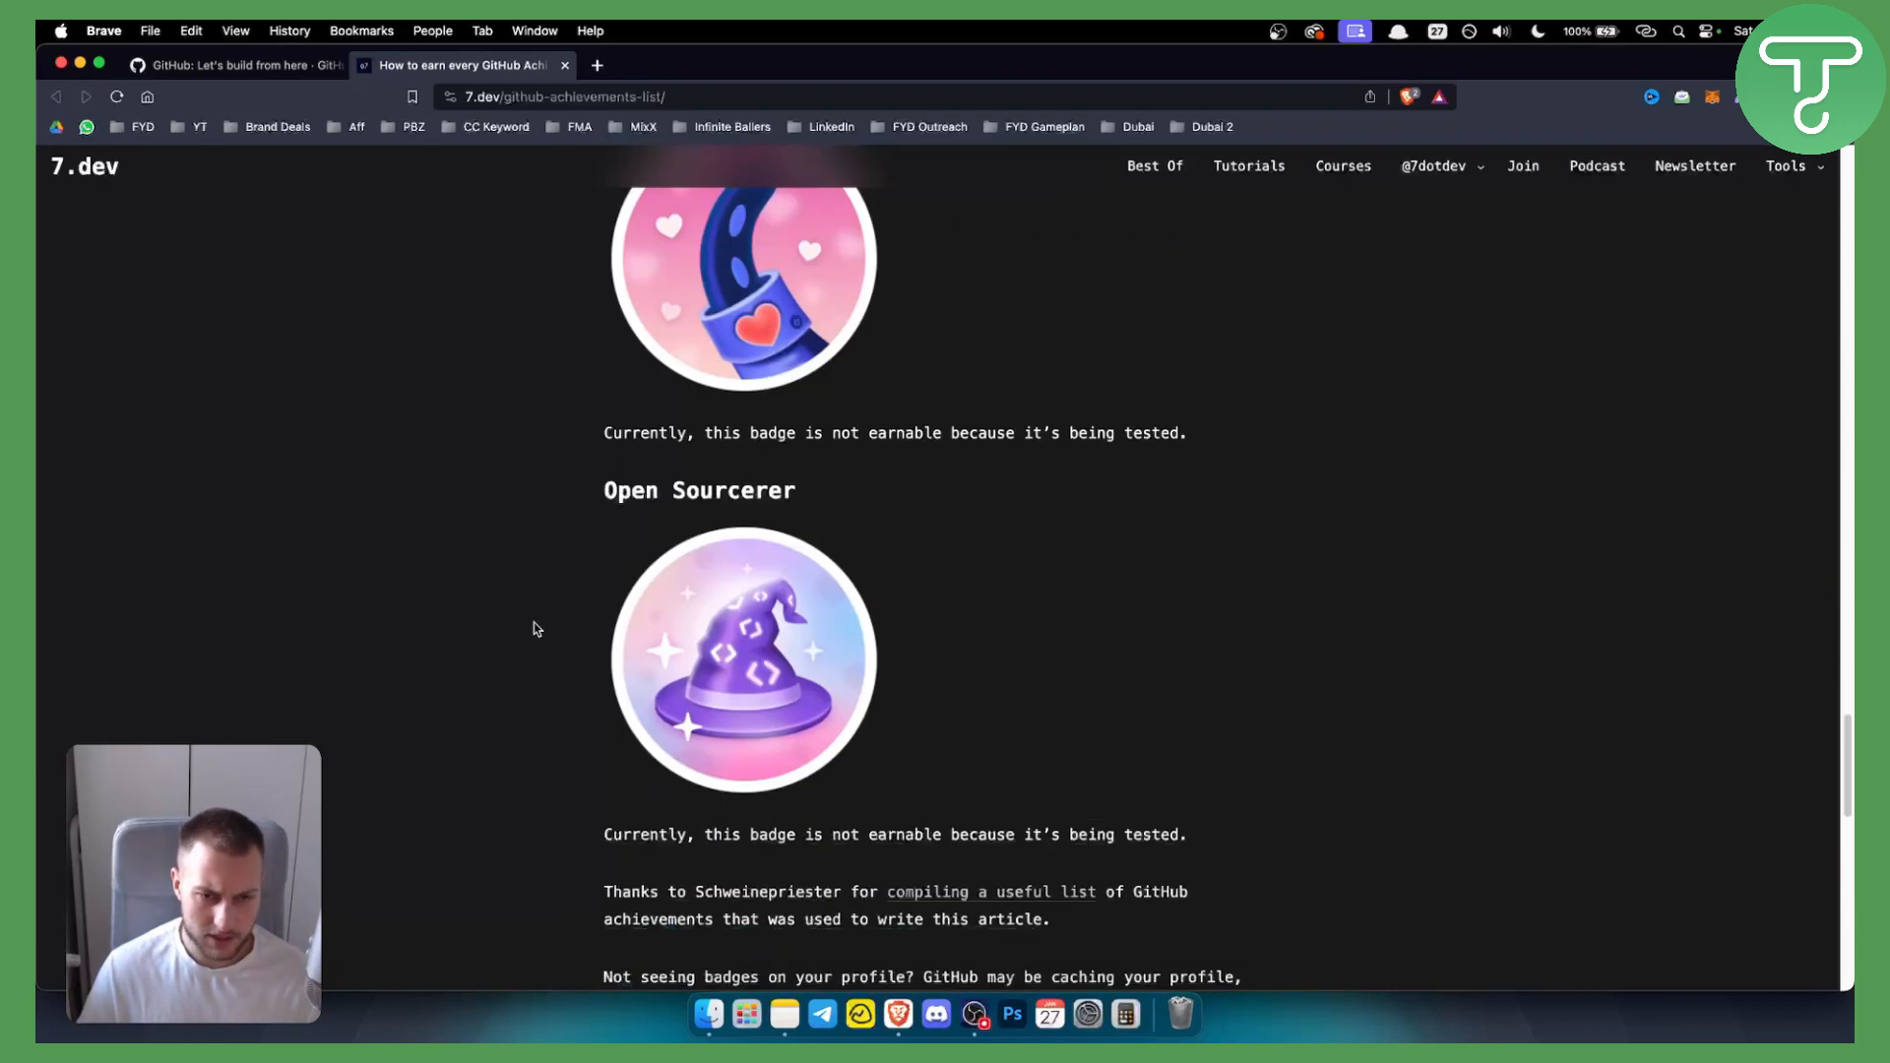
# - Scroll back so the Mars 2020 Contributor note and Heart On Your Sleeve badge are in view again
pyautogui.scroll(3)
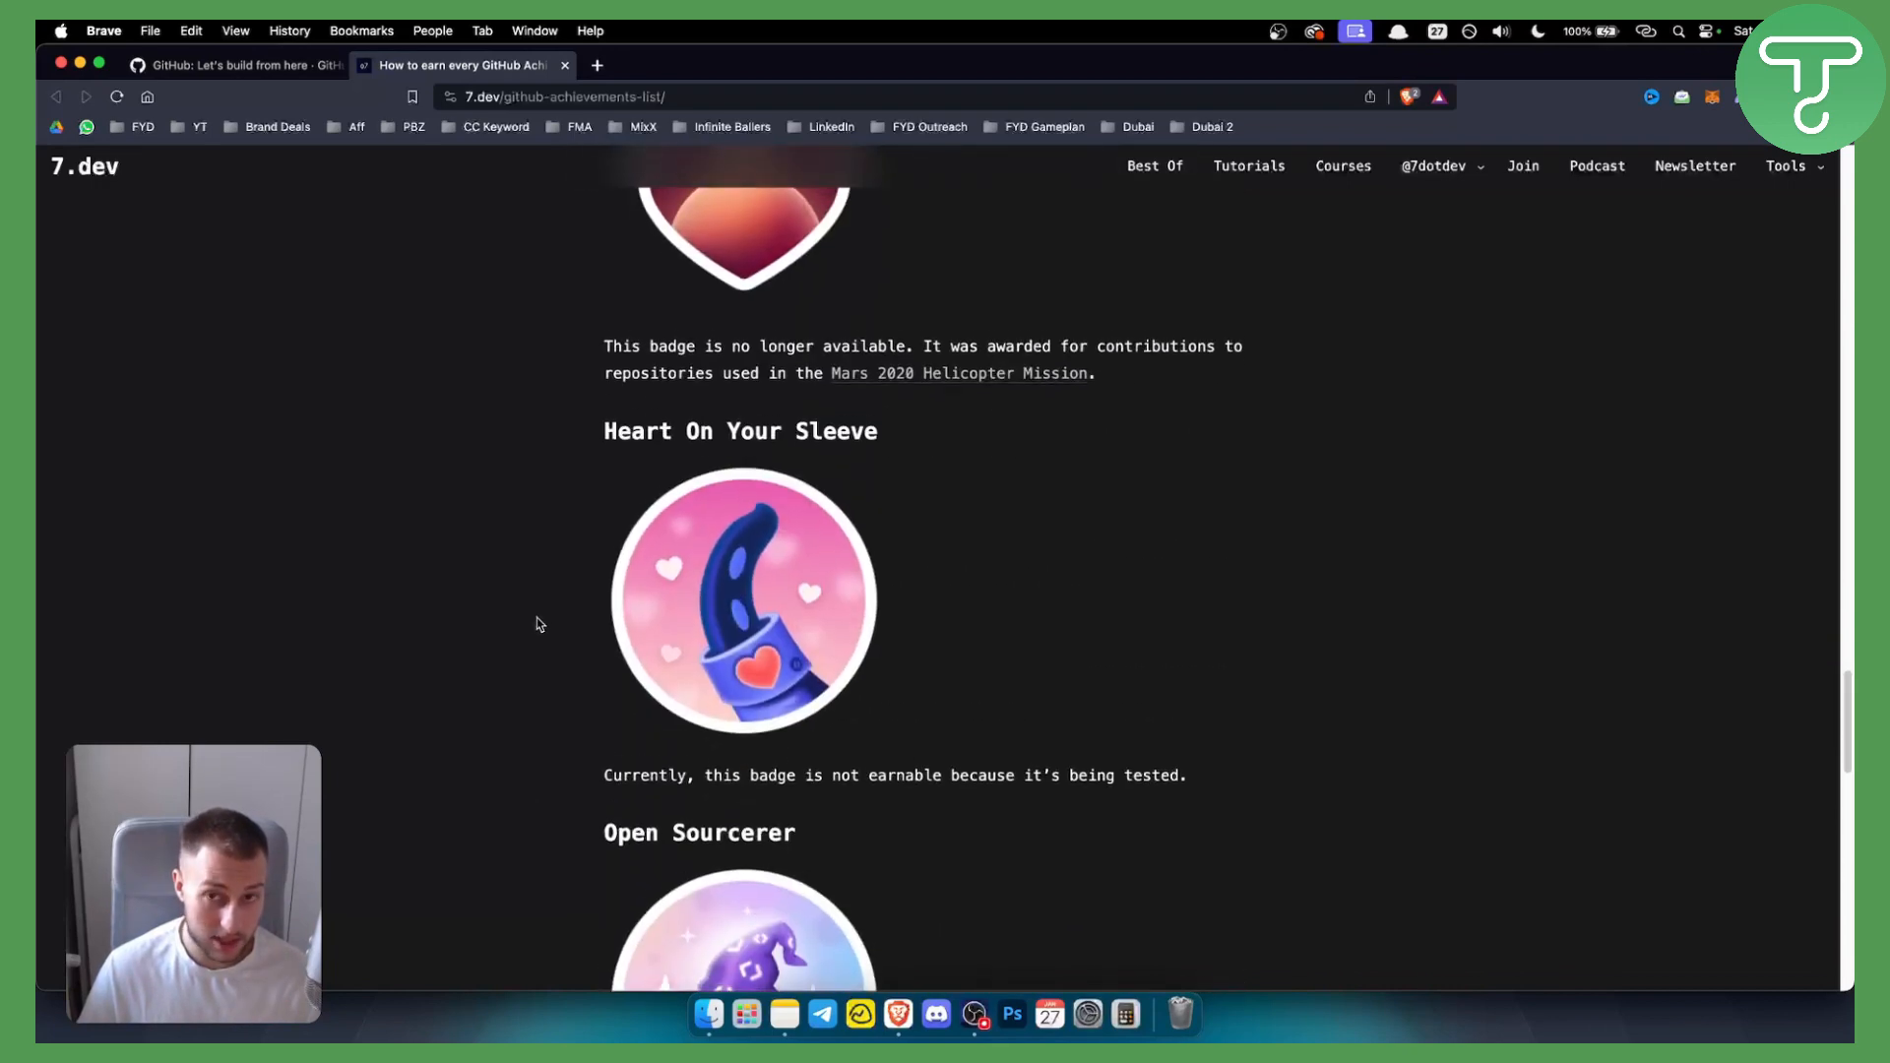
pyautogui.scroll(-3)
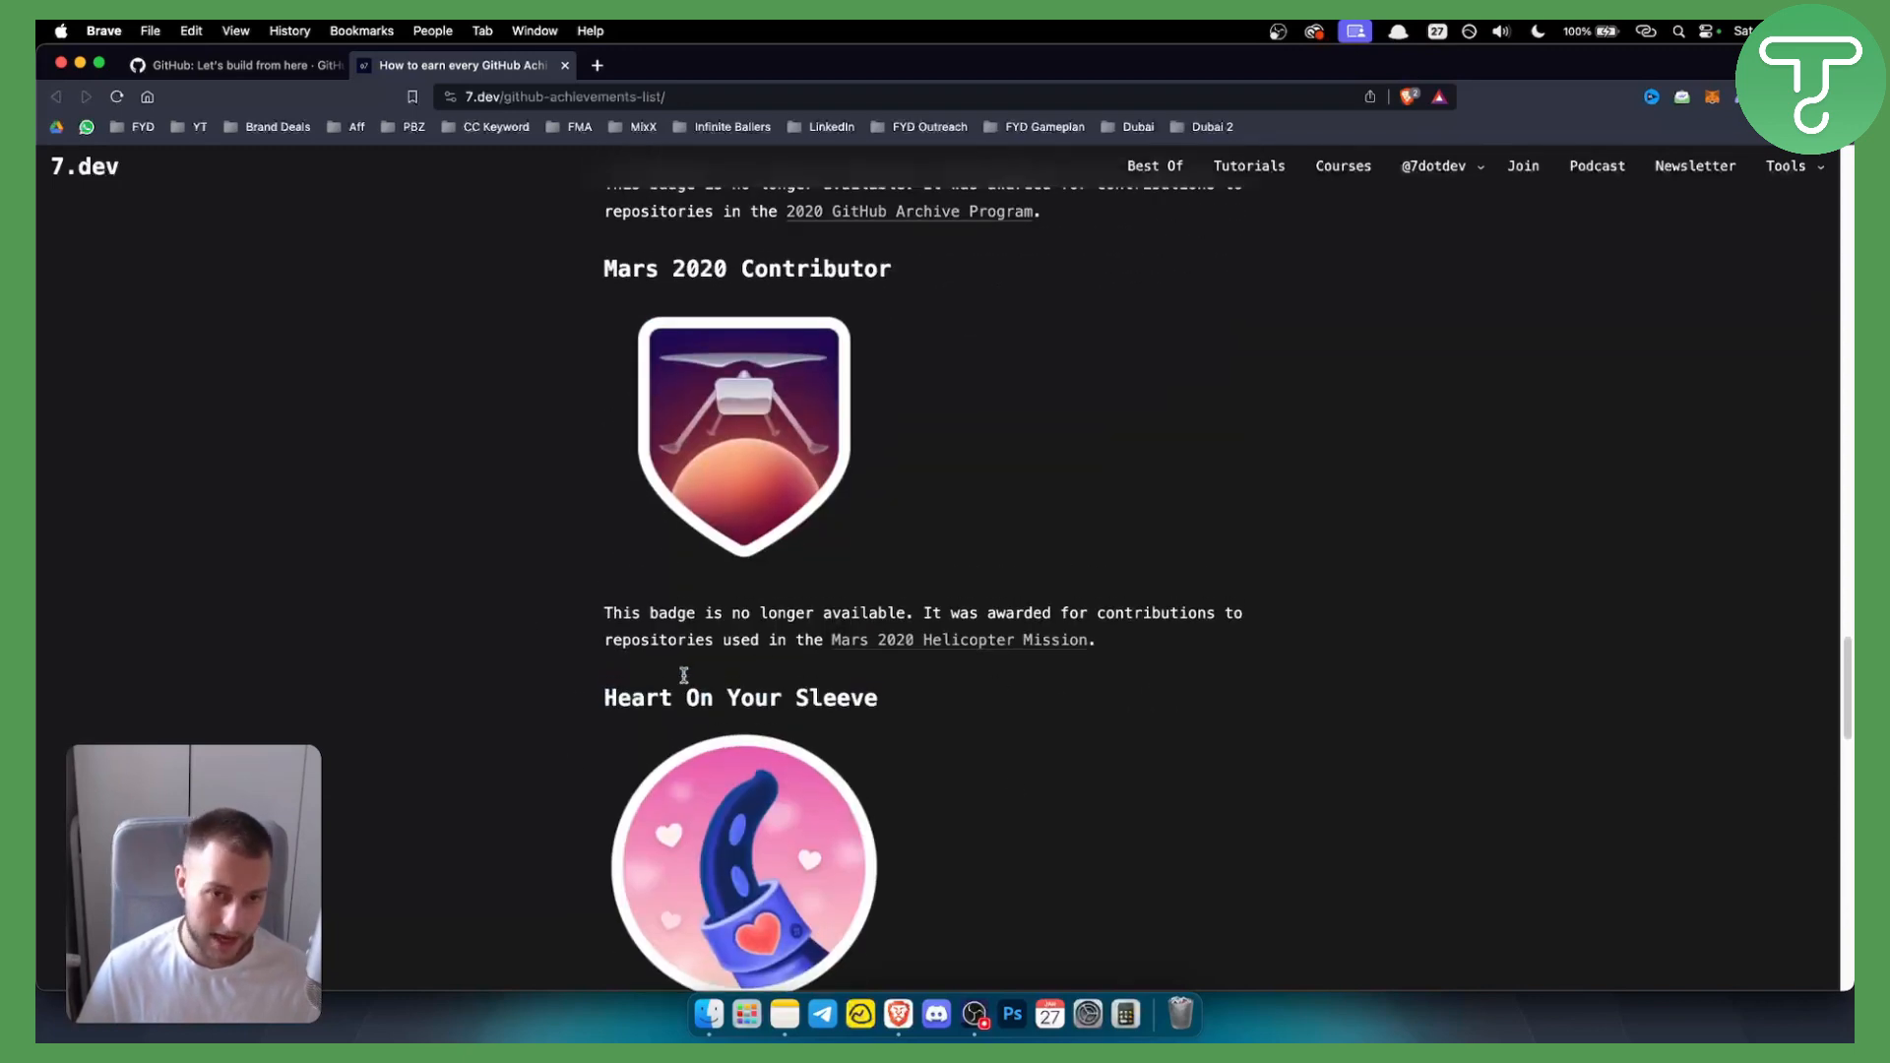
pyautogui.scroll(-3)
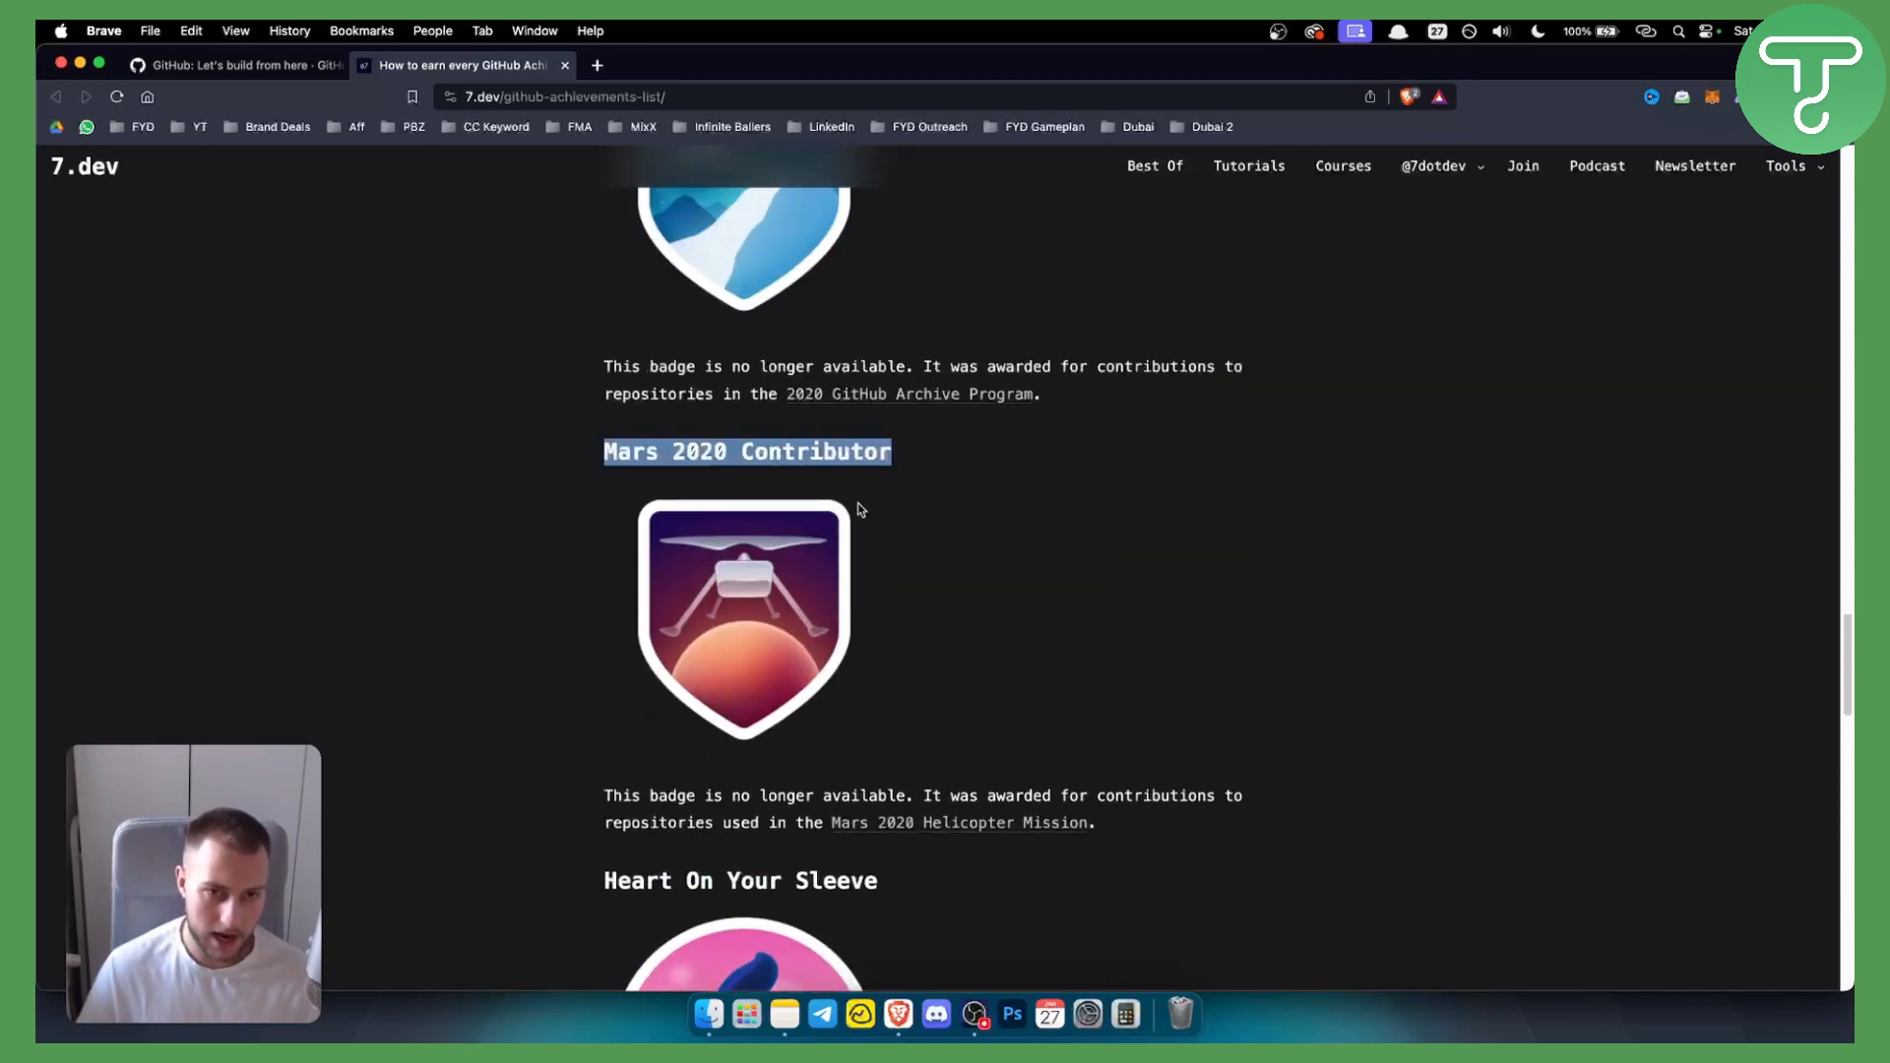
pyautogui.scroll(-3)
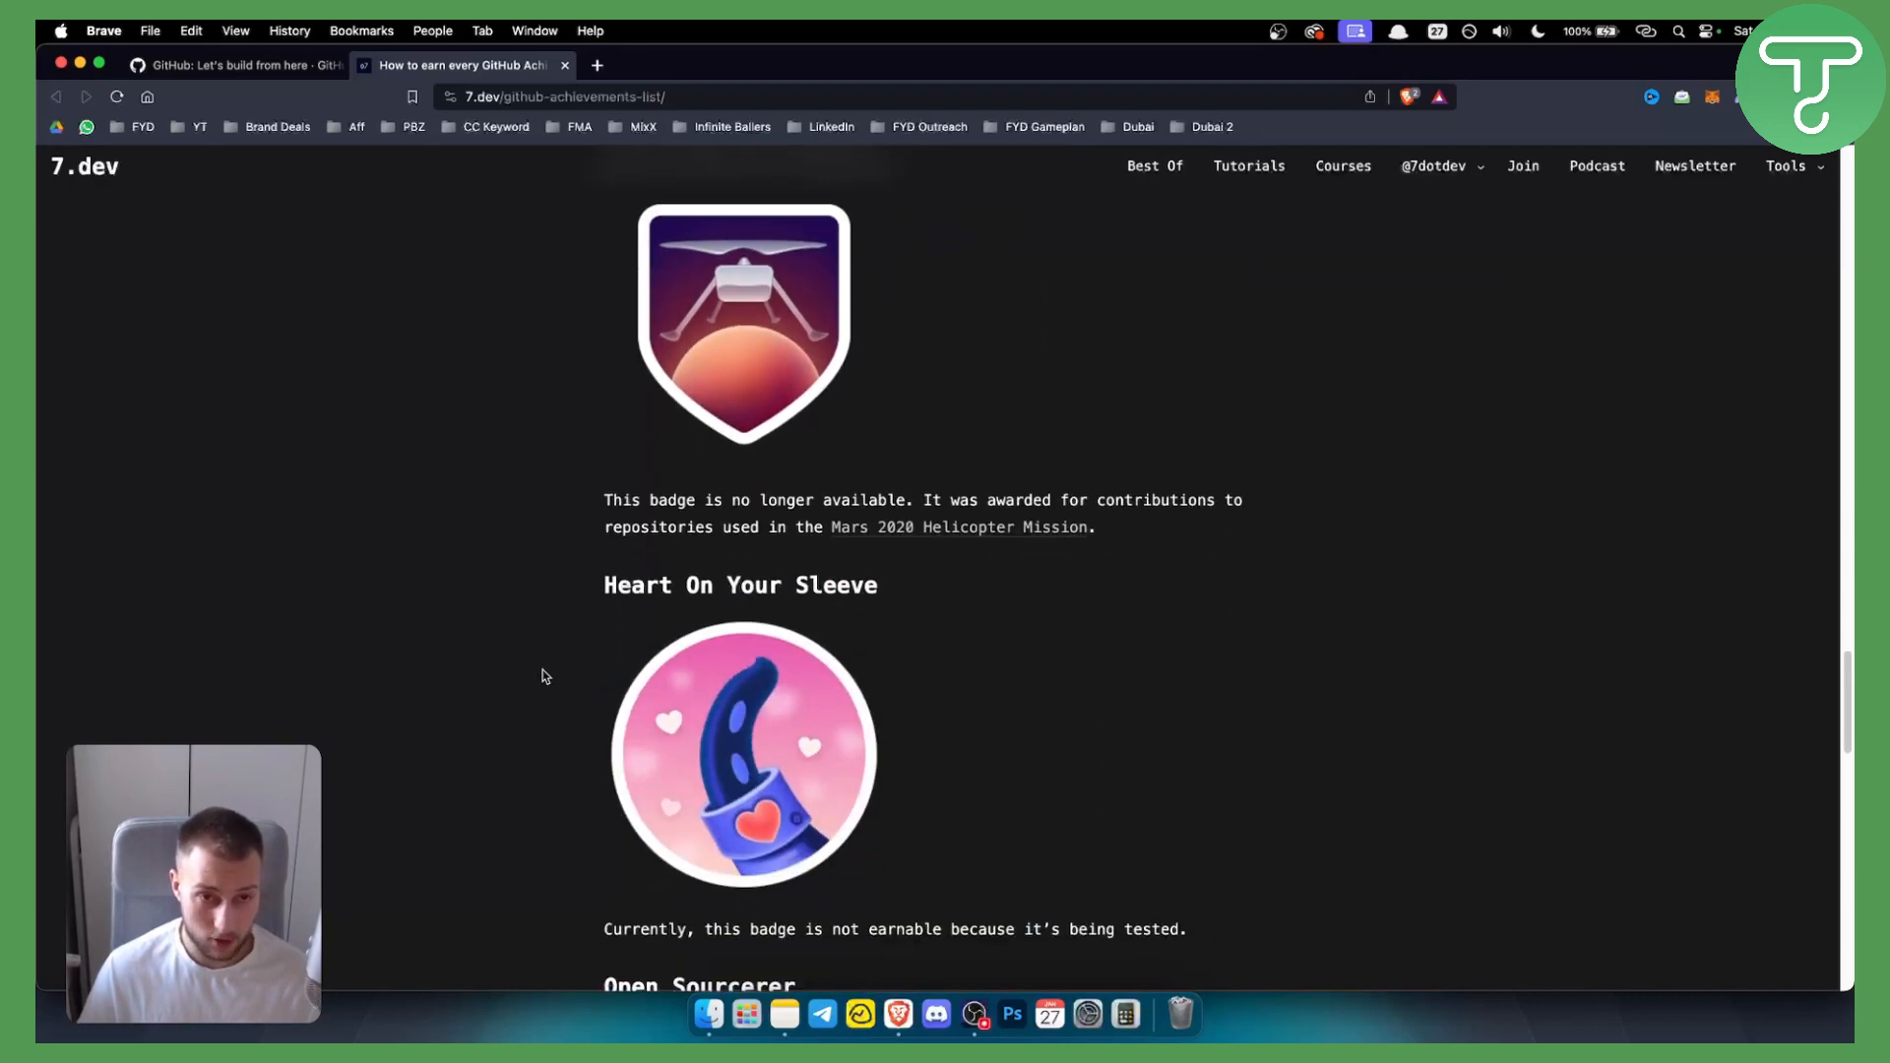
pyautogui.scroll(-3)
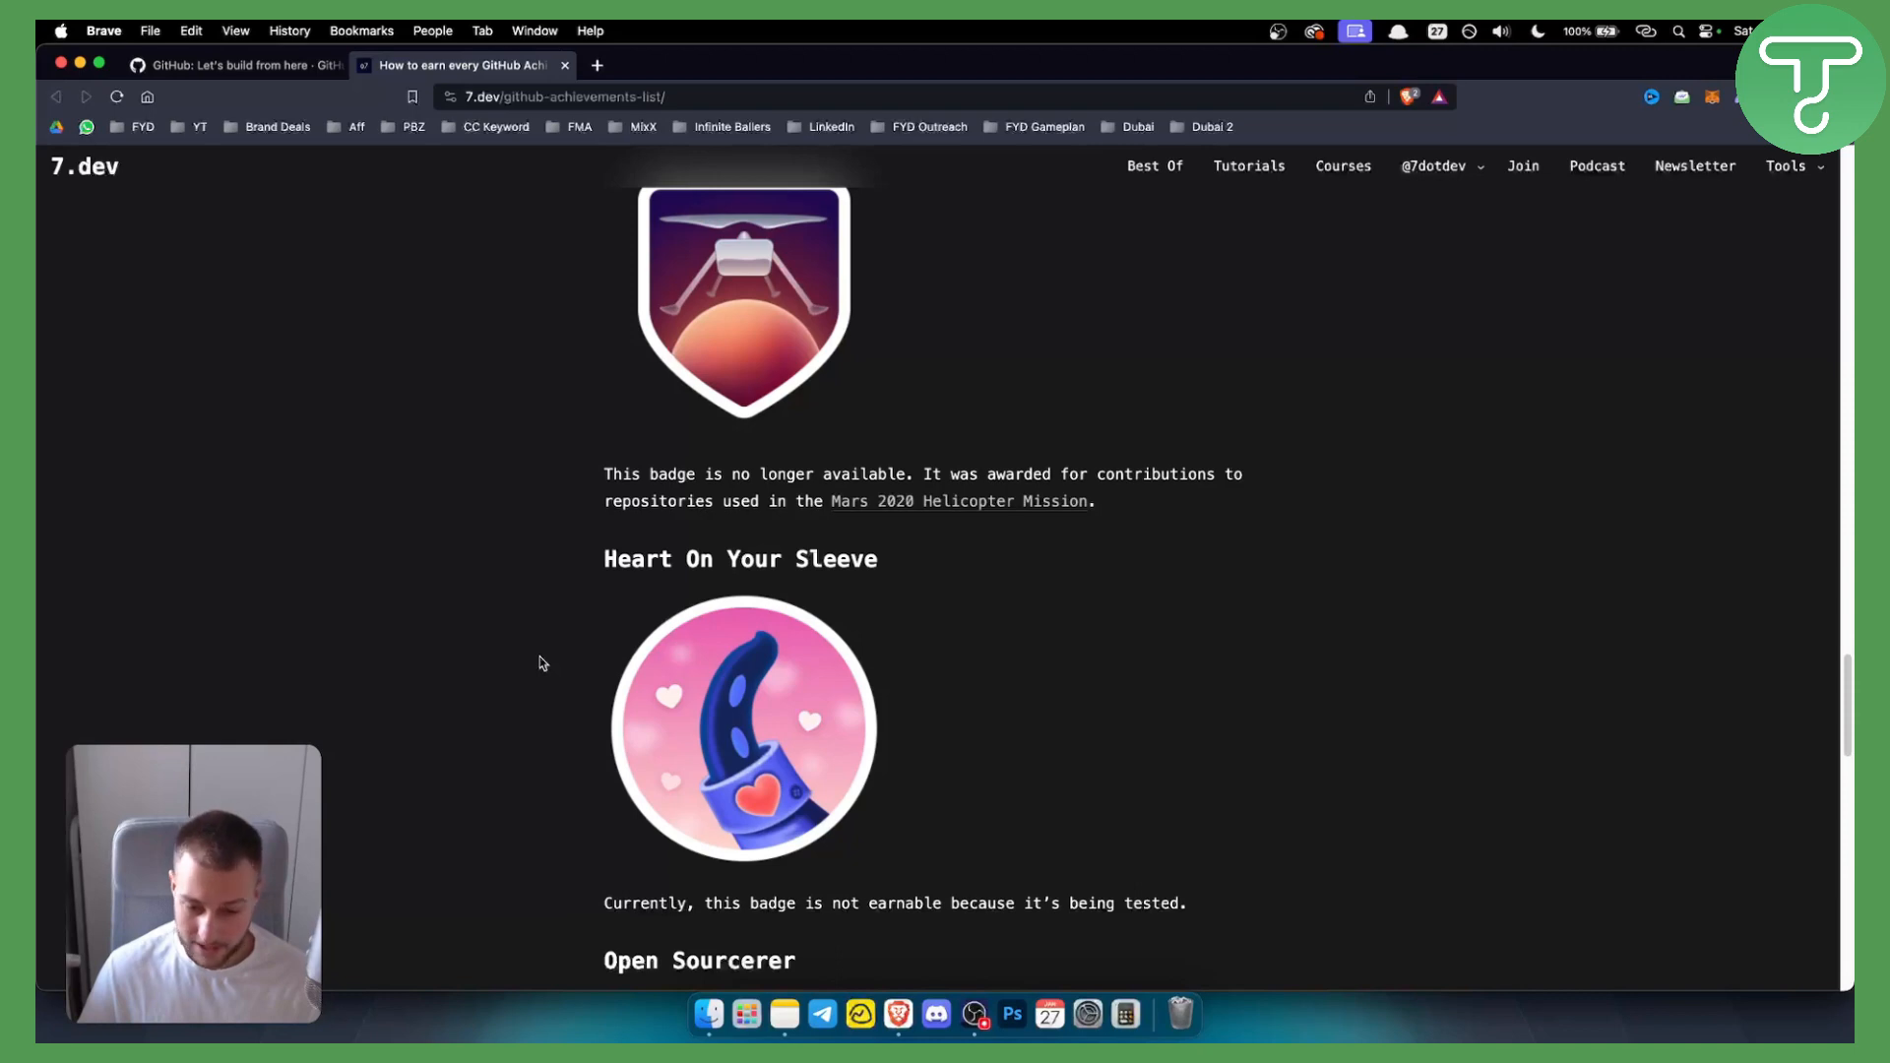
pyautogui.moveTo(441, 653)
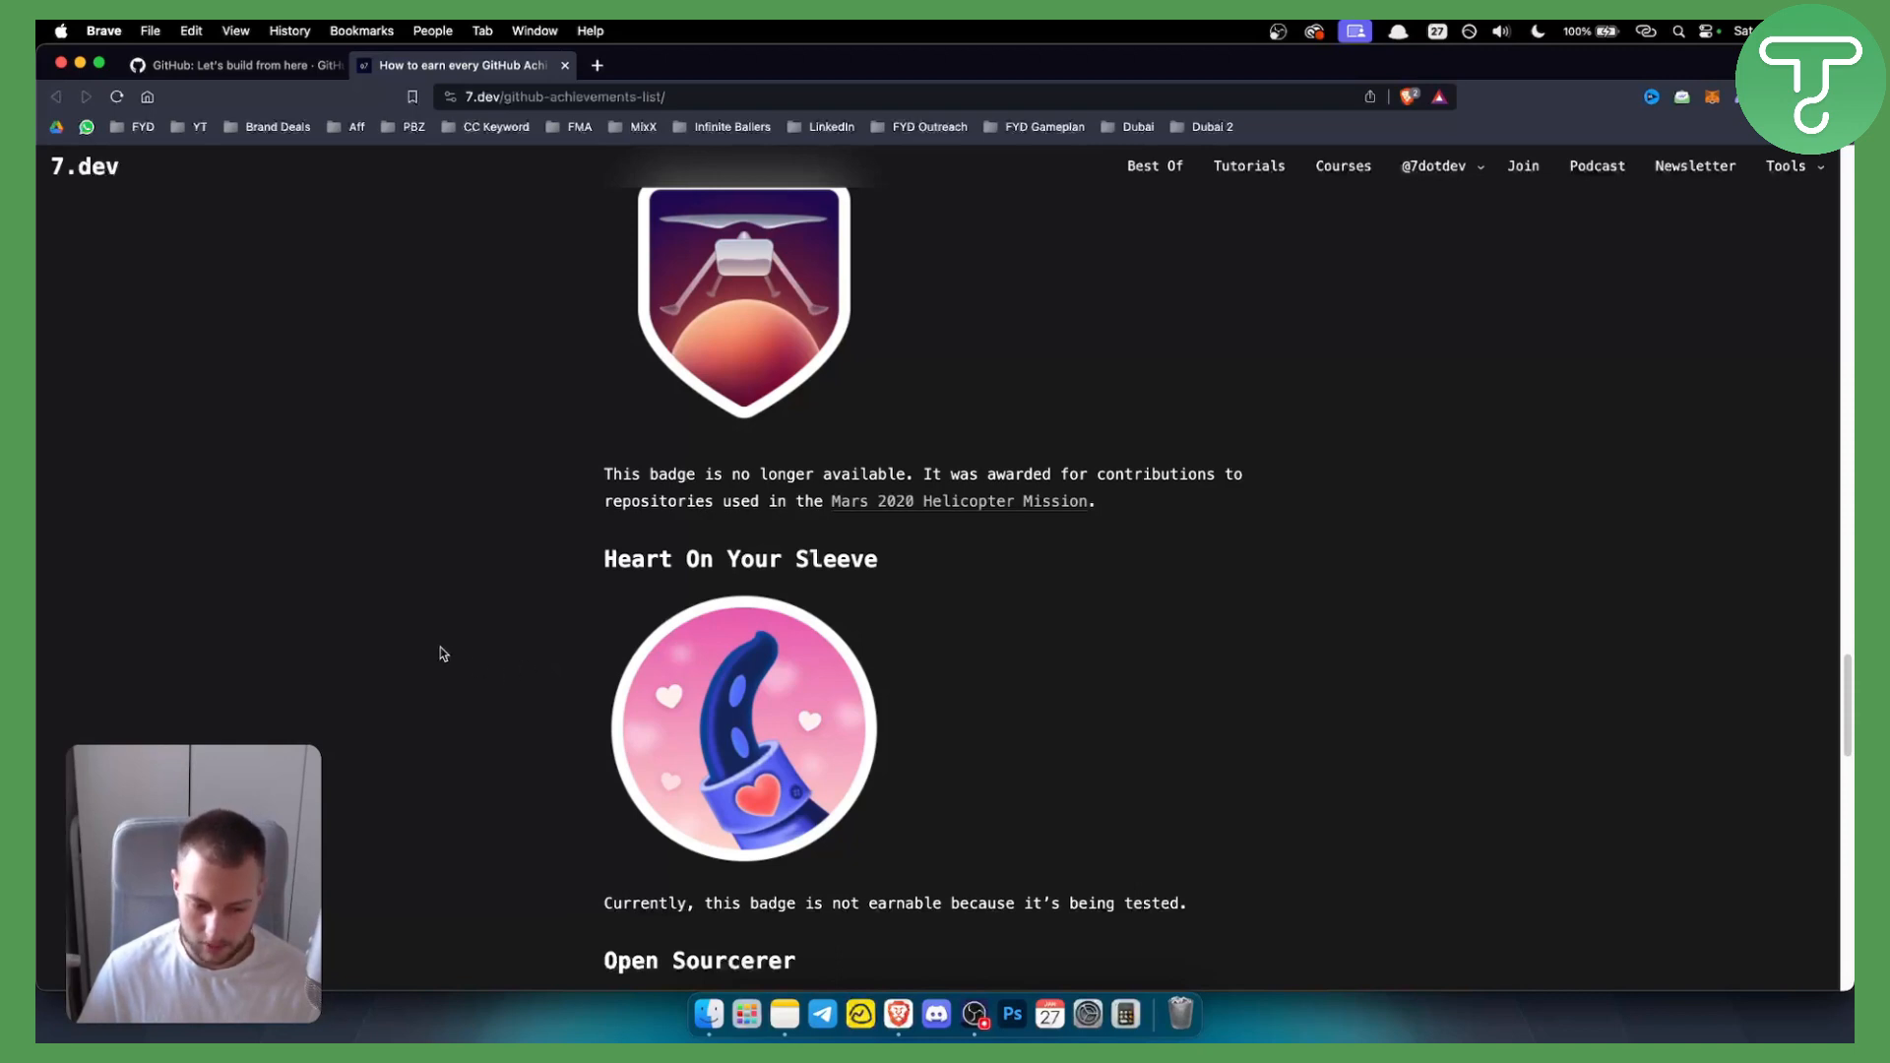